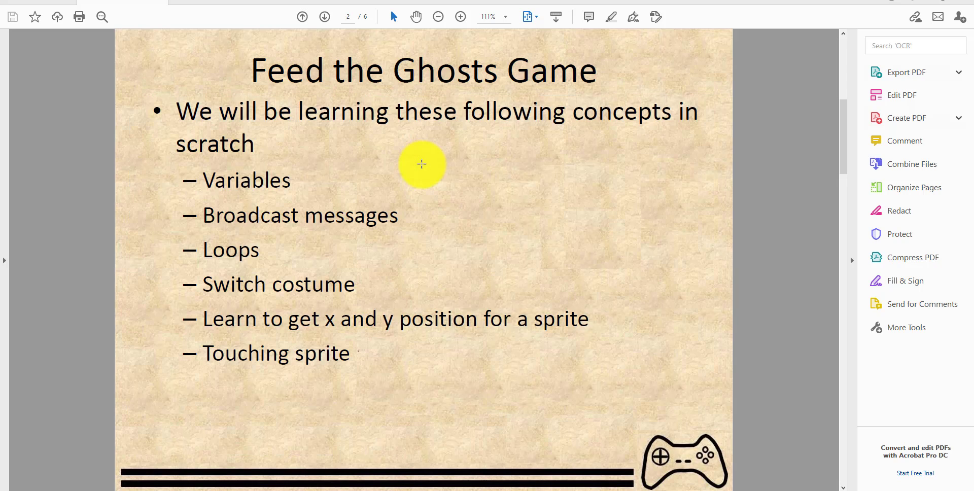
mouse_move(447, 161)
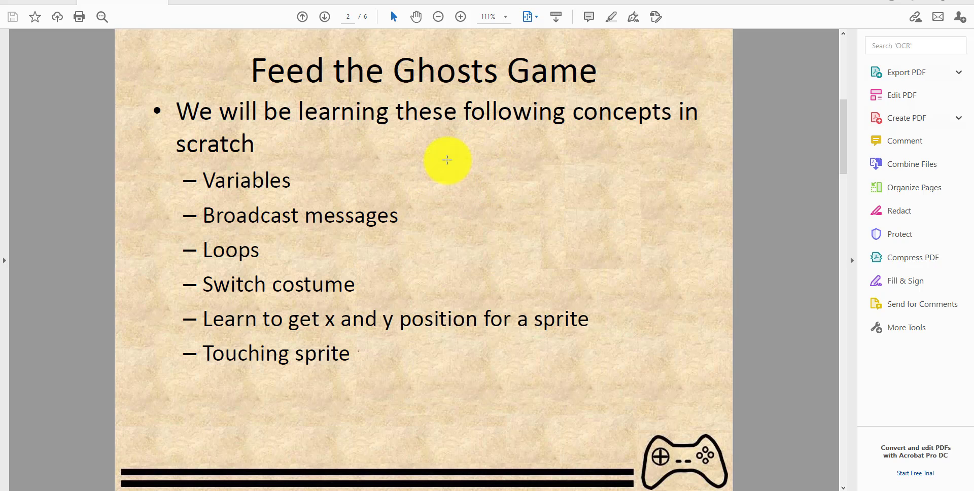
mouse_move(314, 168)
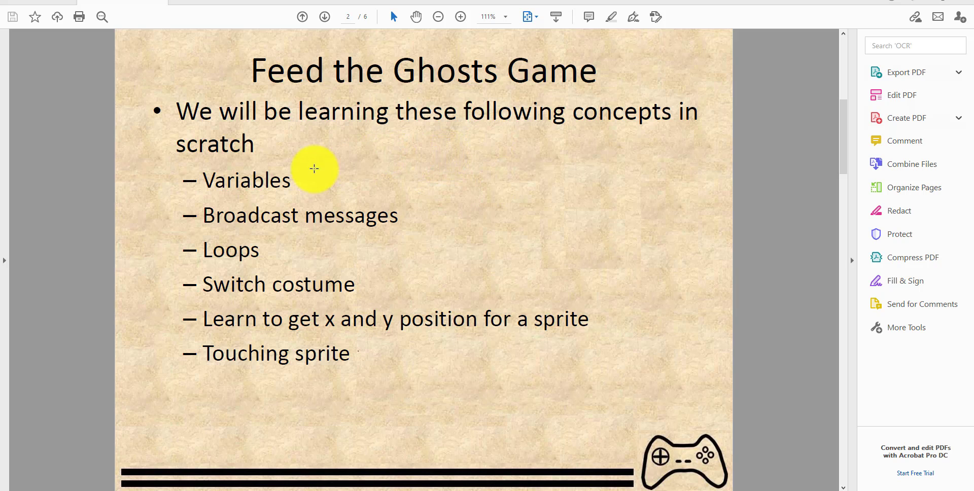
mouse_move(310, 185)
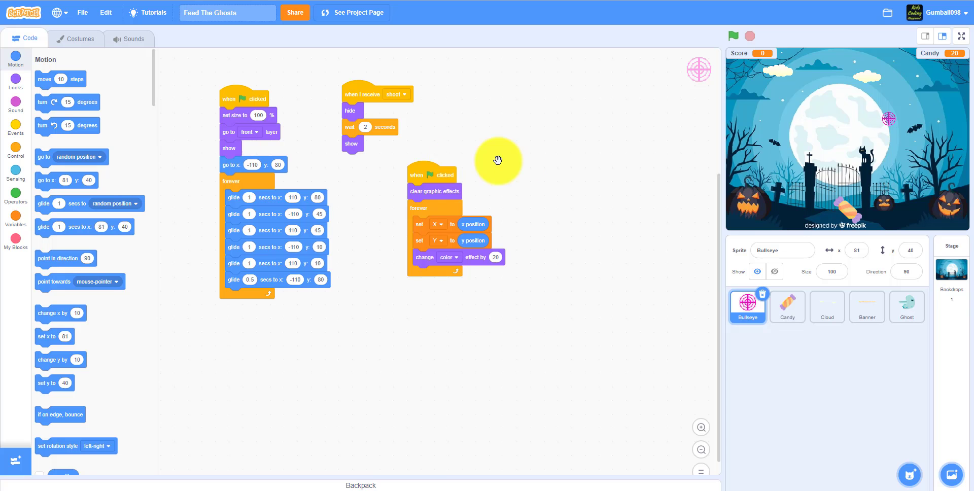
- Play Feed the Ghosts full-screen, feeding ghosts candy until Score 10 and 'You won!!' appear
left_click(961, 36)
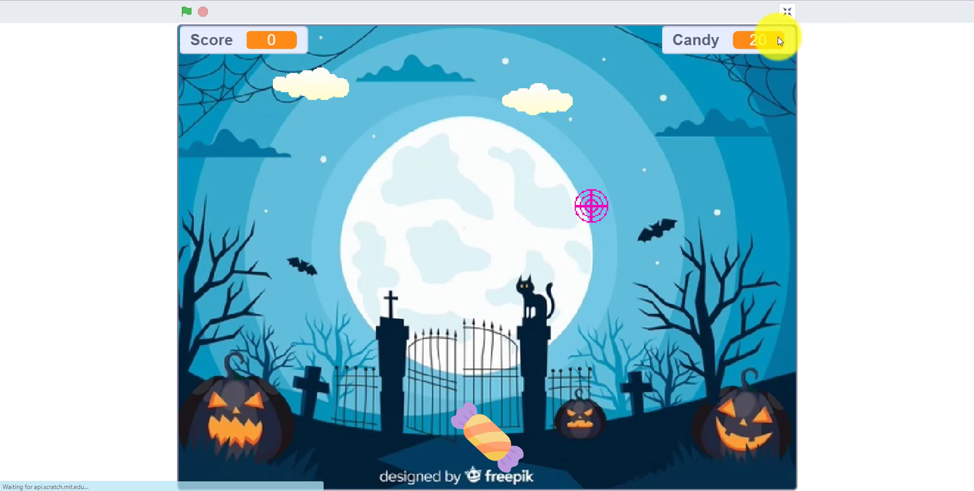
left_click(186, 11)
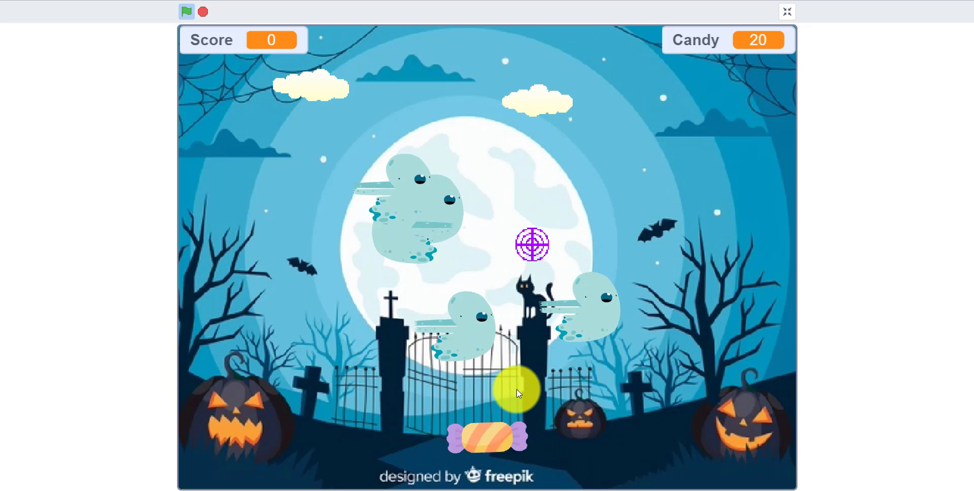
left_click(529, 244)
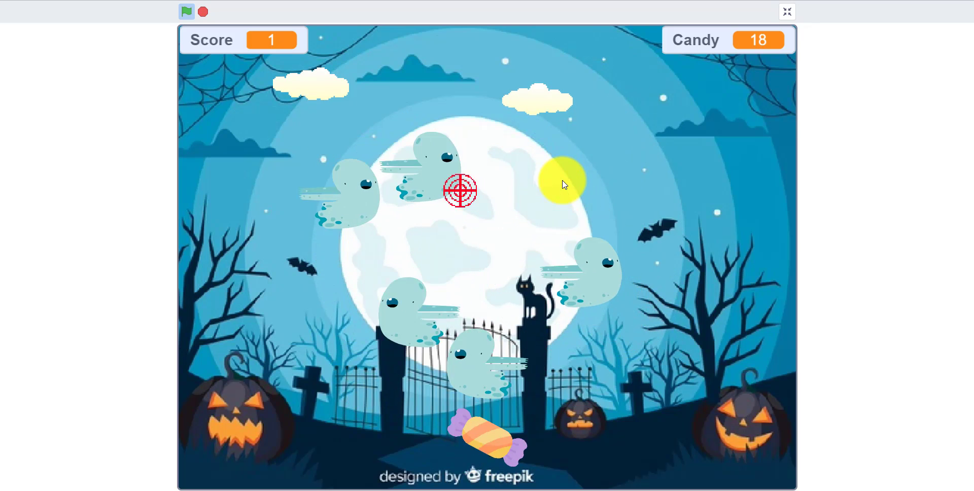
left_click(460, 190)
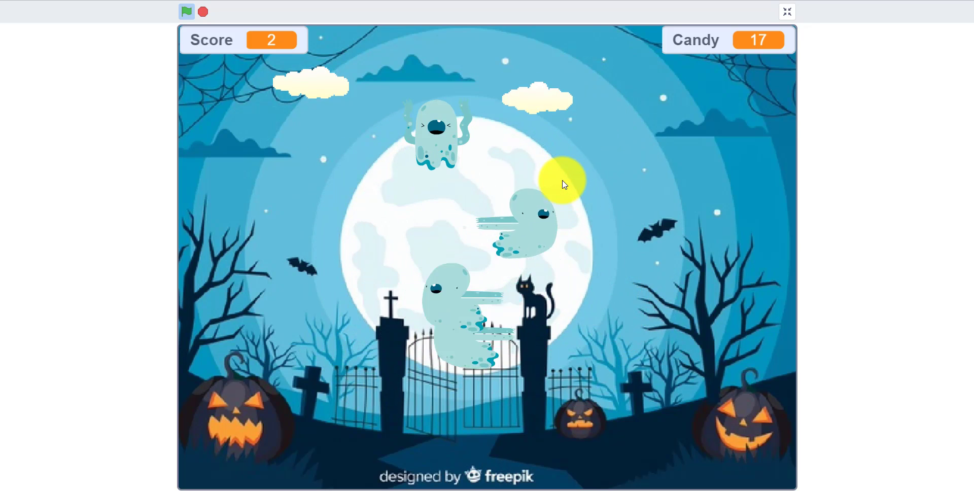
left_click(561, 183)
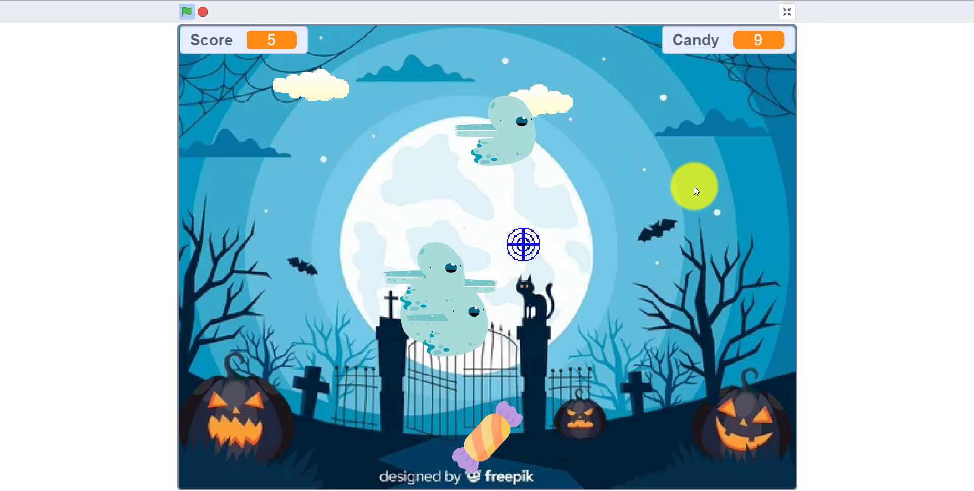
left_click(522, 243)
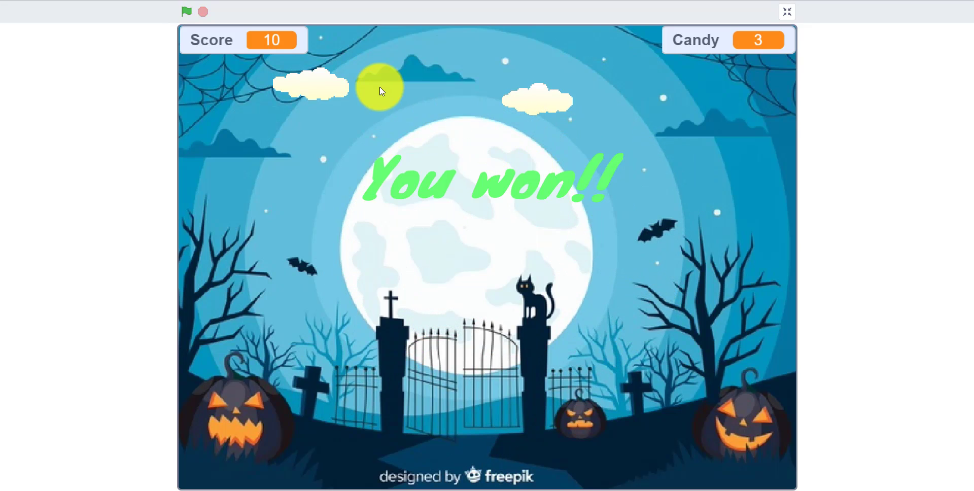
mouse_move(786, 11)
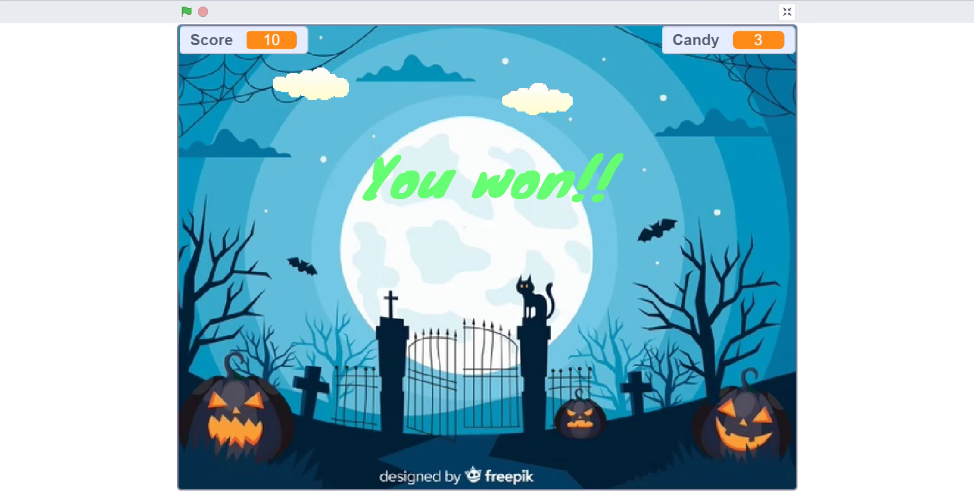
mouse_move(872, 76)
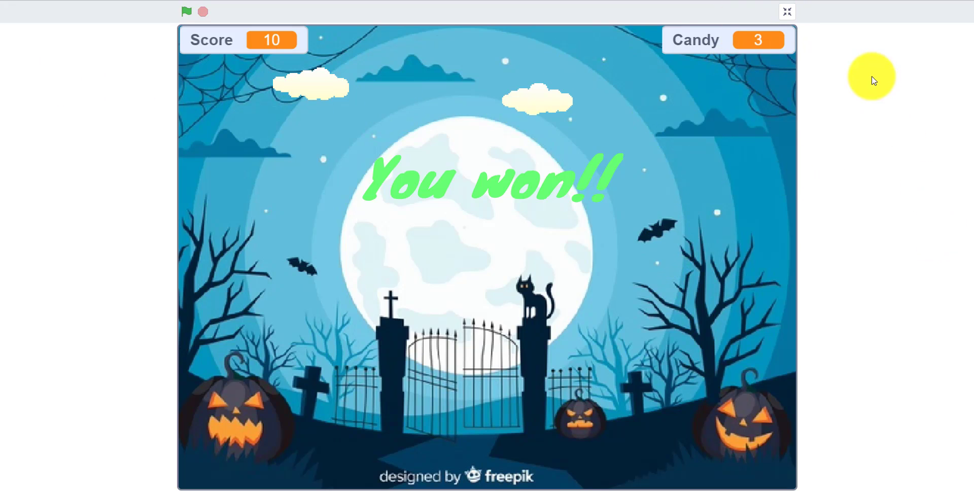
left_click(787, 11)
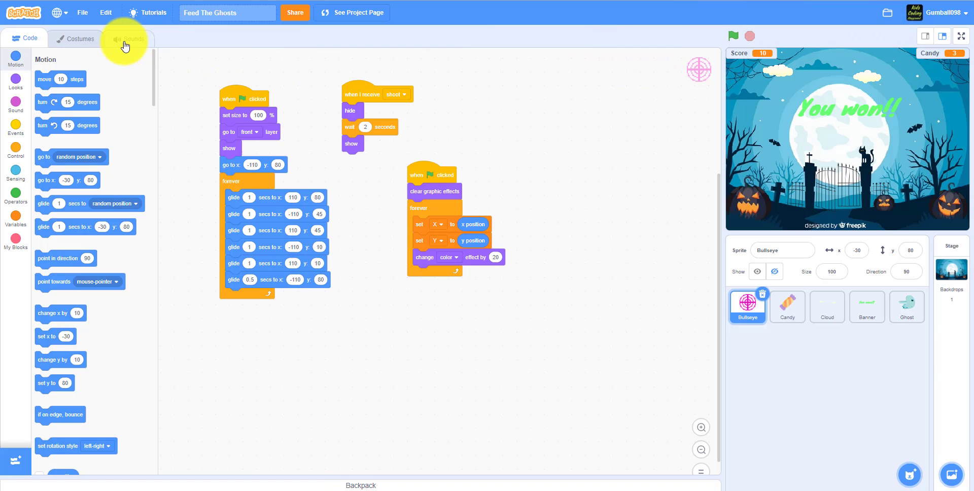
mouse_move(83, 13)
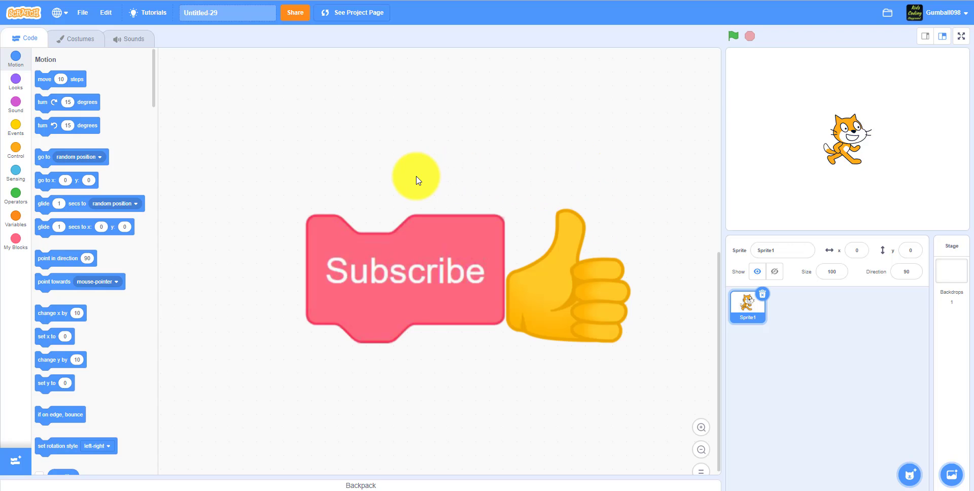
mouse_move(413, 138)
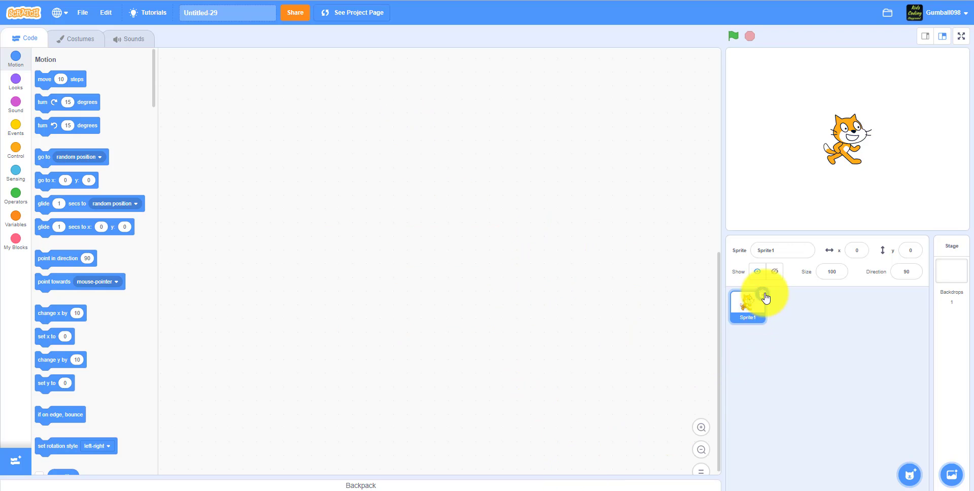
- Delete the default cat sprite, Sprite1, from the new project
left_click(950, 270)
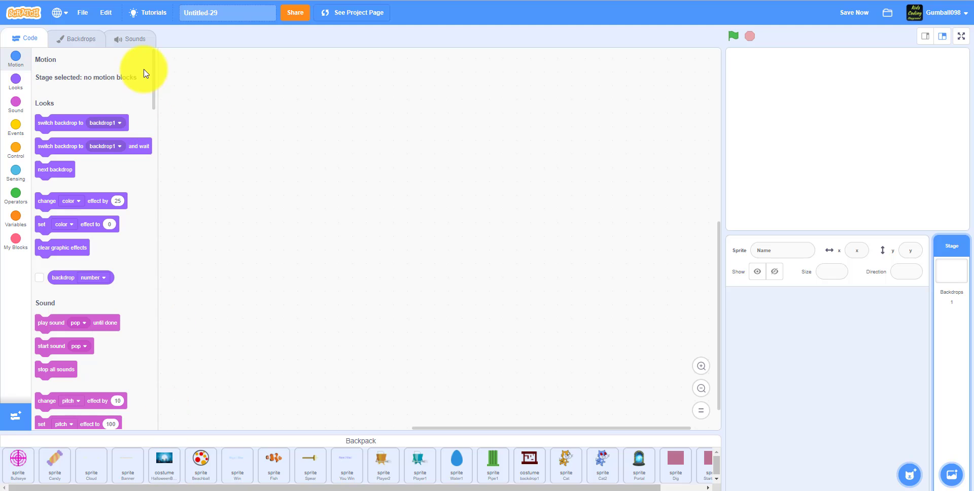
- Add the HalloweenBG3 graveyard picture as a backdrop and delete the blank backdrop1
left_click(74, 39)
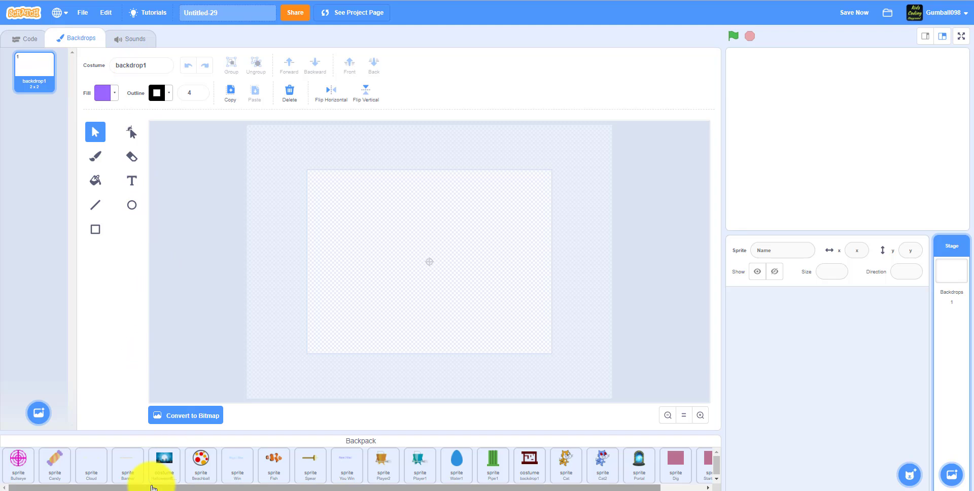
left_click(163, 464)
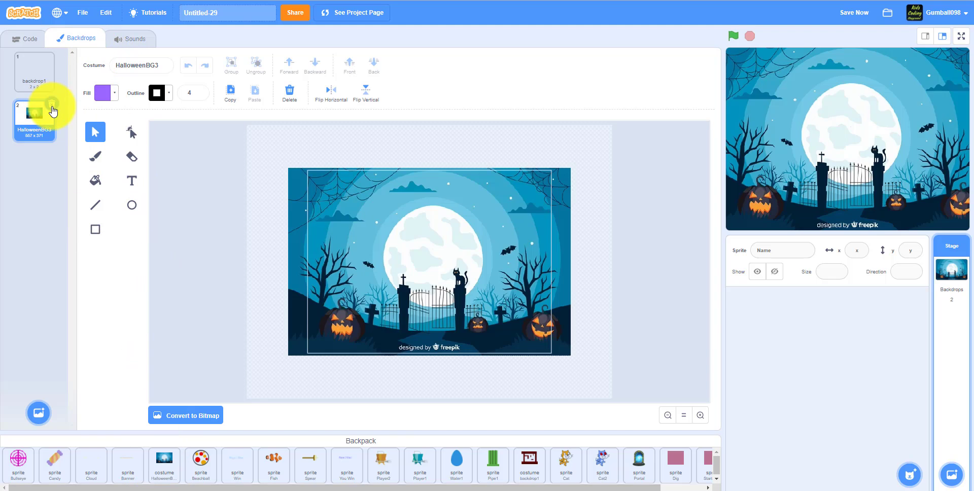
left_click(34, 70)
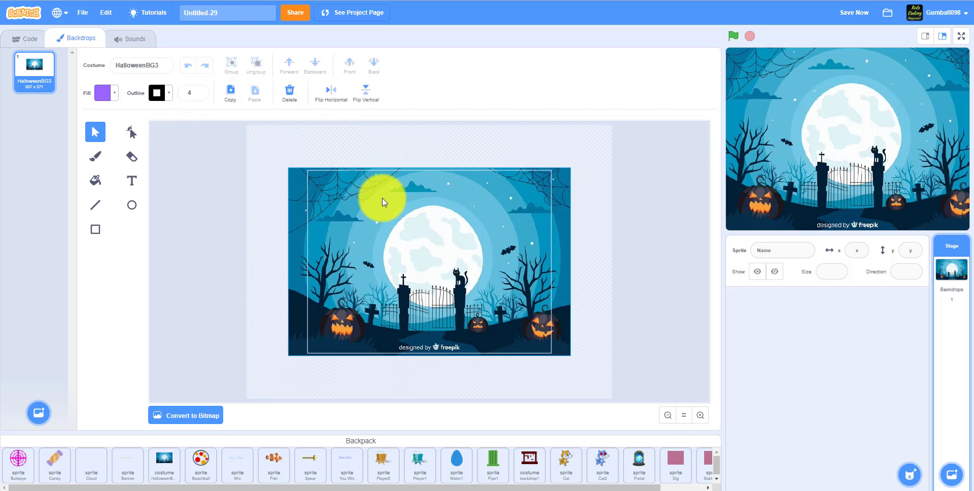
left_click_drag(382, 199, 373, 171)
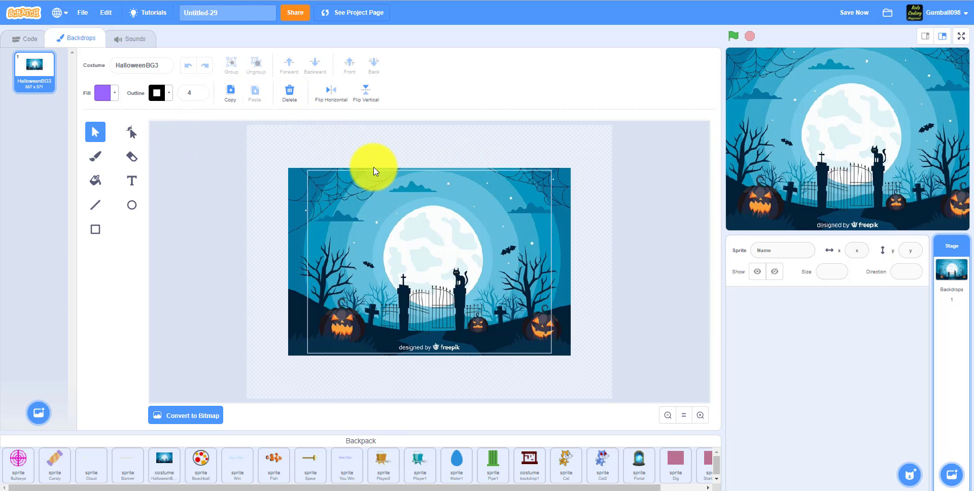
left_click_drag(373, 171, 388, 222)
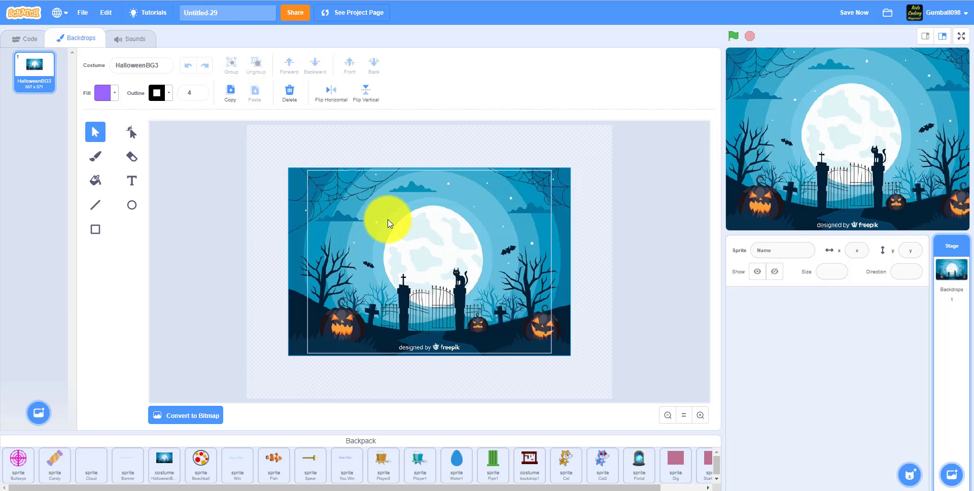
left_click_drag(388, 220, 400, 335)
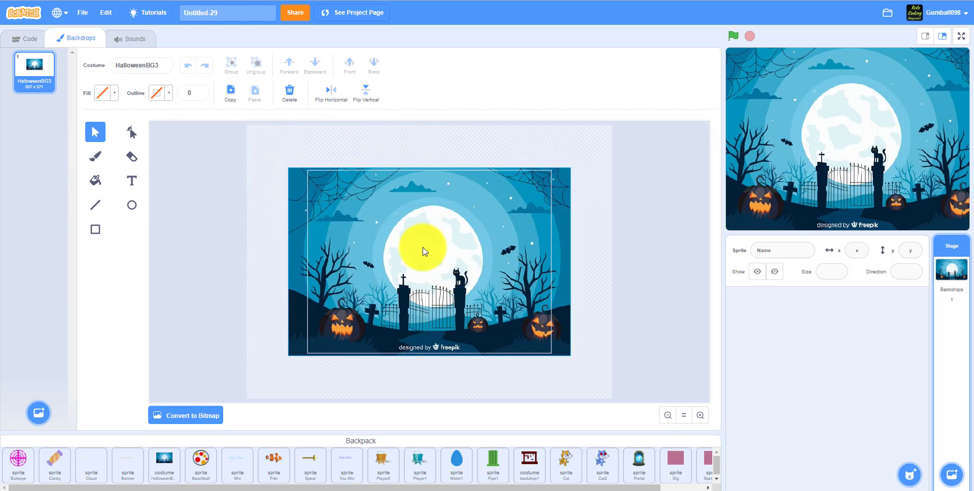
left_click_drag(422, 251, 475, 267)
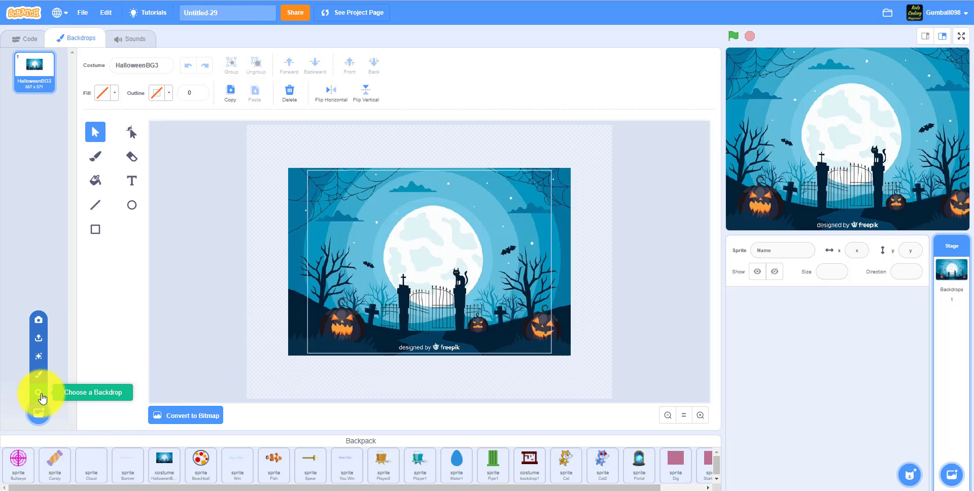
mouse_move(38, 418)
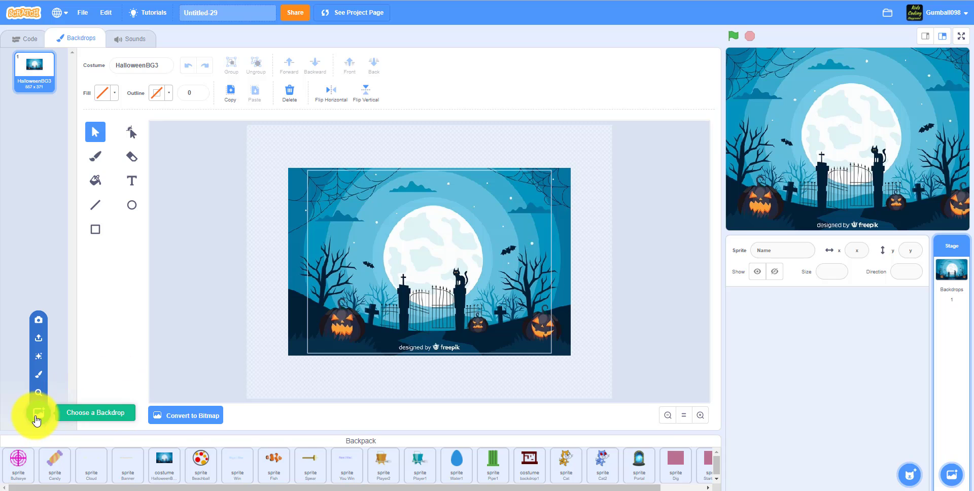
left_click(38, 338)
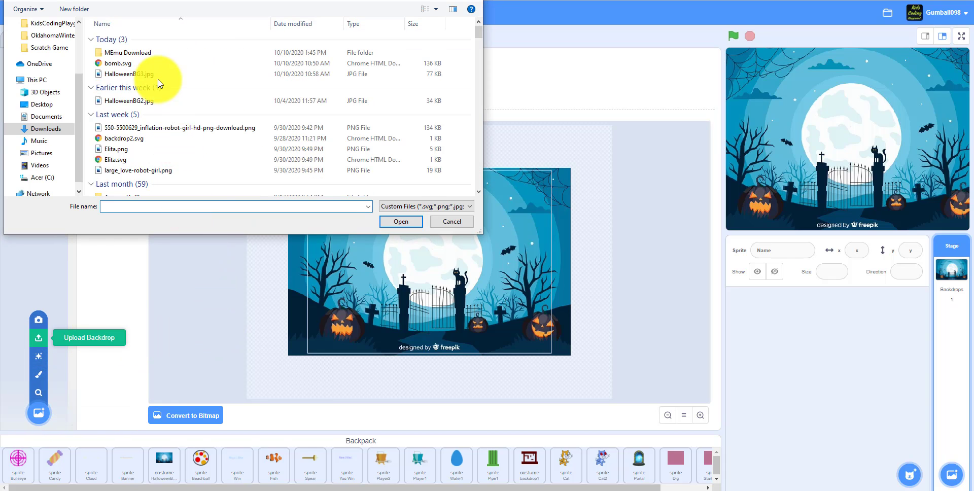
left_click(130, 74)
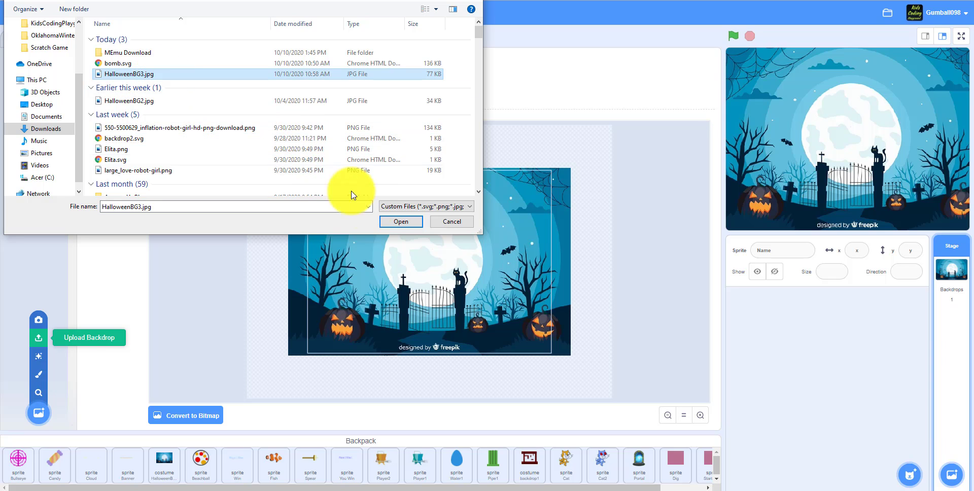
mouse_move(260, 77)
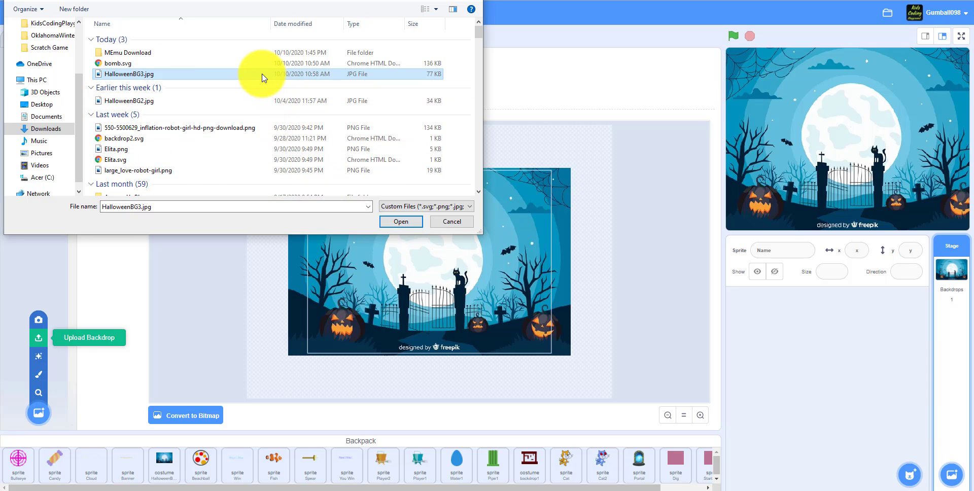
left_click(401, 222)
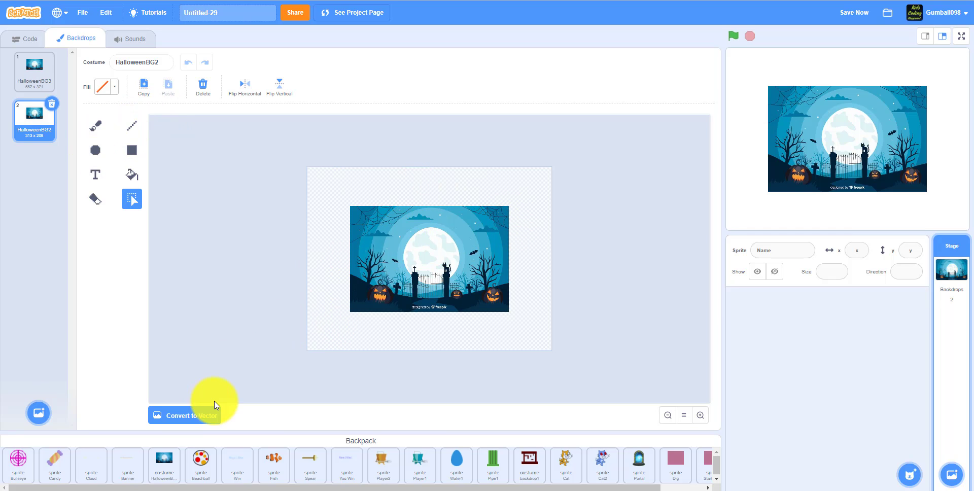
left_click(185, 415)
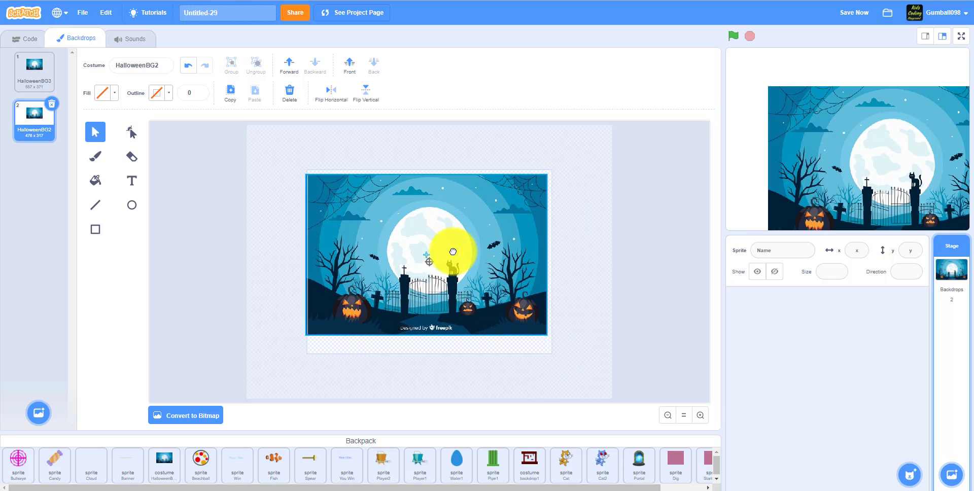
left_click_drag(452, 252, 546, 350)
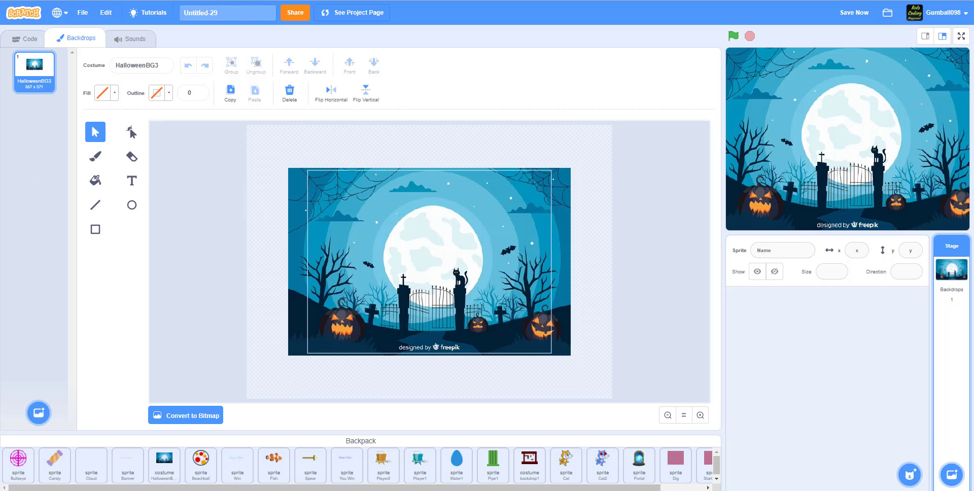
mouse_move(148, 419)
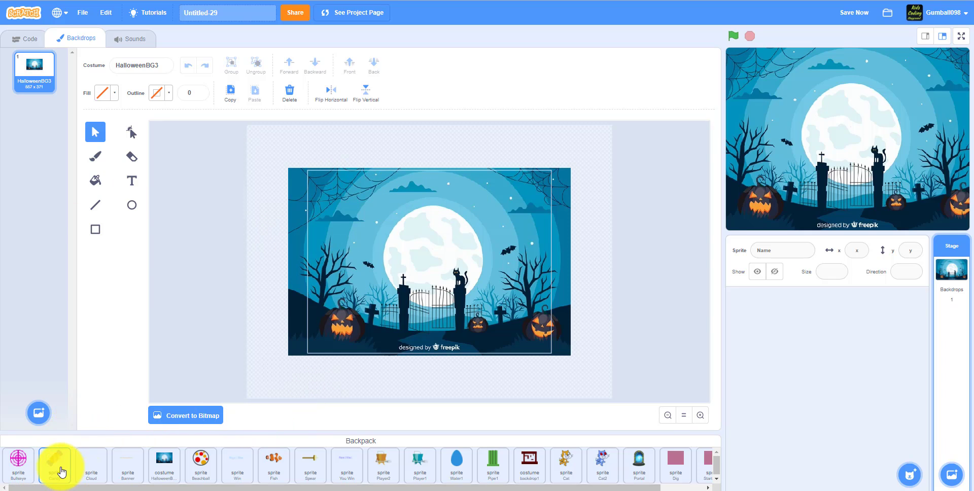
- Drag the saved Candy sprite from the backpack into the project
left_click_drag(60, 465, 781, 327)
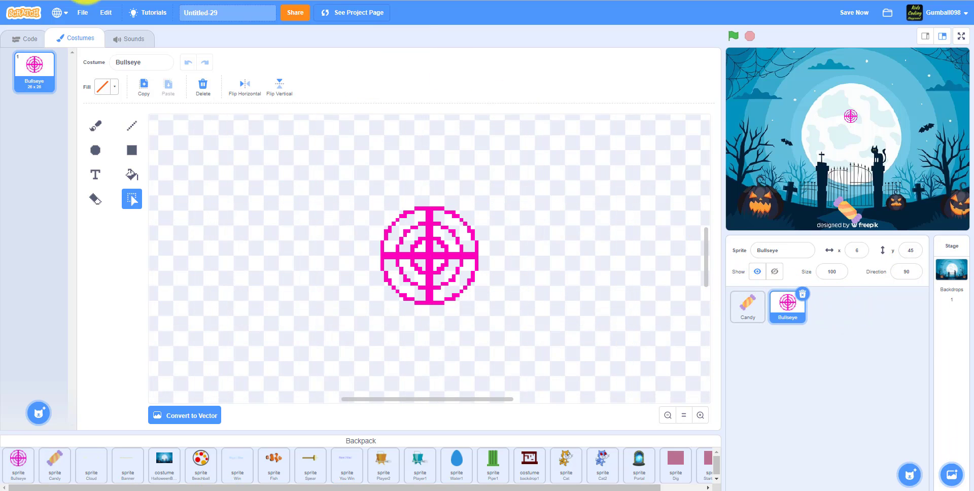
left_click(25, 39)
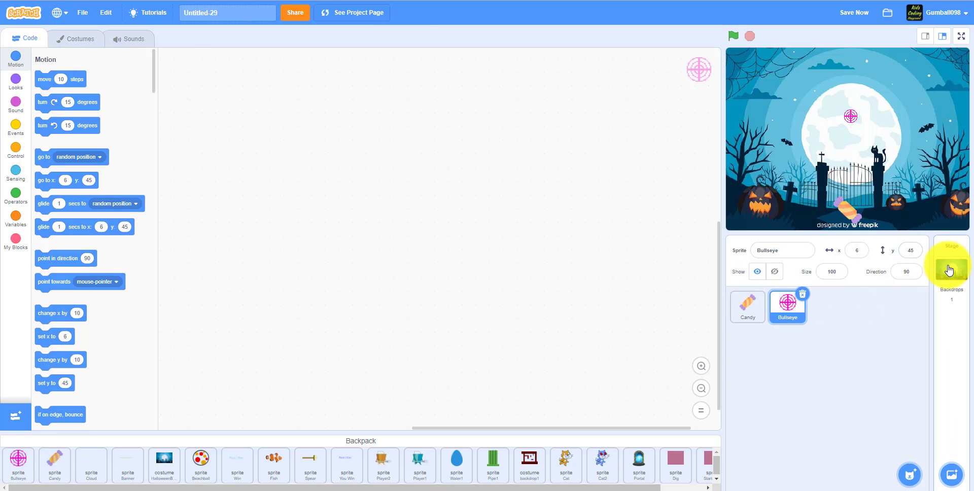
- Give the Stage a green-flag script with a forever loop
left_click(950, 267)
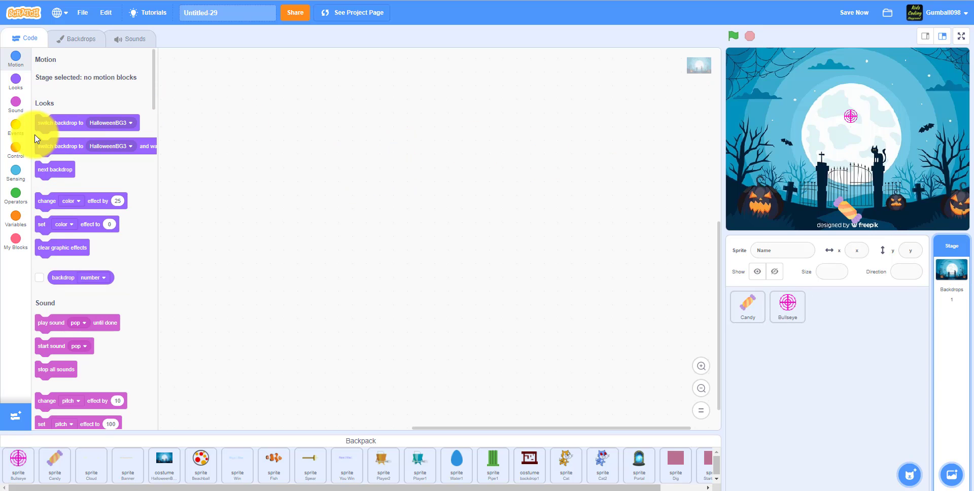
left_click(16, 129)
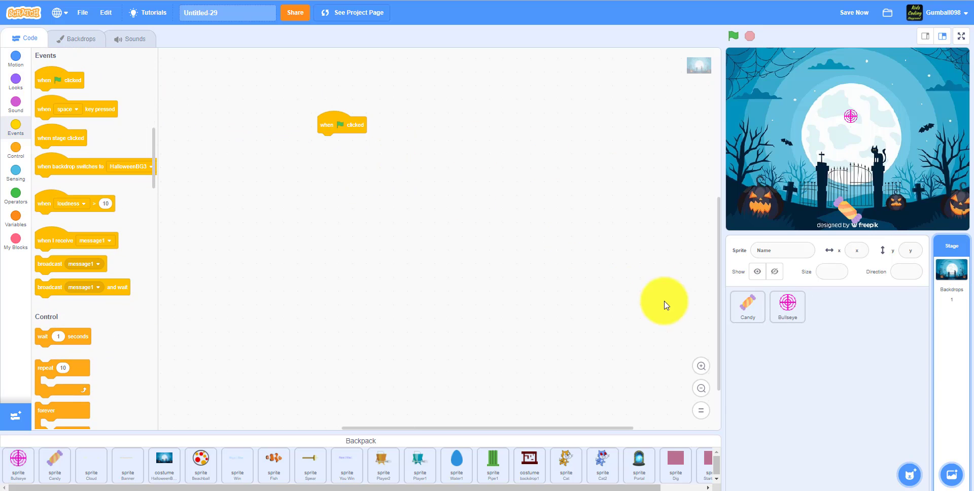
left_click_drag(342, 124, 367, 136)
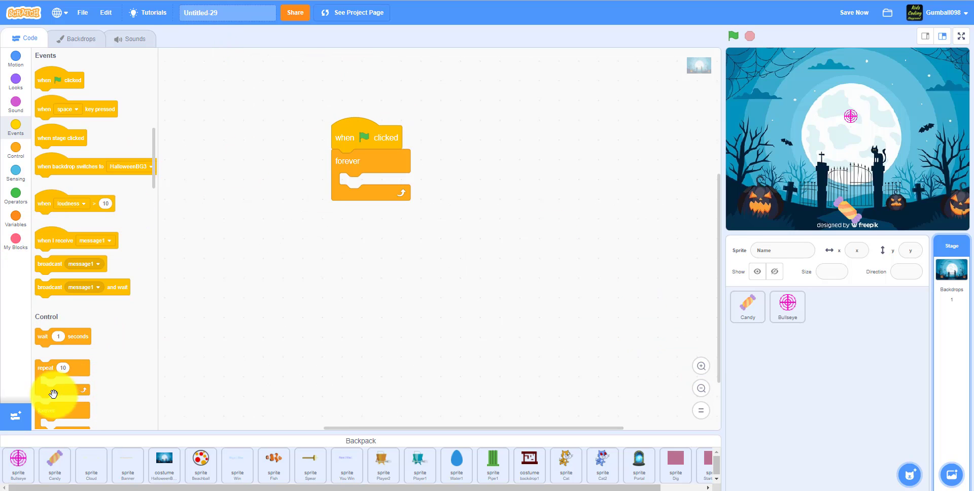
- Add the Dance Snare Beat sound and play it until done inside the forever loop
left_click(130, 39)
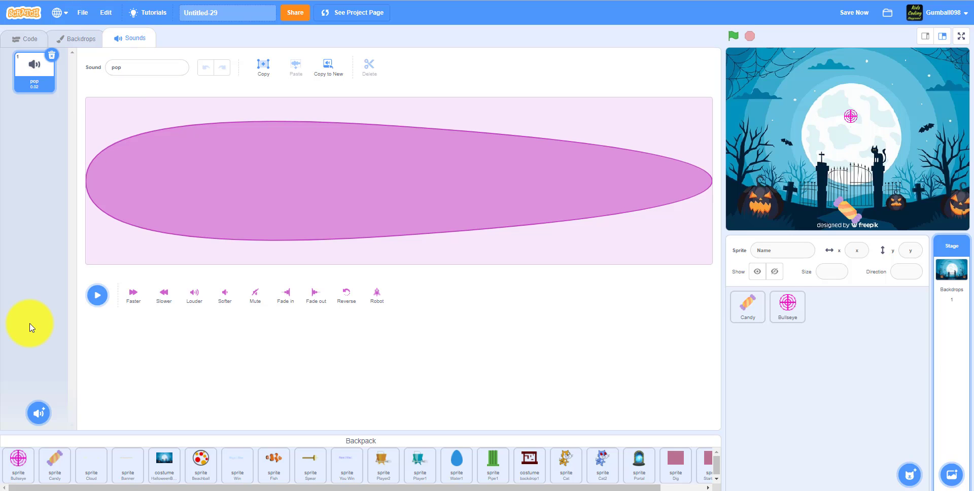
left_click(38, 413)
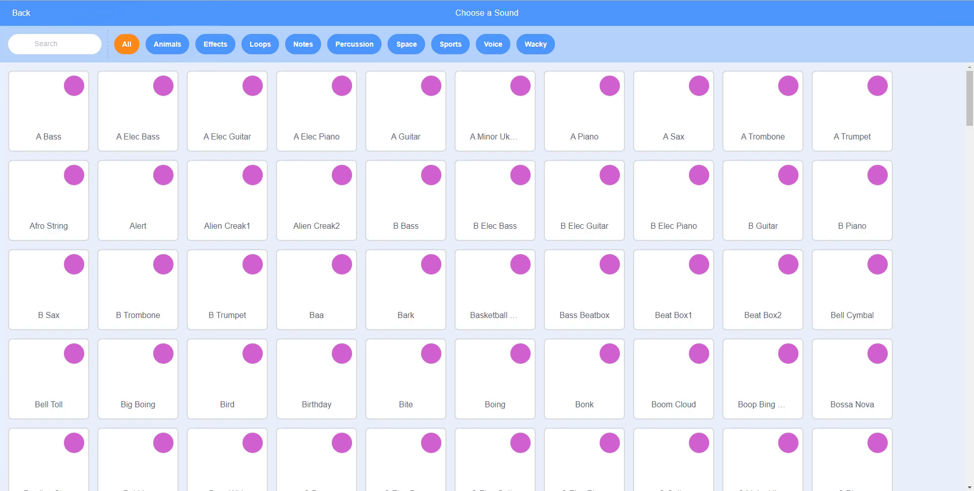
type("da")
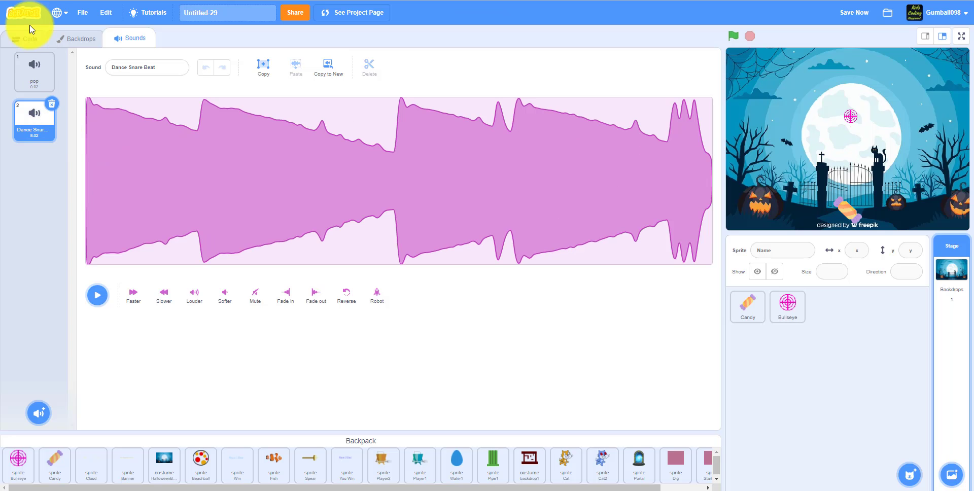
left_click(25, 39)
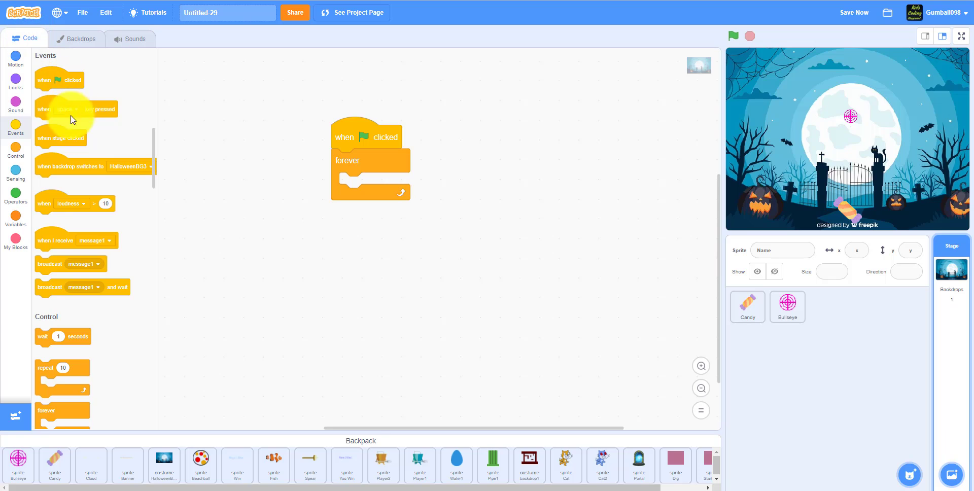
left_click(15, 104)
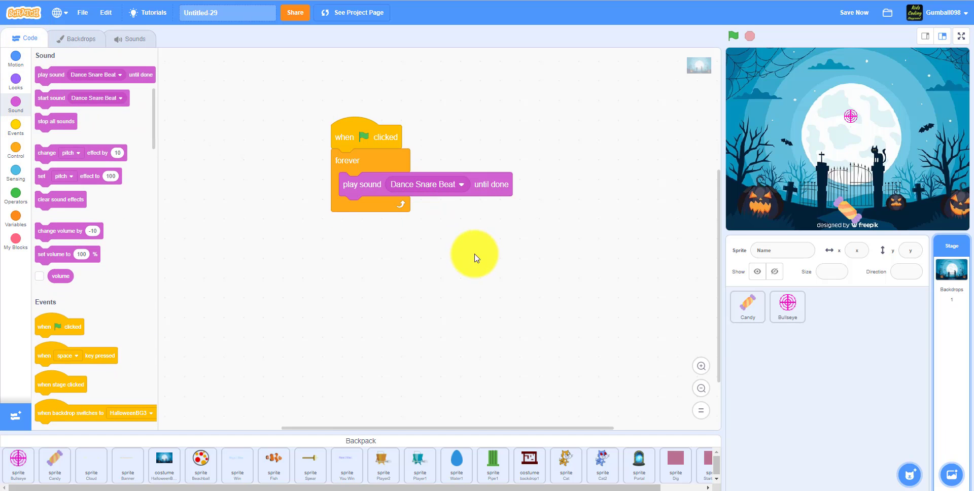
left_click(786, 307)
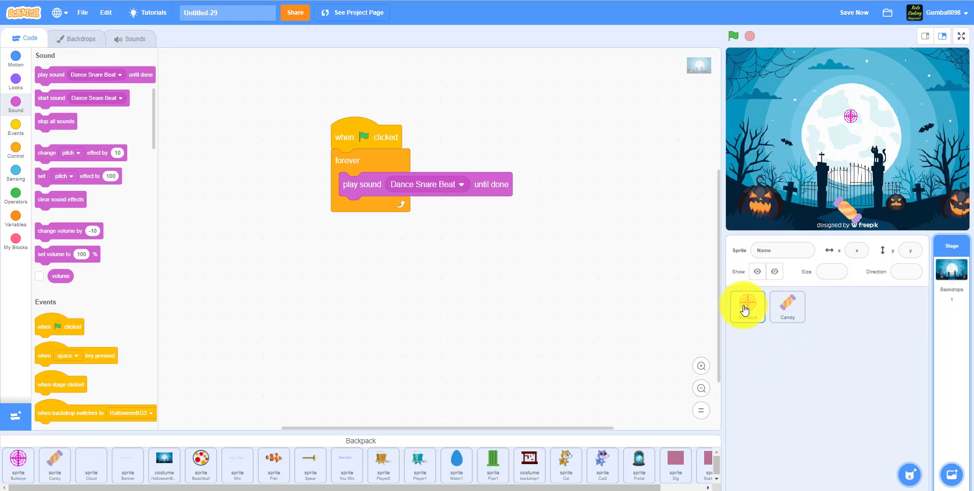
- Start a Bullseye green-flag script setting size 100%, front layer, and show
left_click(746, 306)
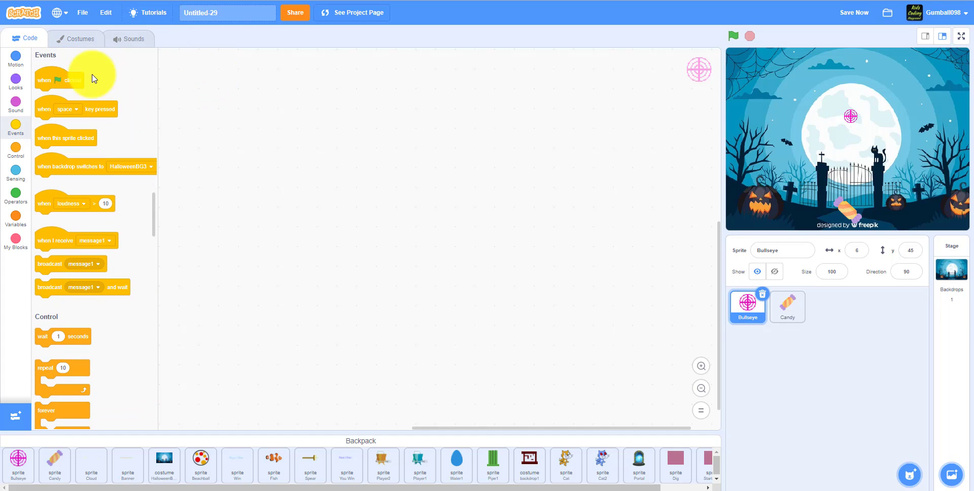
left_click_drag(68, 80, 214, 59)
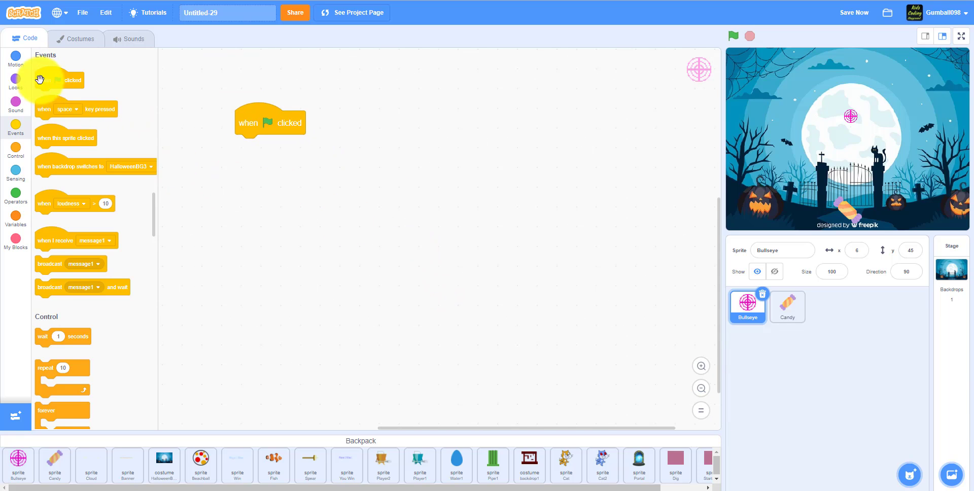
left_click(14, 82)
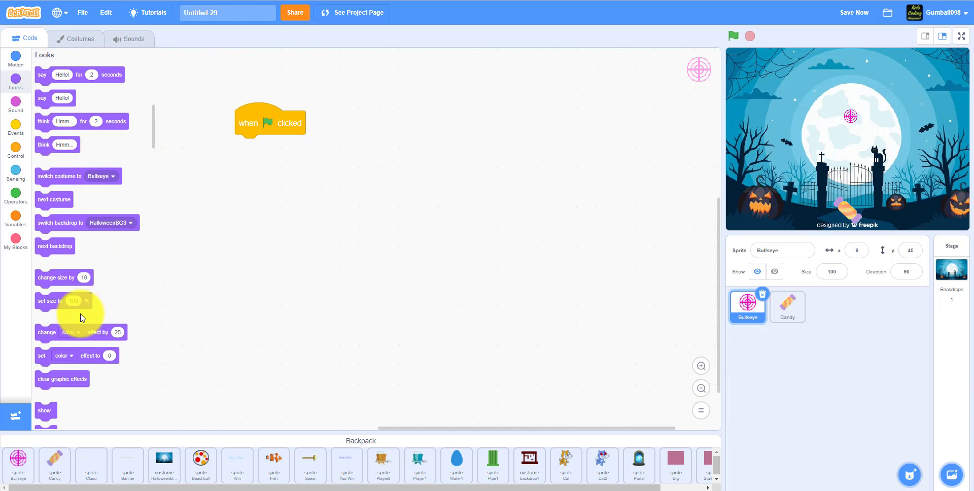
left_click_drag(75, 301, 271, 154)
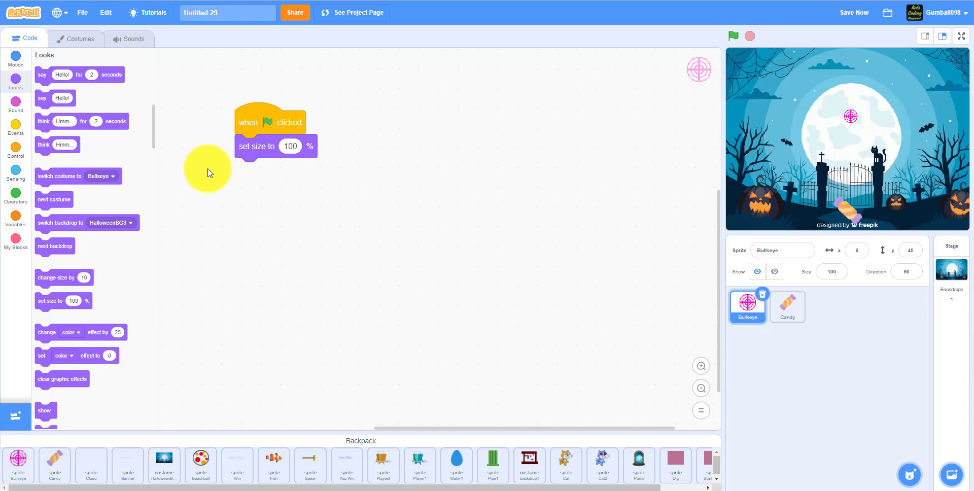
scroll("down", 3)
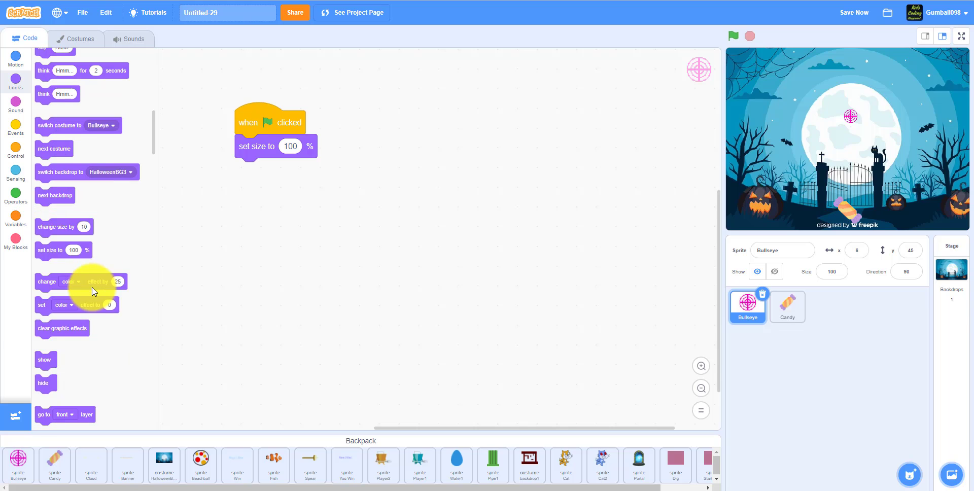
mouse_move(73, 407)
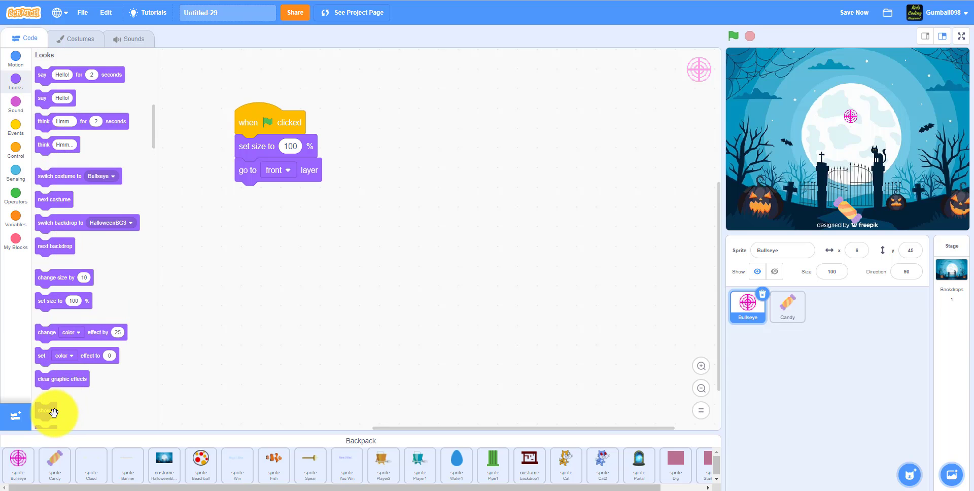
left_click_drag(44, 410, 247, 194)
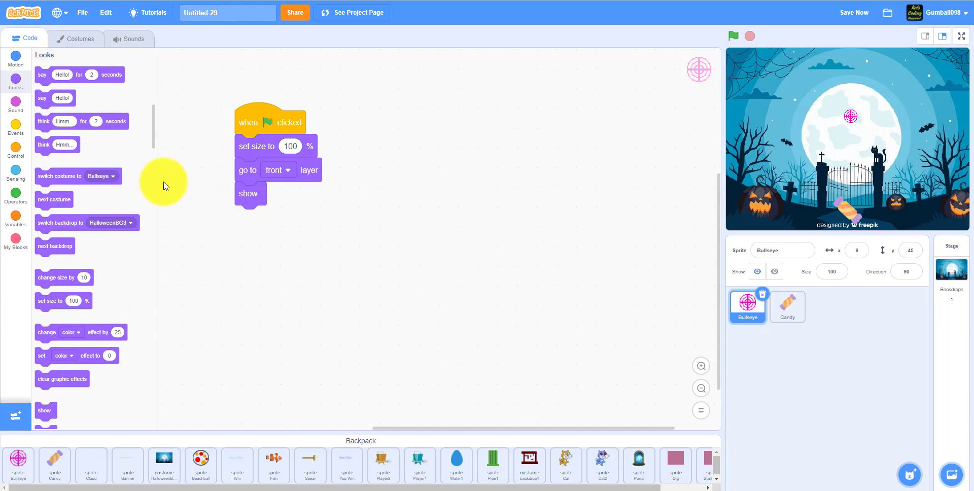
- Position Bullseye at x 6, y 45 and add a forever loop
left_click(15, 59)
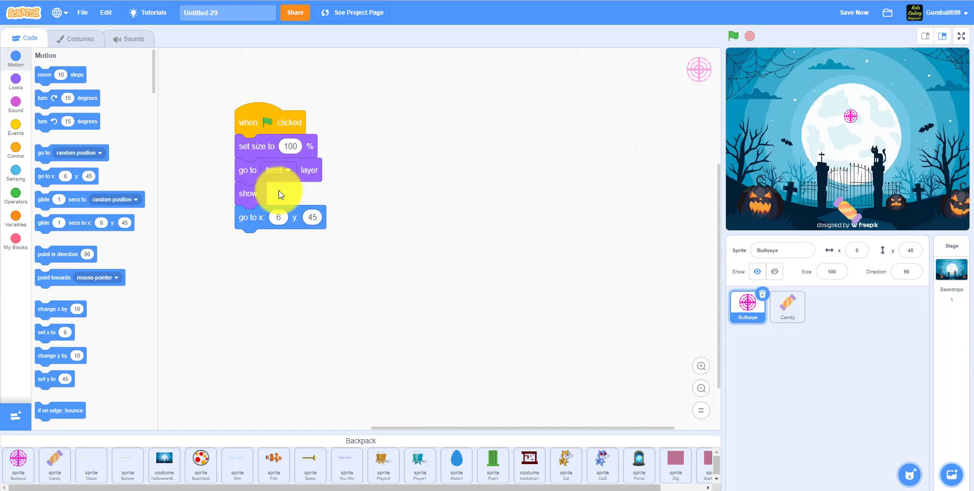
left_click(15, 148)
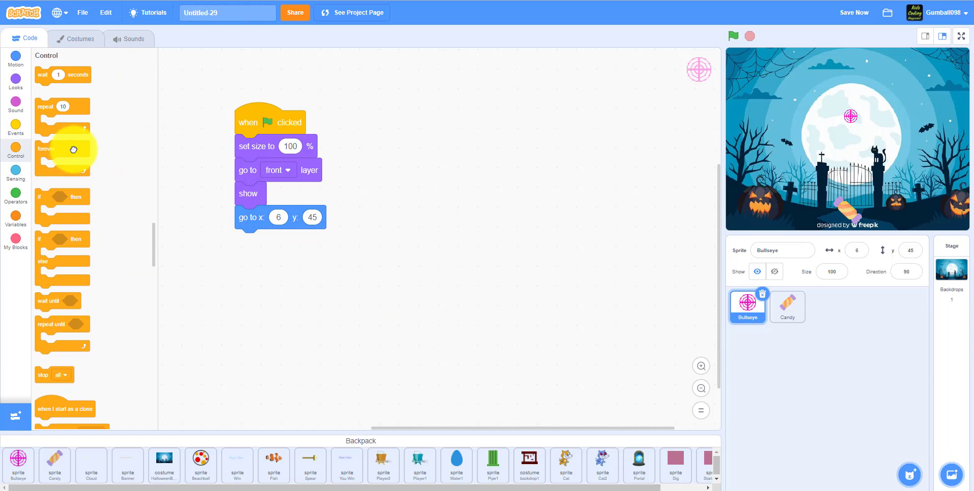
left_click_drag(72, 149, 273, 241)
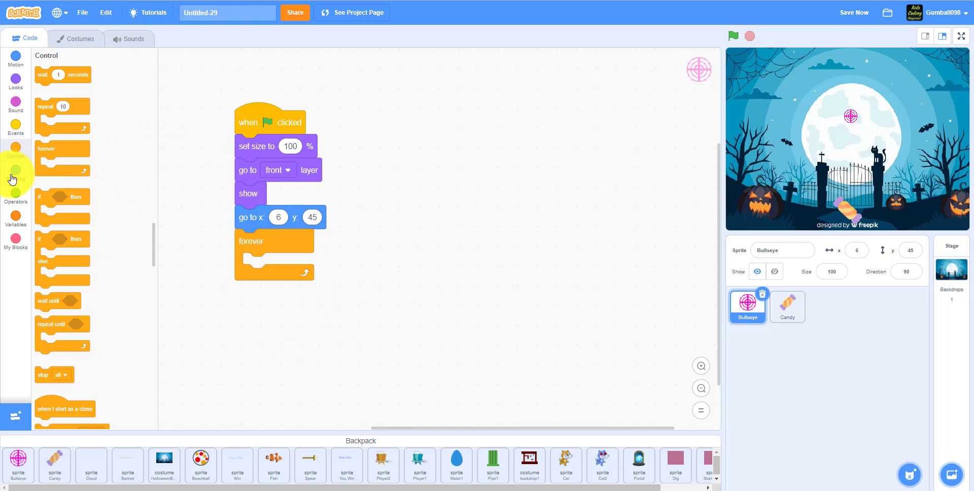
left_click(14, 59)
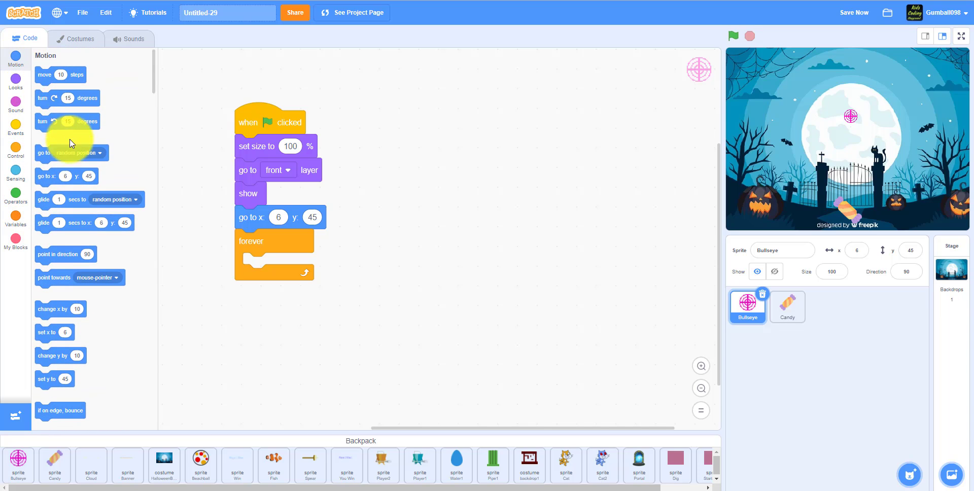
left_click_drag(84, 222, 230, 278)
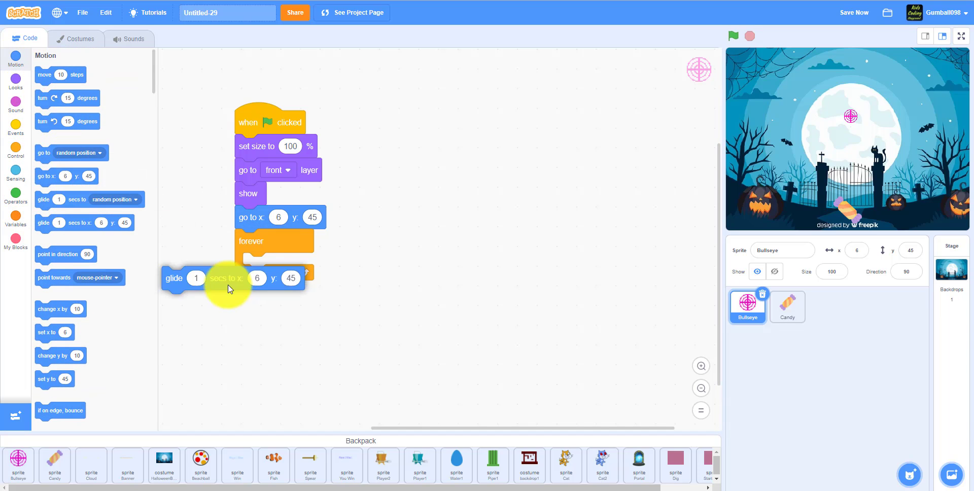
- Put a glide to x 110 in the loop and duplicate it with x -110
left_click_drag(226, 277, 149, 191)
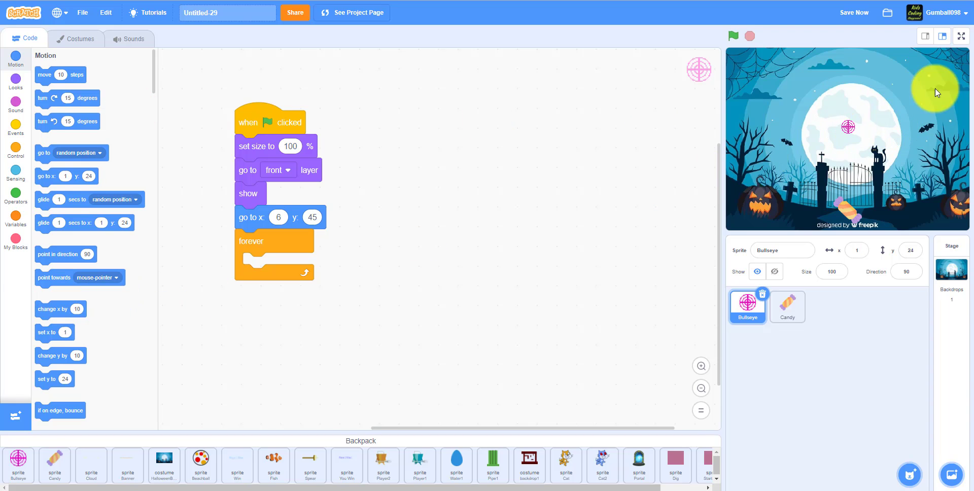
mouse_move(848, 128)
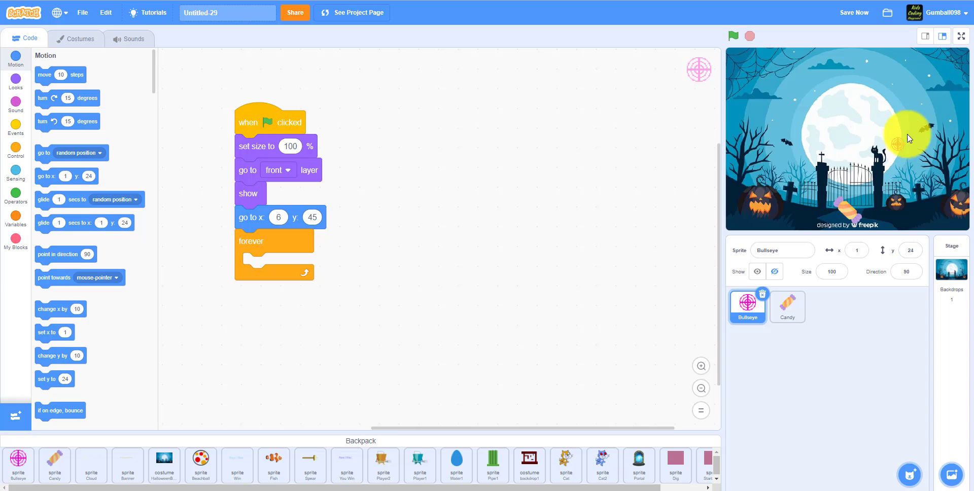
left_click_drag(908, 138, 863, 136)
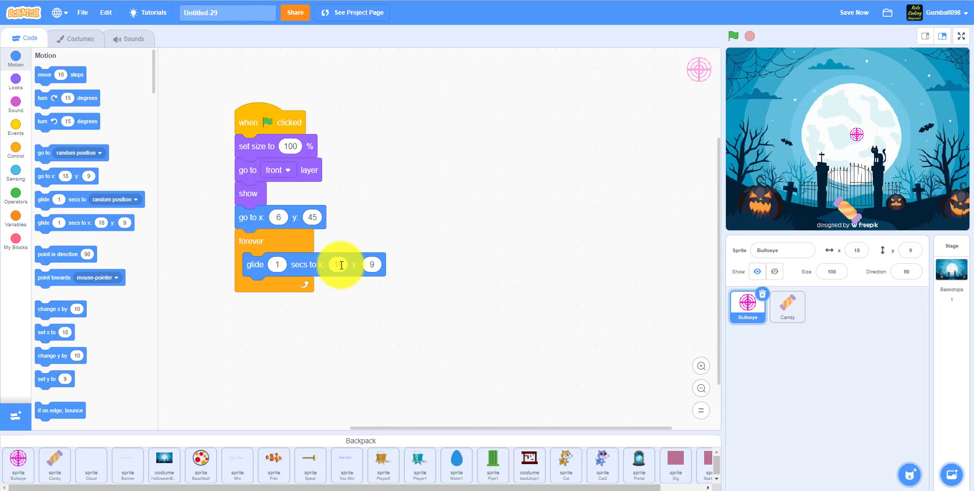
type("99")
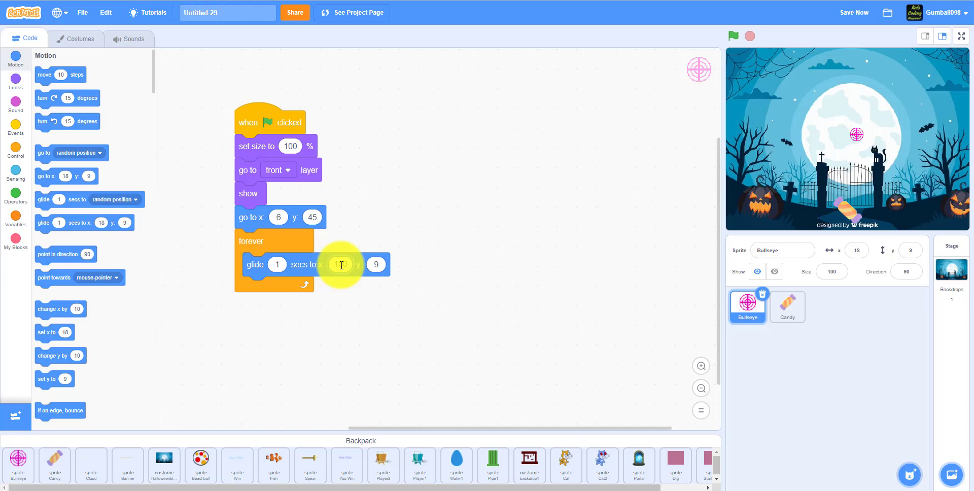
type("110")
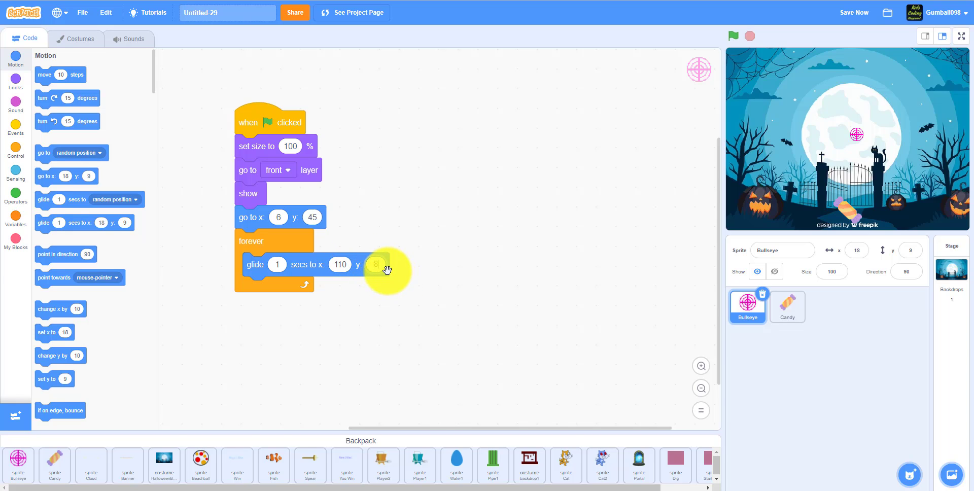
right_click(376, 263)
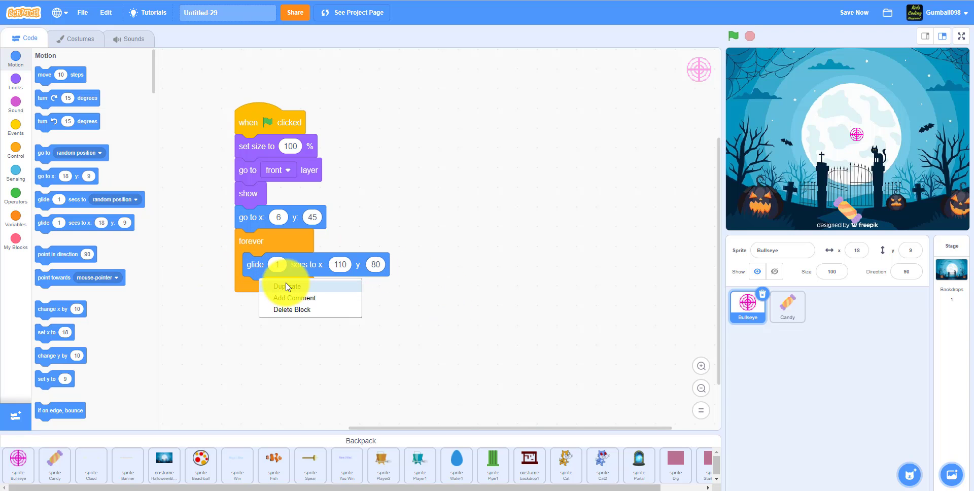
left_click(287, 286)
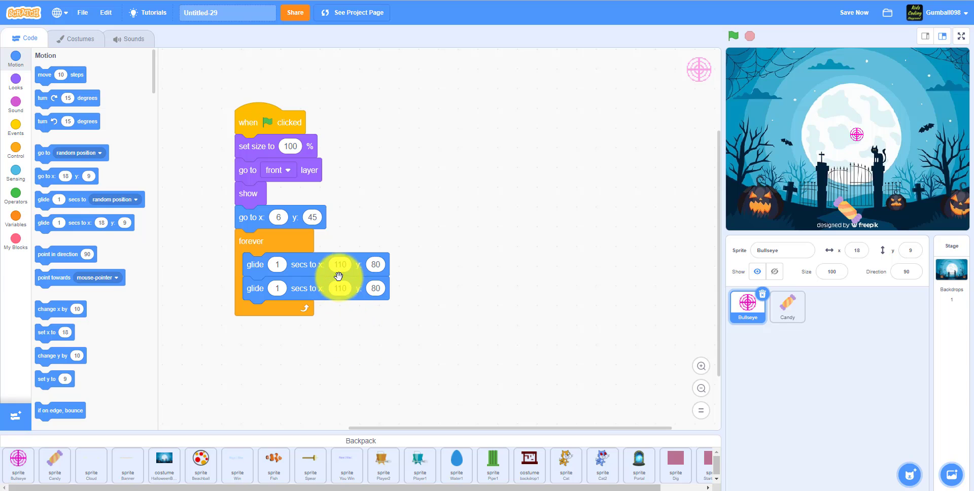
left_click(340, 288)
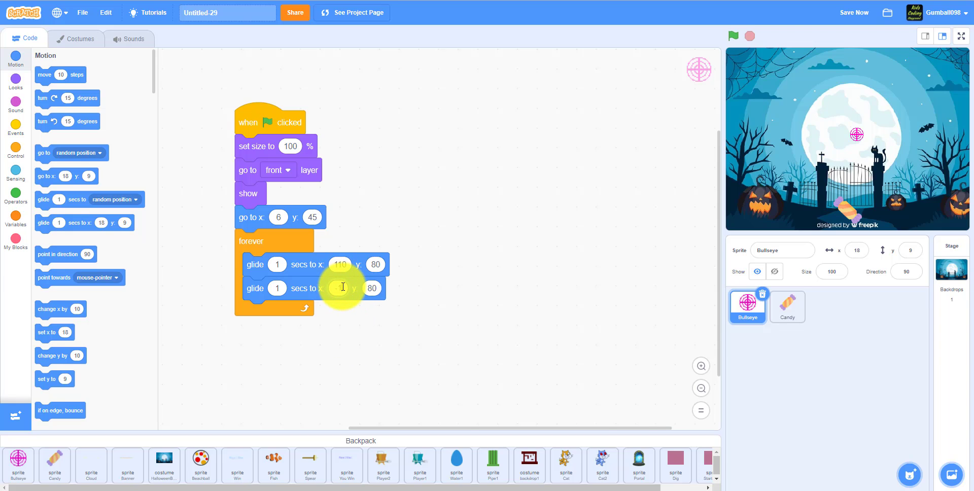
type("-110")
left_click(372, 288)
type("45")
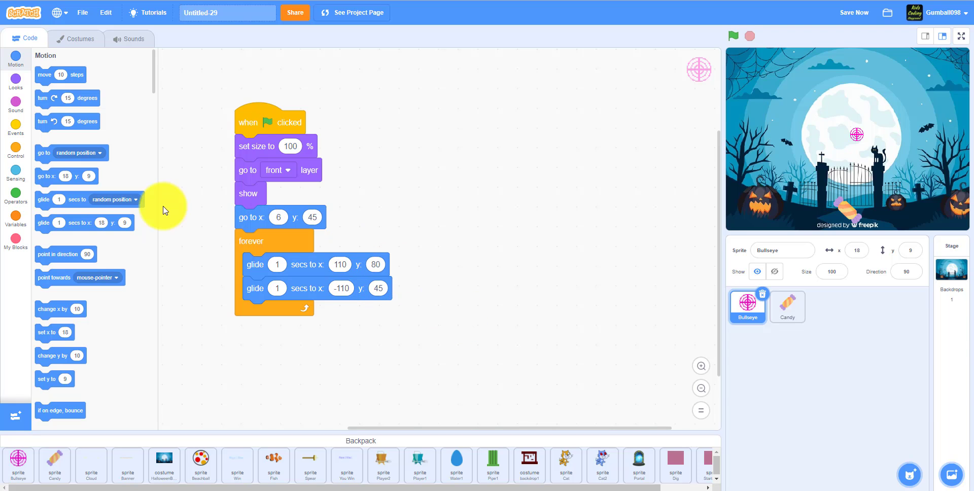
- Add more glides, setting a y of 10 and a final 0.5-second glide
left_click_drag(84, 222, 283, 312)
type("110")
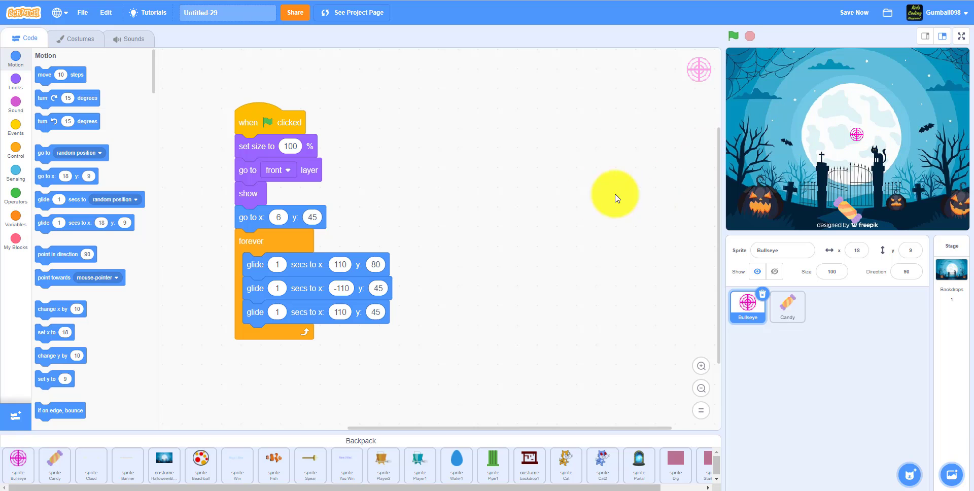
mouse_move(92, 154)
type("-110")
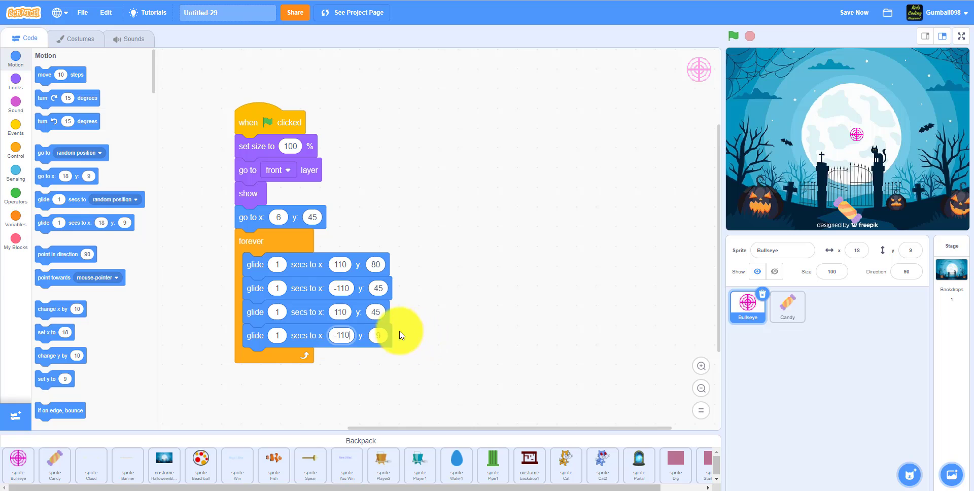
left_click(377, 335)
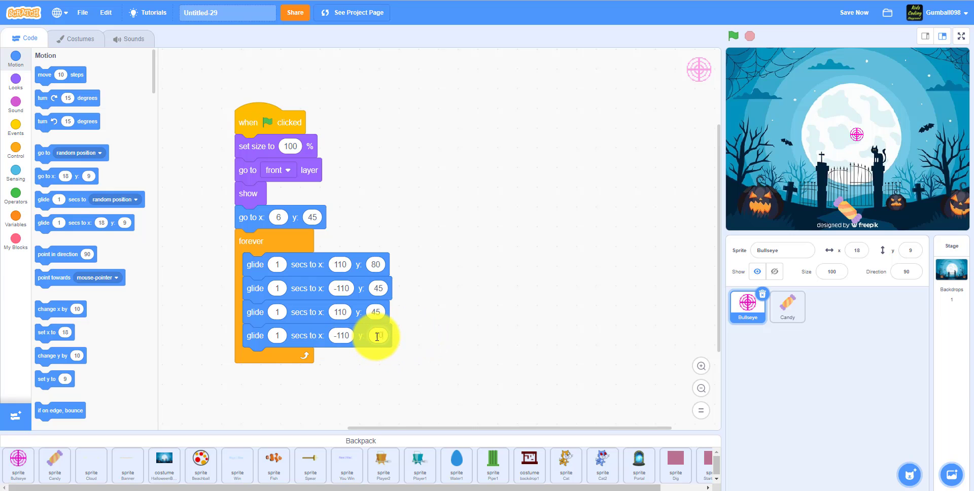
type("10")
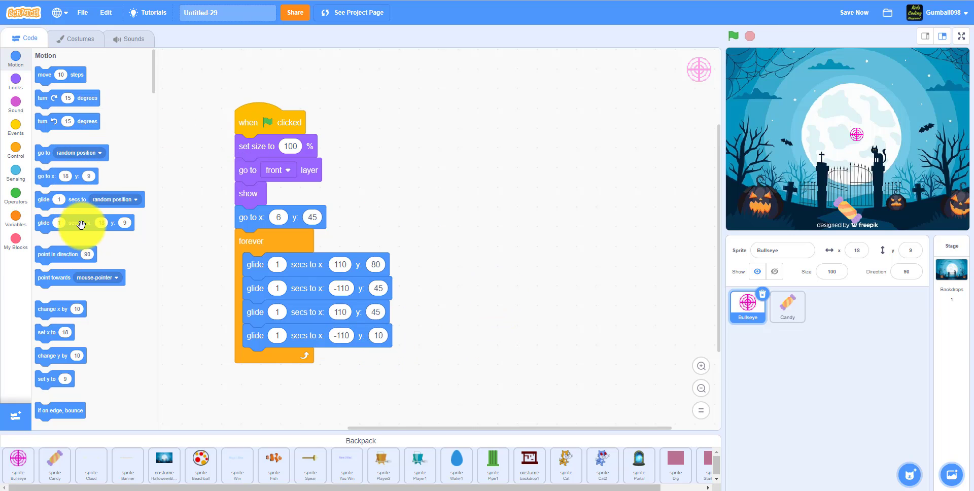
left_click_drag(80, 222, 333, 360)
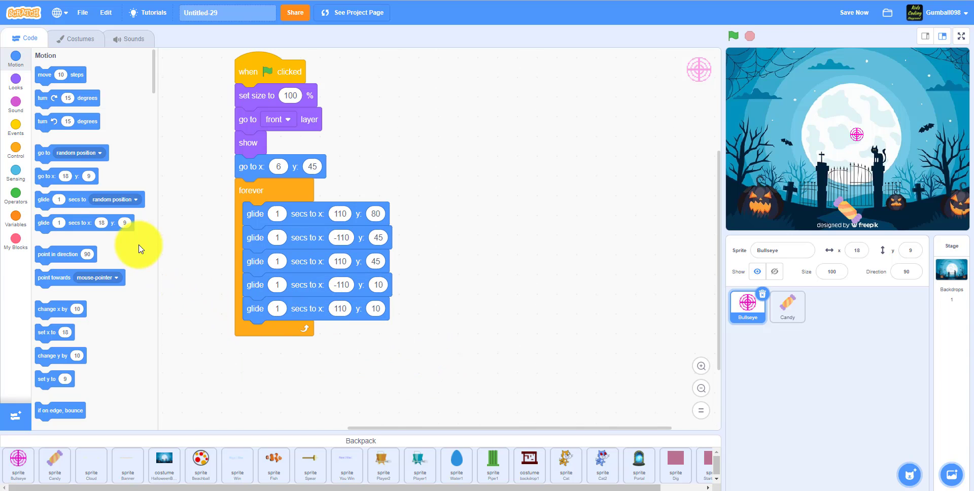
mouse_move(71, 153)
type("-11")
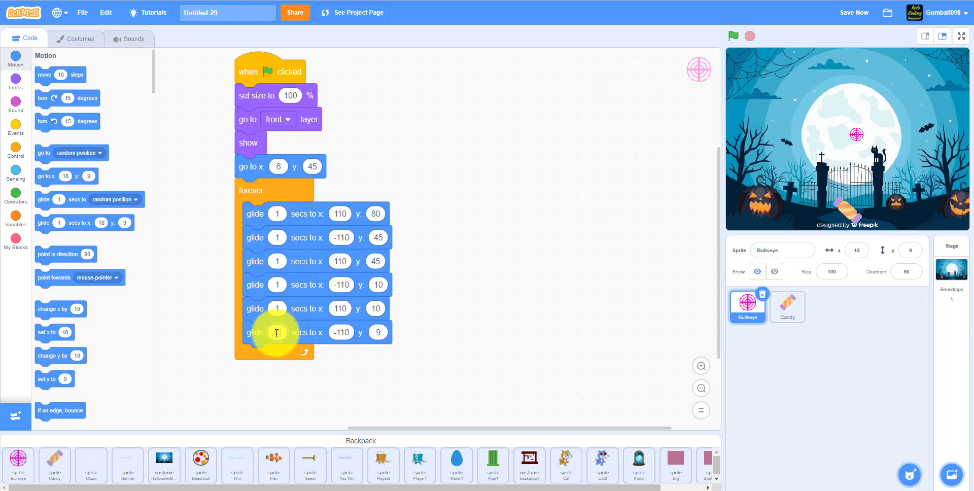
type("0.5")
type("80")
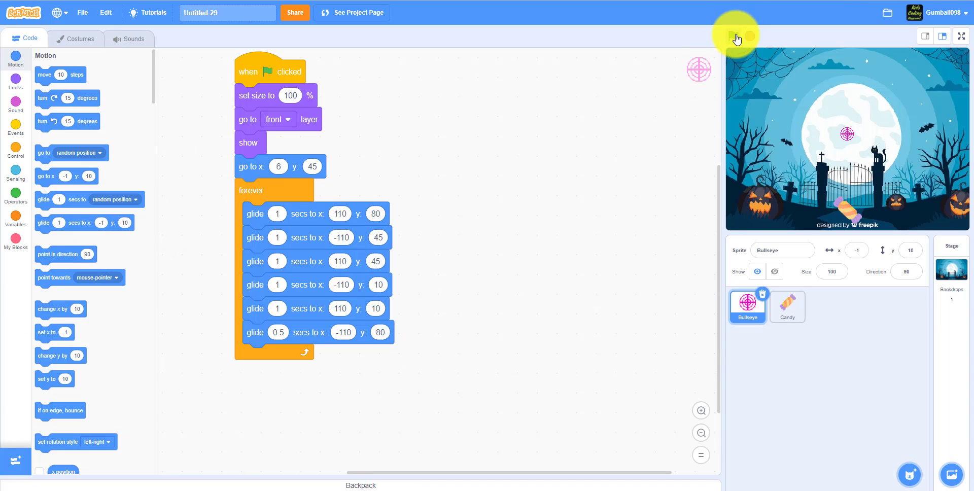
- Run the project, watch Bullseye glide around the moon, then stop it
left_click(735, 36)
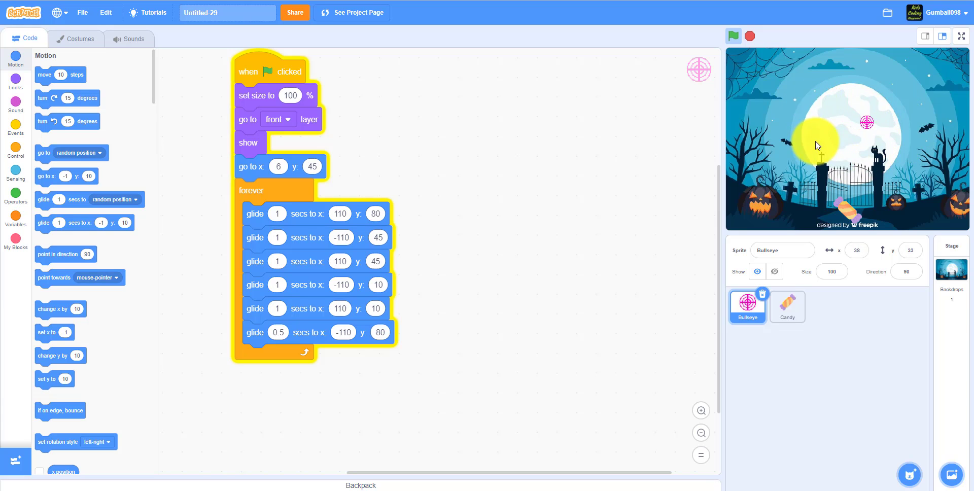
left_click(734, 35)
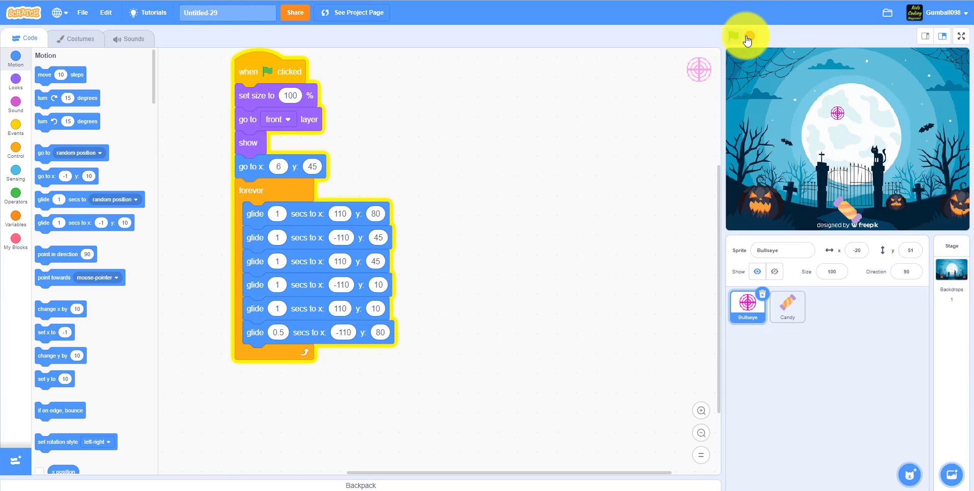
left_click(734, 36)
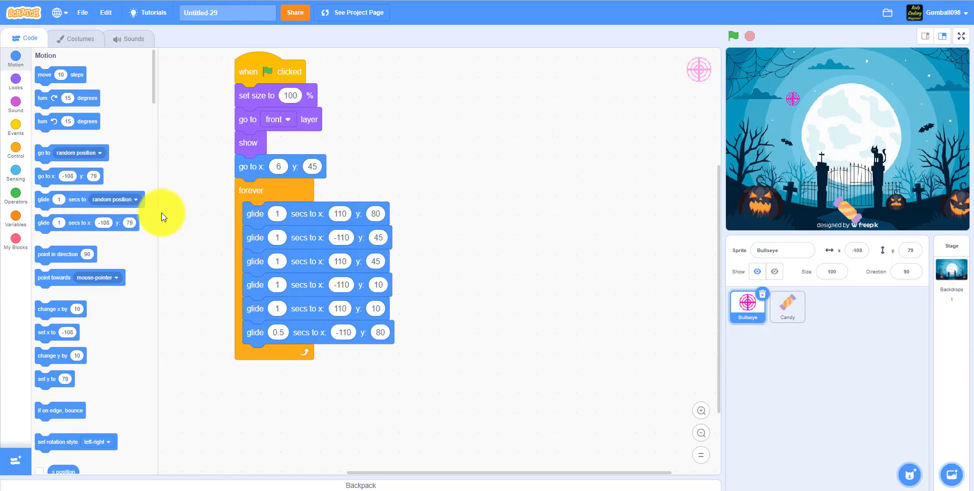
- Create the Candy and Missed variables
left_click(15, 215)
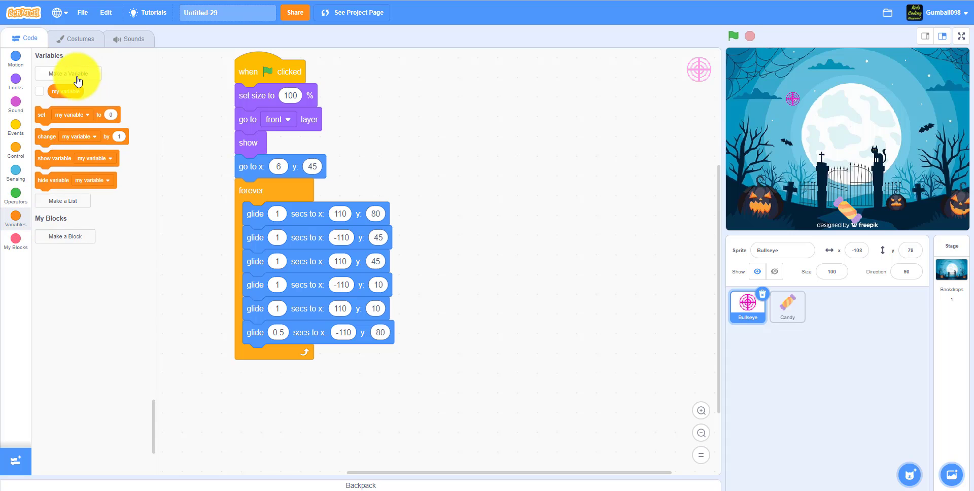
left_click(69, 73)
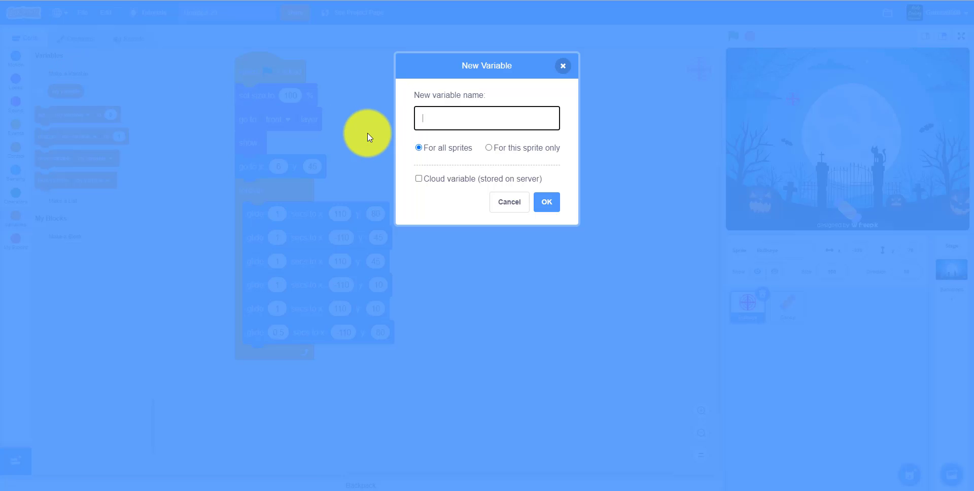
type("Cand")
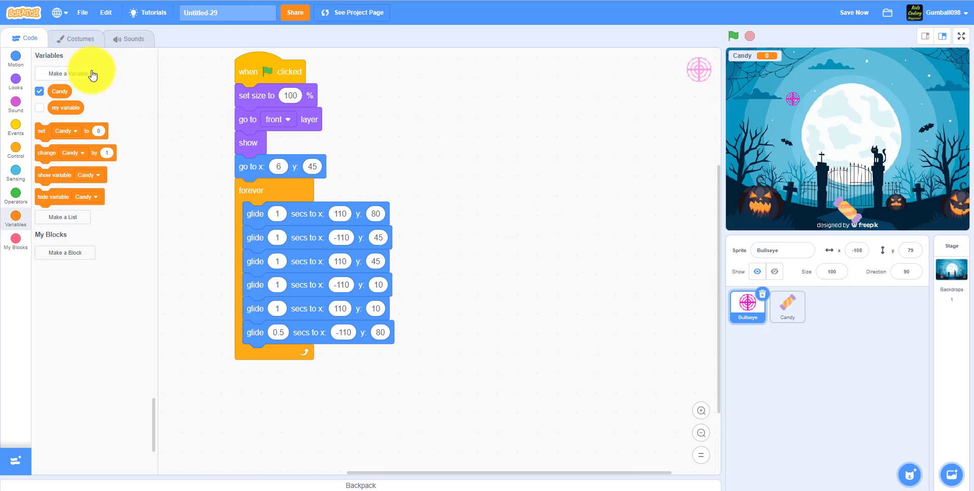
left_click(69, 73)
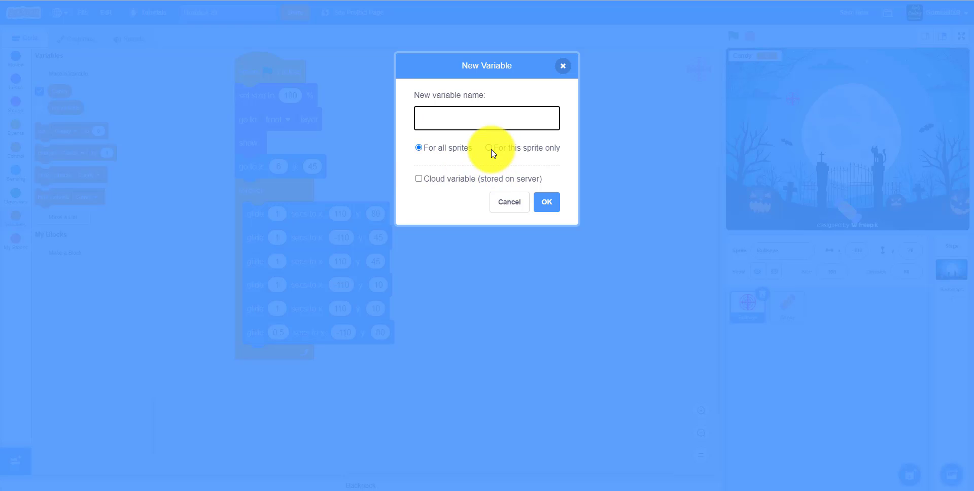
type("M")
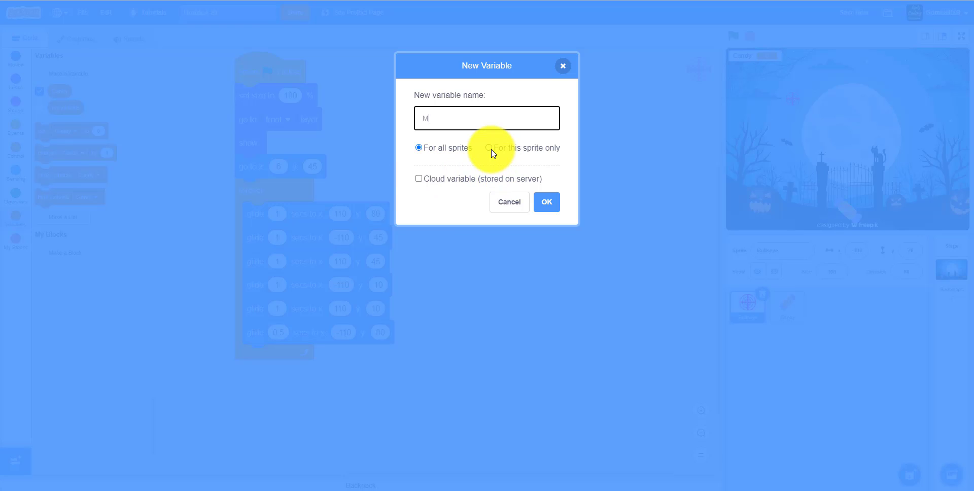
type("issed")
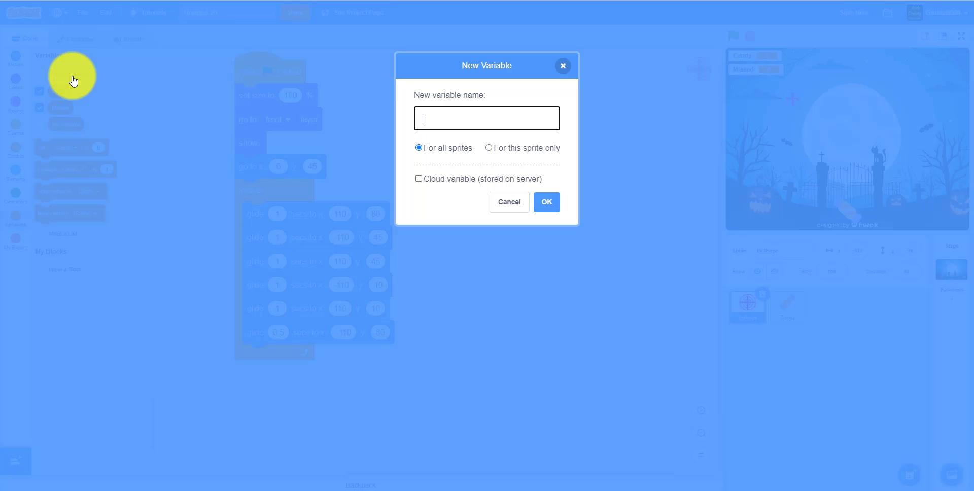
- Create the Score and X variables
type("SA")
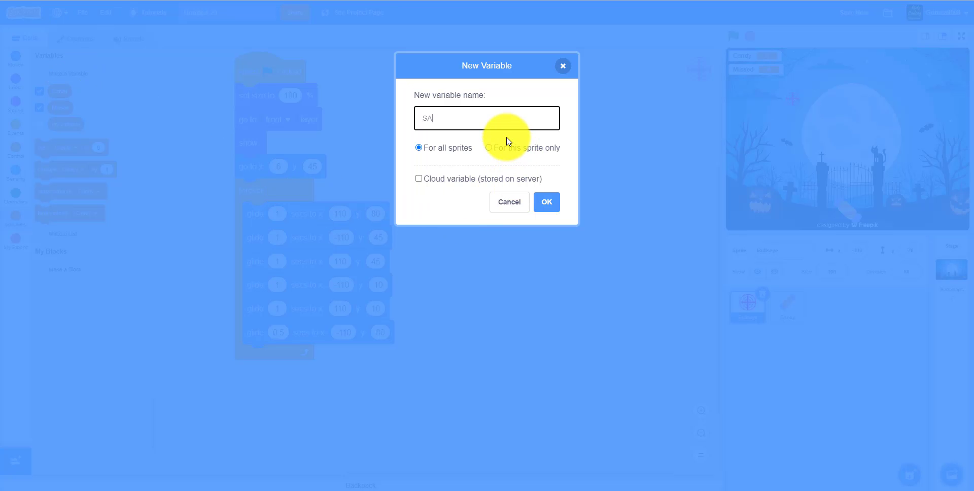
type("Score")
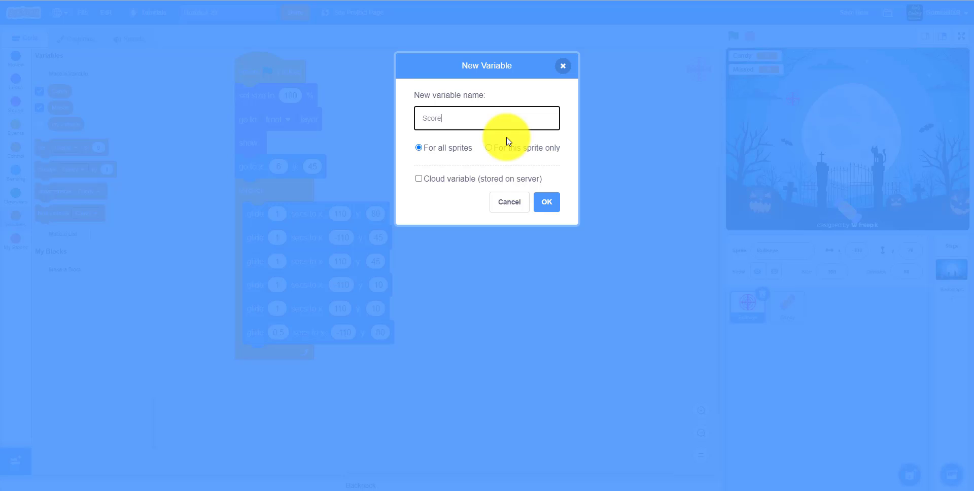
left_click(545, 202)
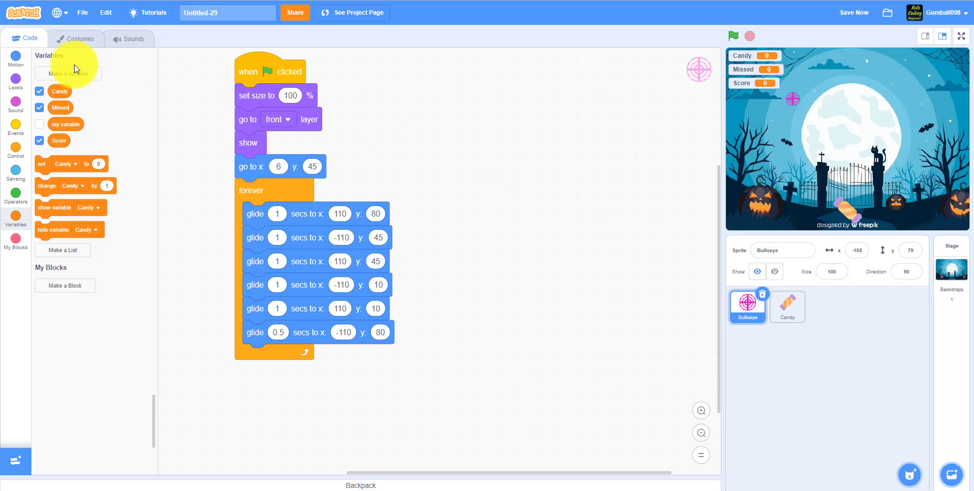
left_click(69, 73)
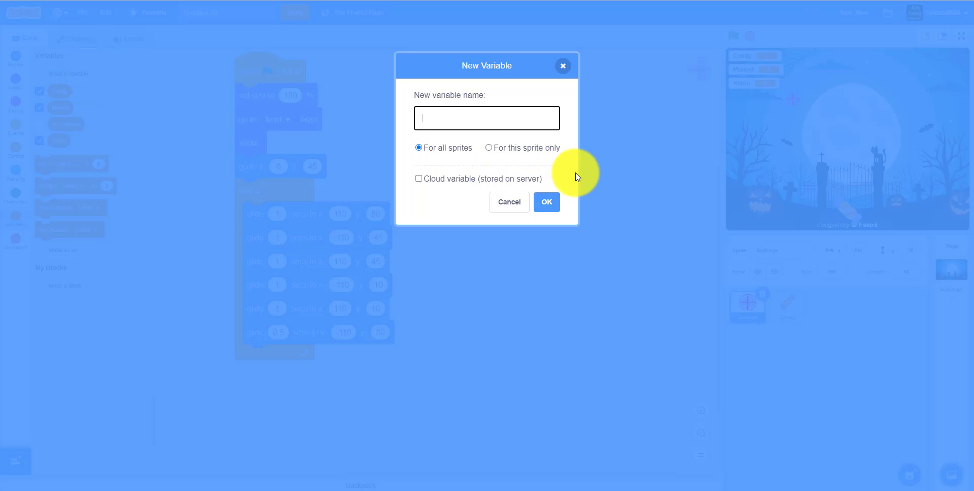
type("x")
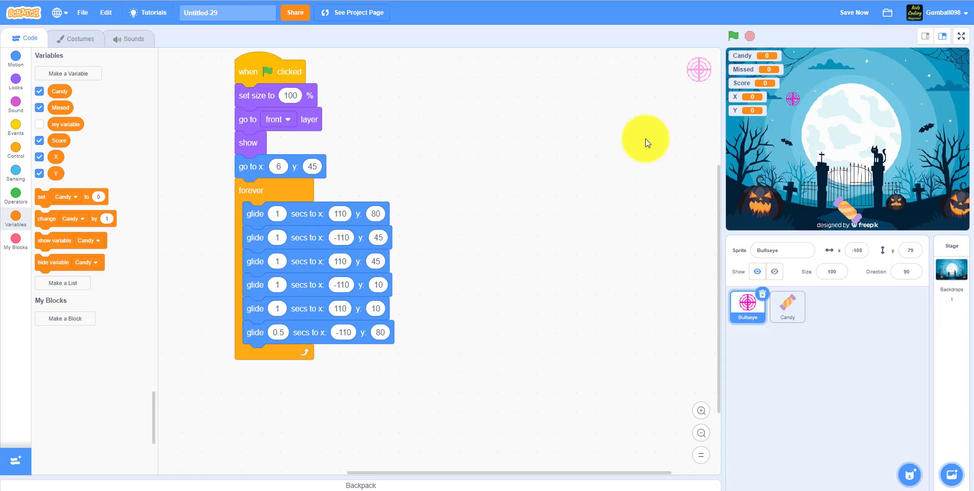
mouse_move(532, 170)
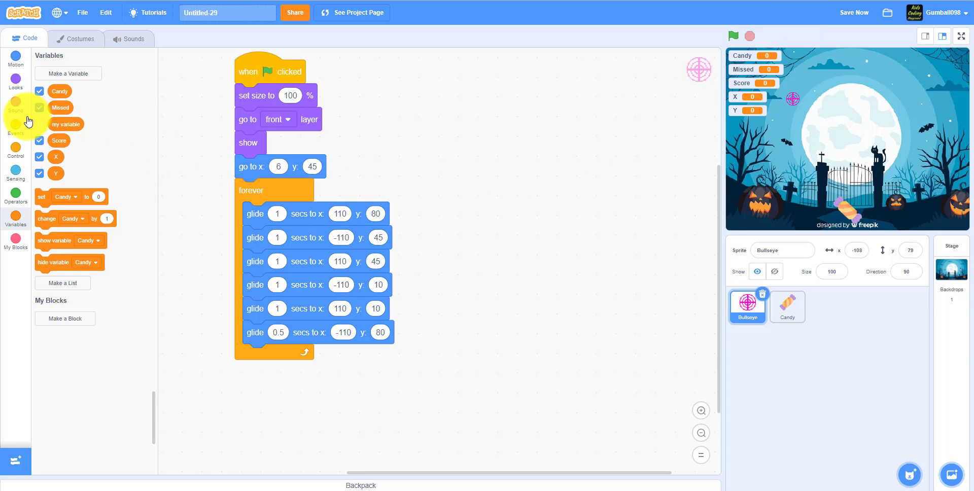
- Build a second Bullseye script: clear effects, store its position in X and Y, change color by 20
left_click(15, 131)
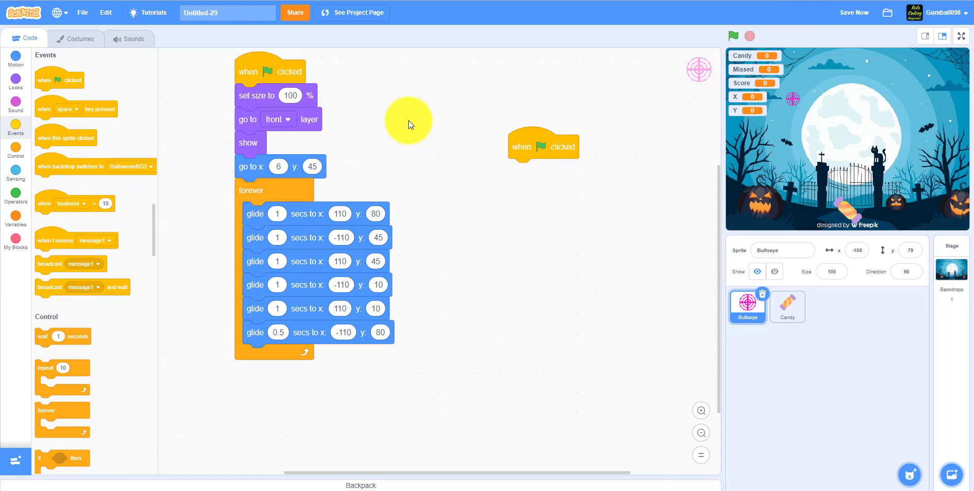
left_click(14, 79)
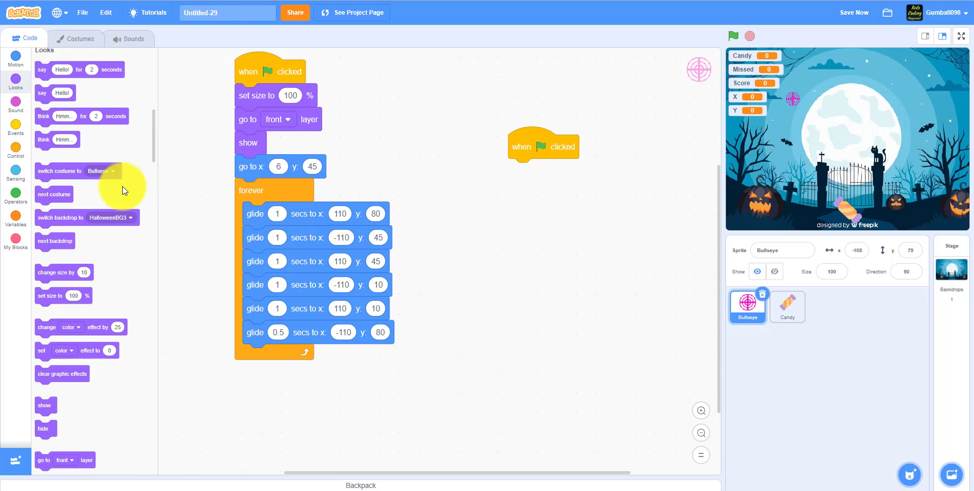
left_click_drag(62, 373, 424, 214)
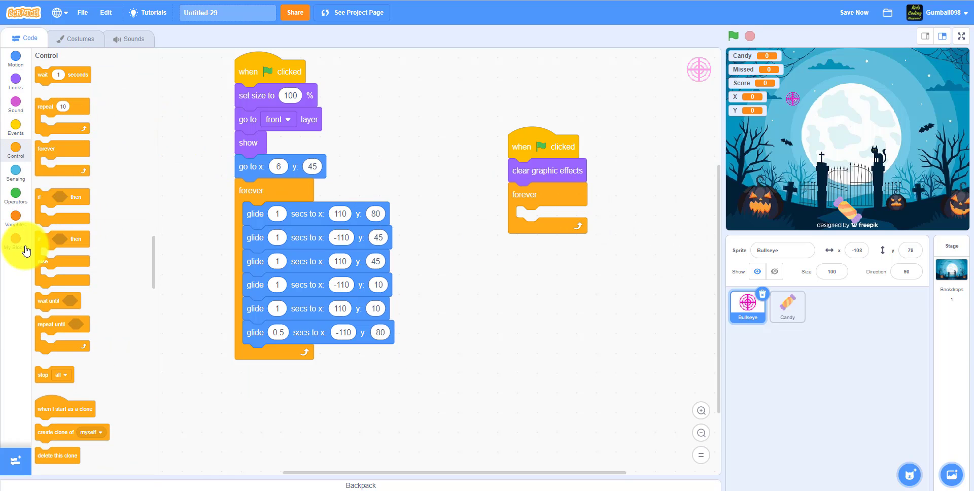
left_click(15, 216)
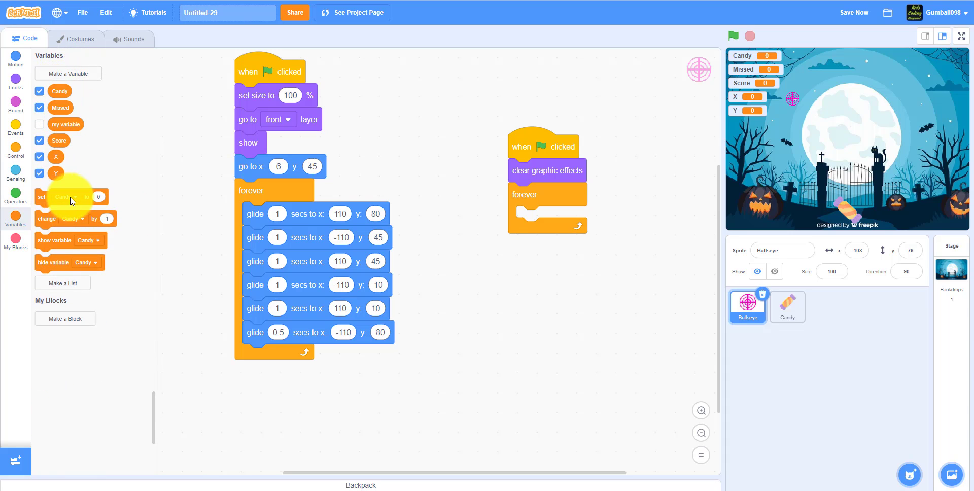
left_click(559, 217)
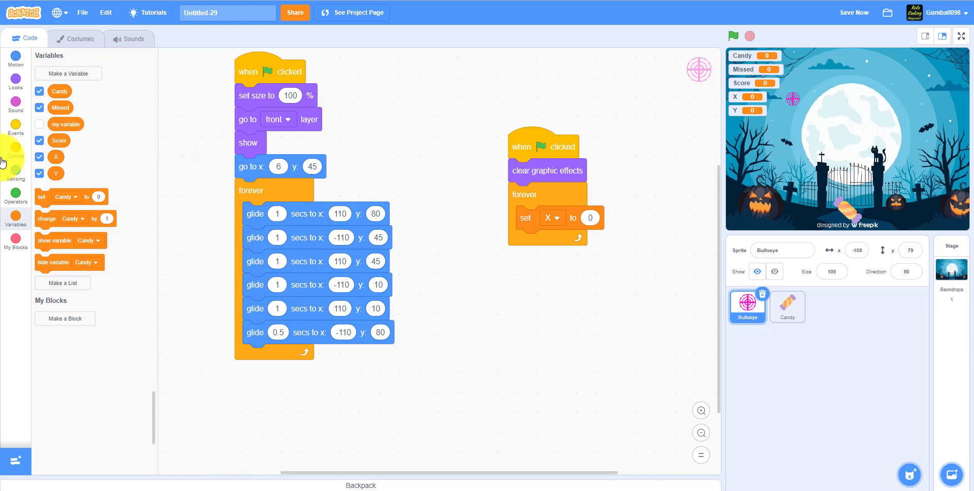
left_click(15, 168)
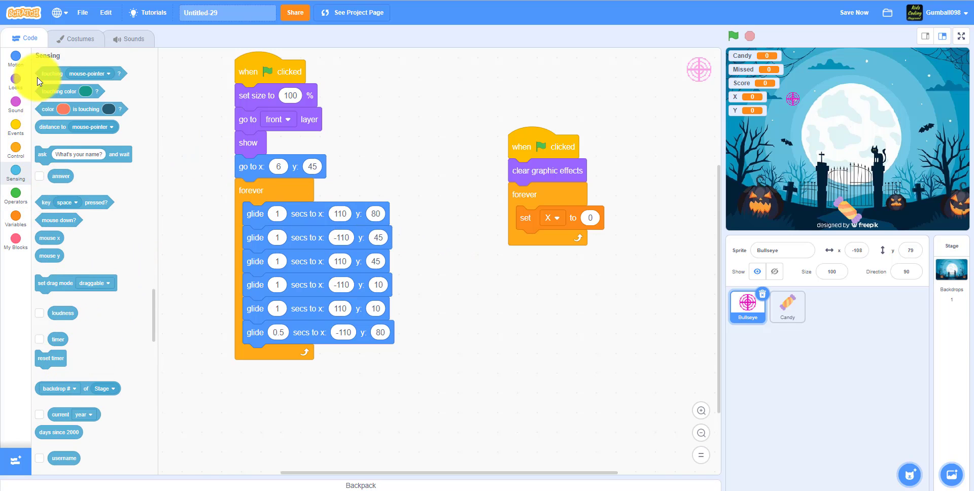
left_click(15, 58)
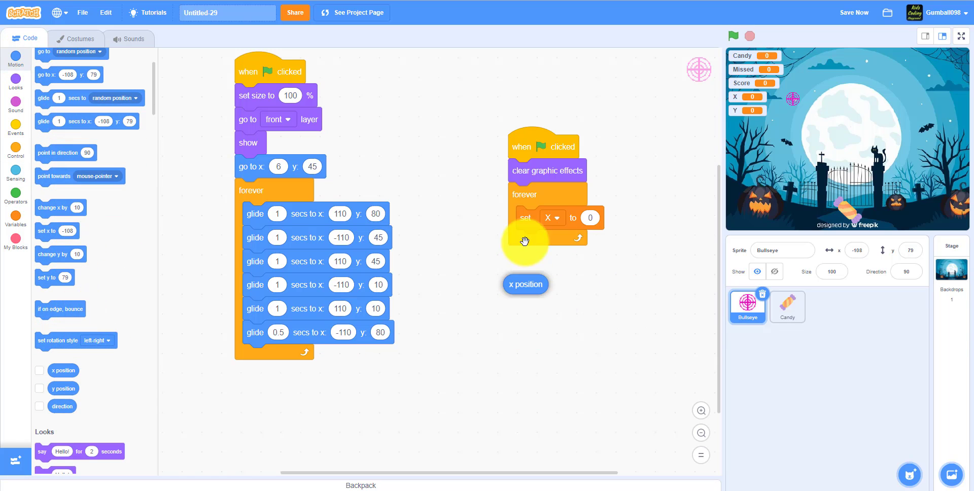
left_click_drag(525, 284, 603, 217)
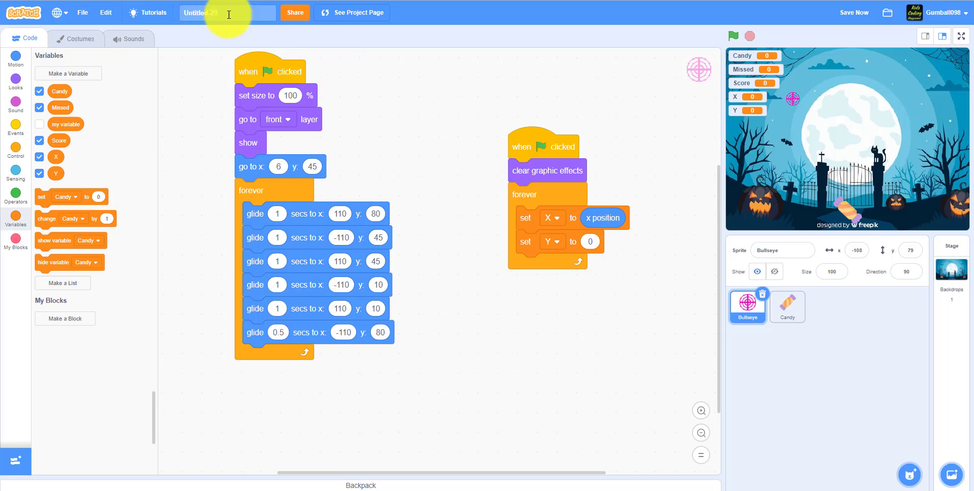
left_click(15, 59)
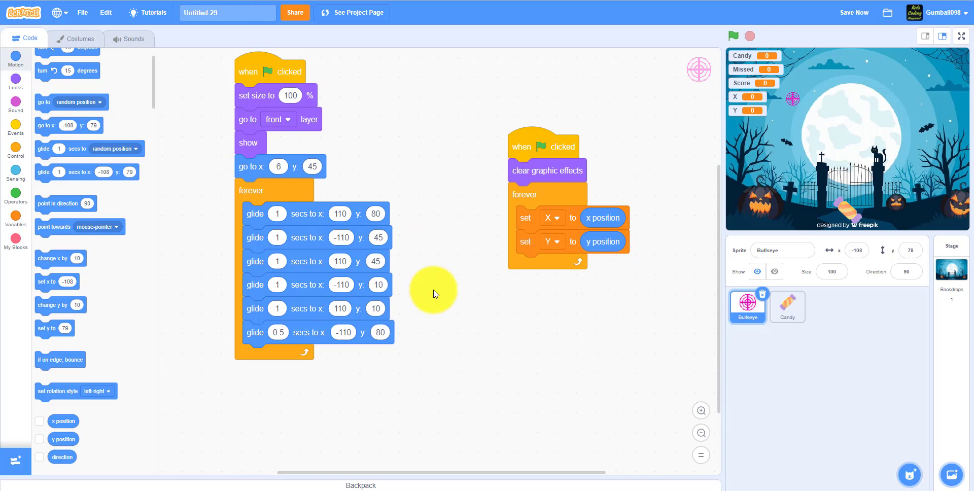
left_click(14, 83)
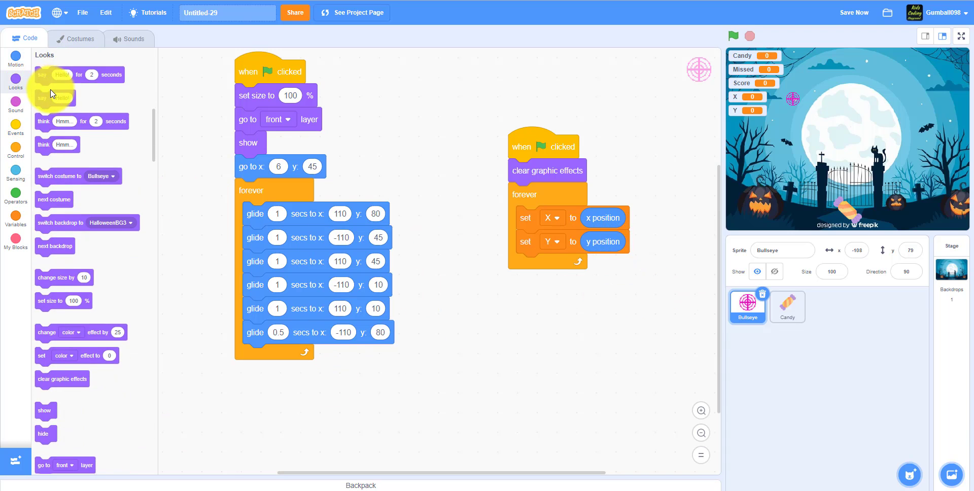
mouse_move(124, 348)
type("20")
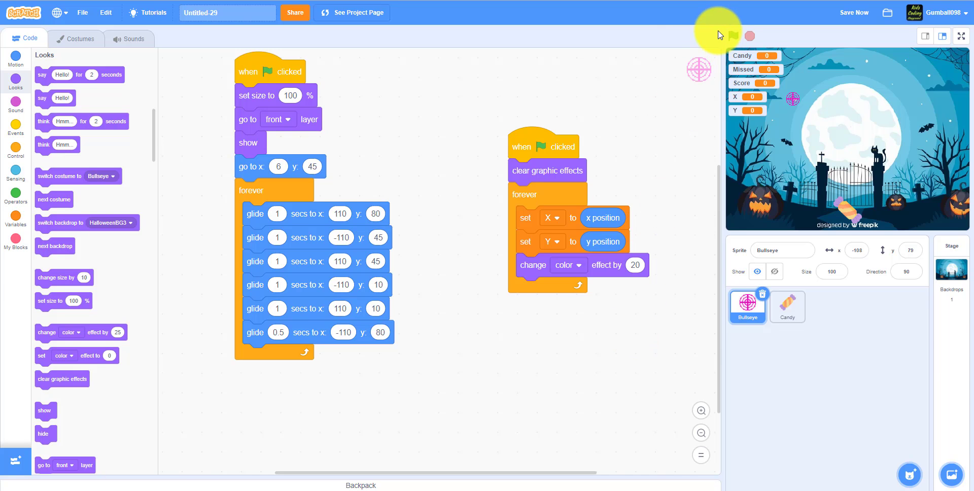
- Run and stop the game twice to watch Bullseye glide across the moon
left_click(733, 35)
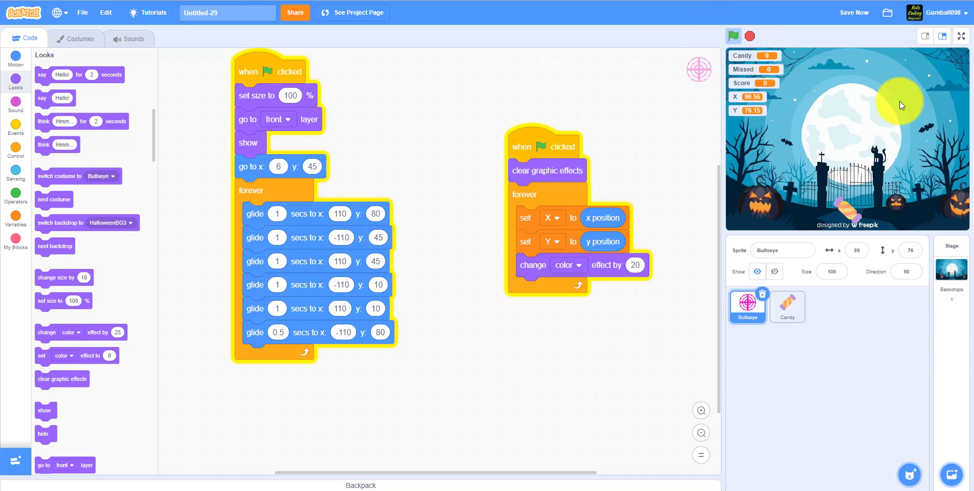
left_click(733, 36)
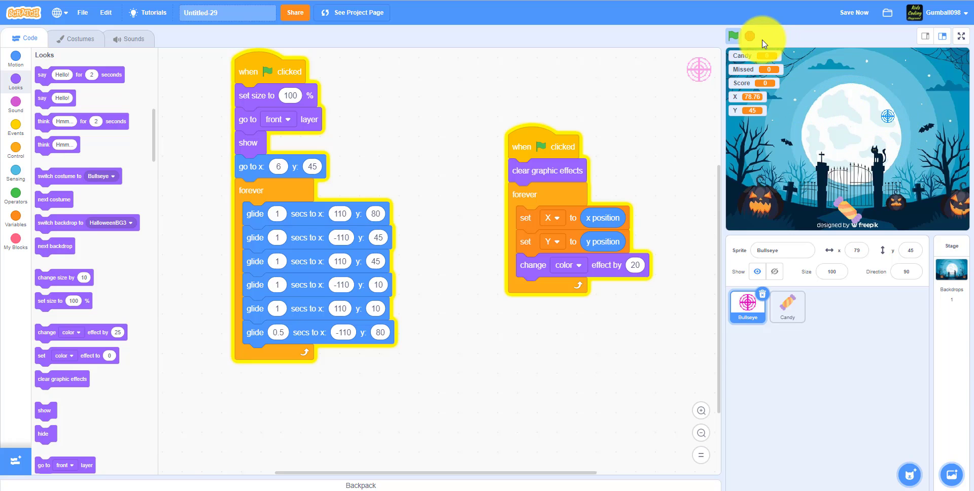
left_click(733, 36)
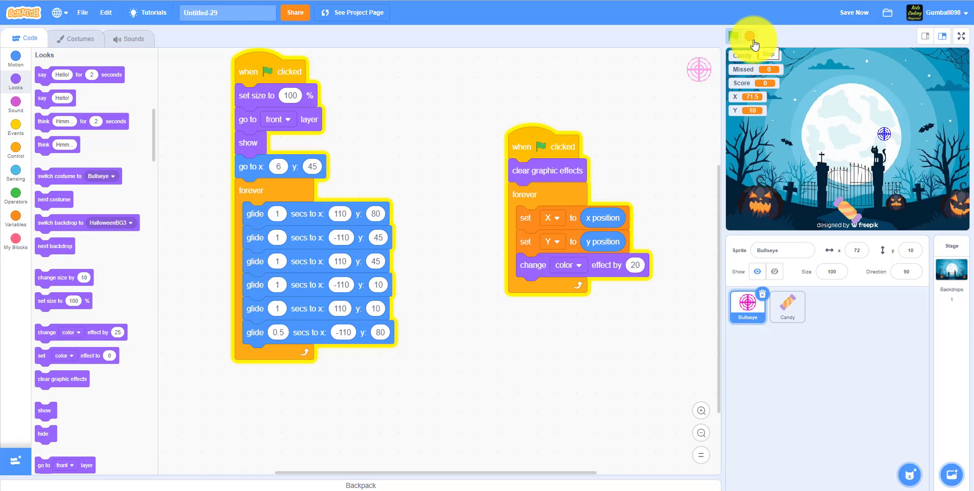
left_click(733, 35)
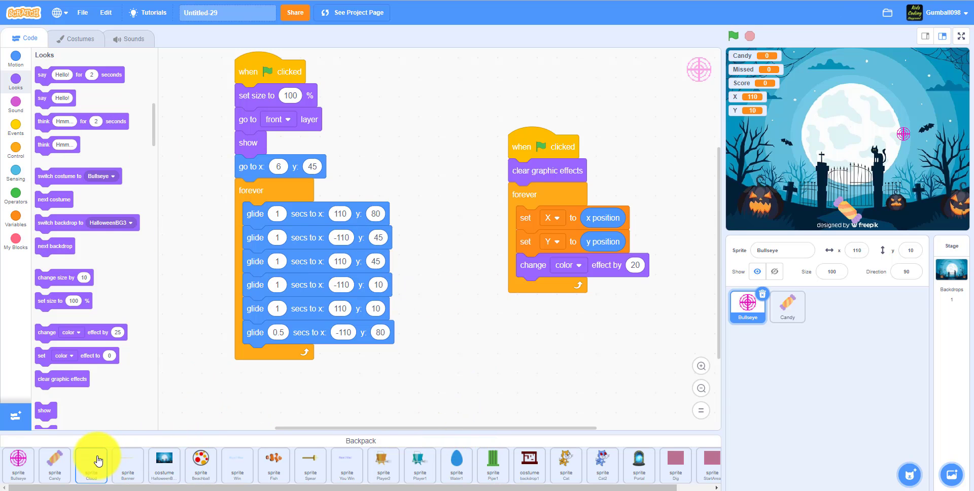
- Add the Cloud sprite from the backpack to the project
left_click(91, 464)
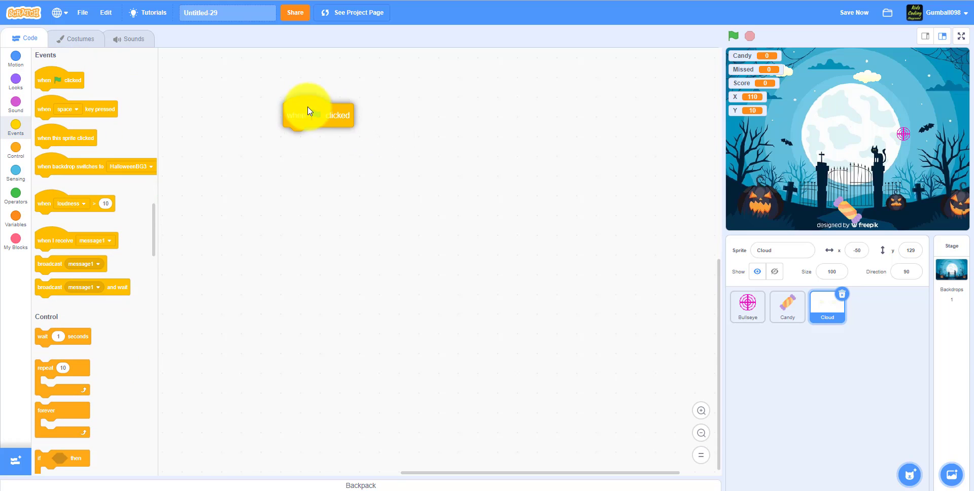
- Start Cloud's script with green flag, go to x -50 y 130, and a forever loop
left_click_drag(318, 114, 308, 122)
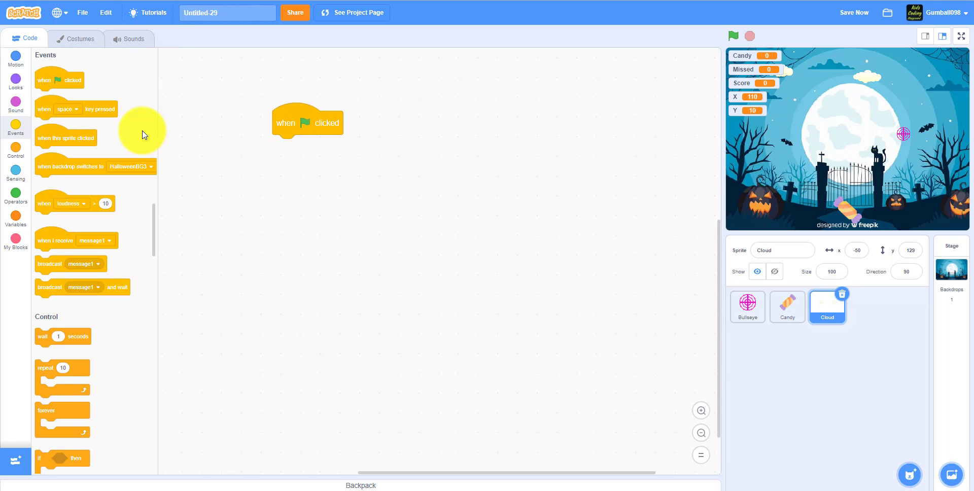
left_click(15, 59)
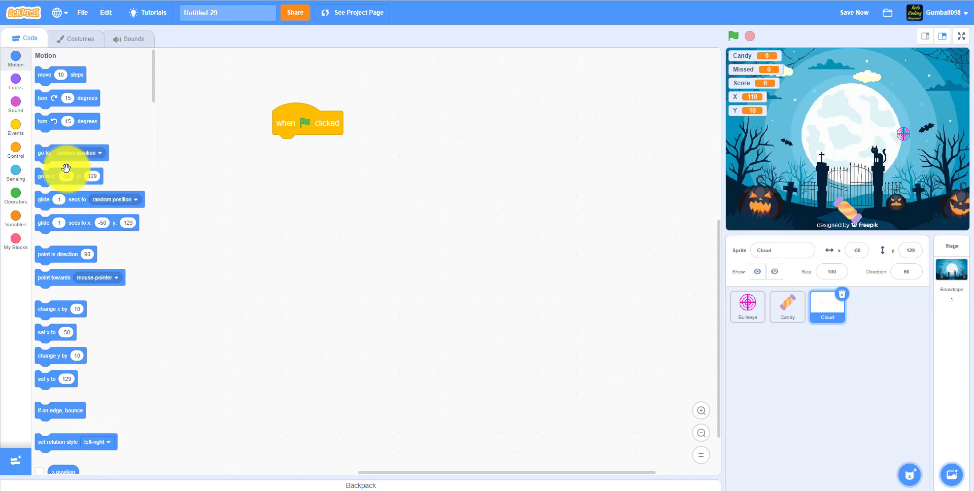
left_click_drag(68, 176, 323, 153)
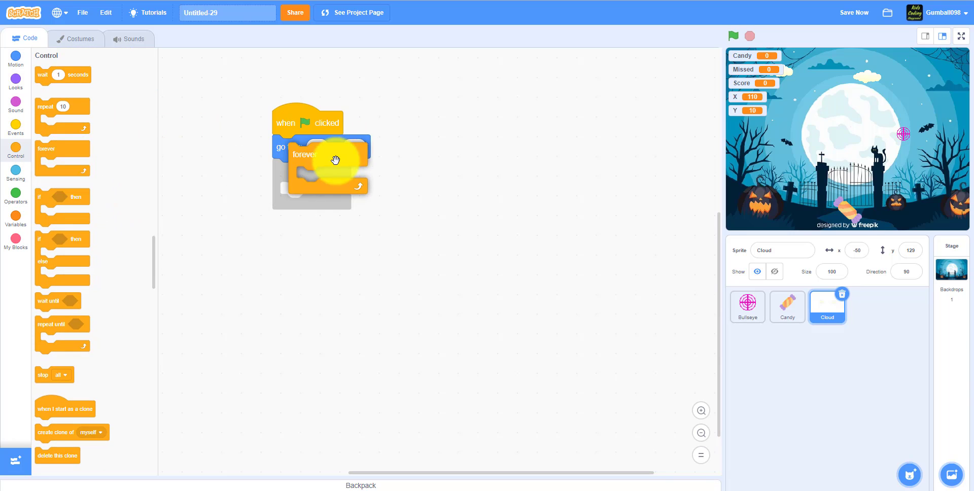
left_click_drag(335, 161, 280, 180)
type("2")
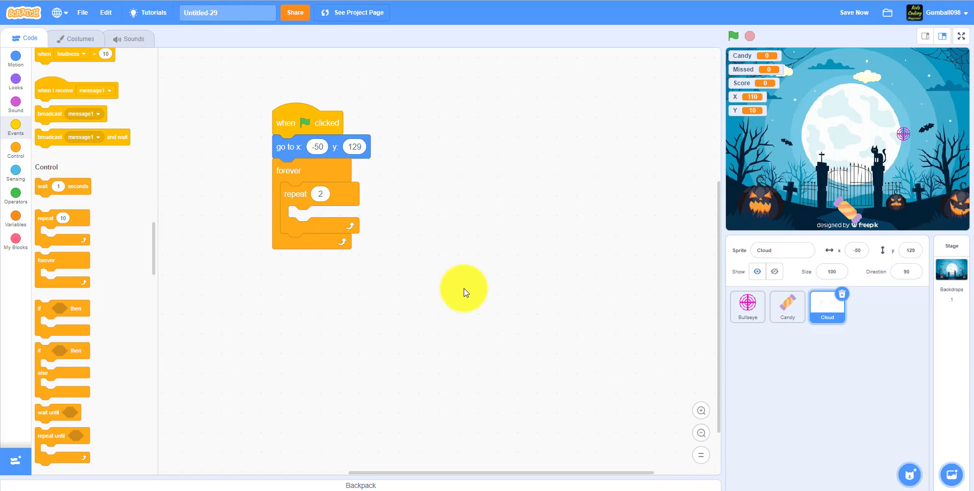
- Inside forever, add two repeat-2 loops waiting 0.4 s and changing y by -1, then 1
left_click_drag(58, 186, 248, 205)
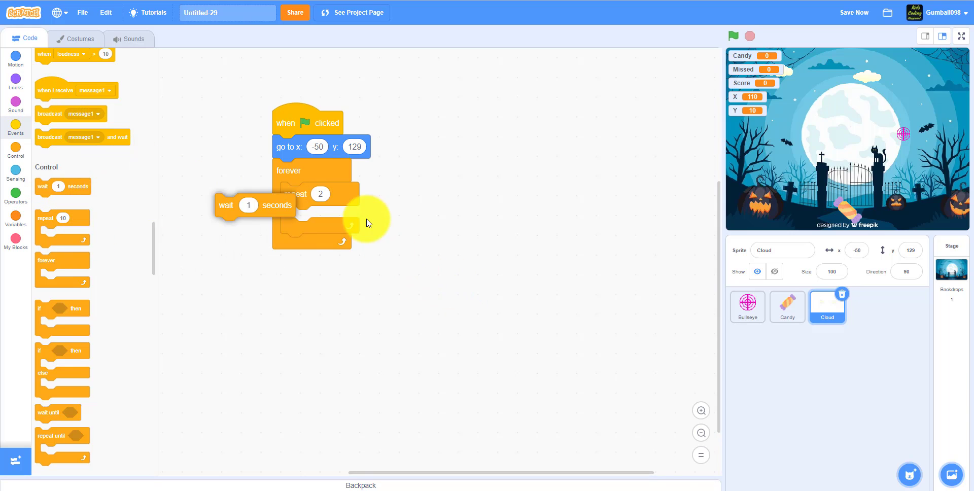
left_click_drag(248, 205, 310, 218)
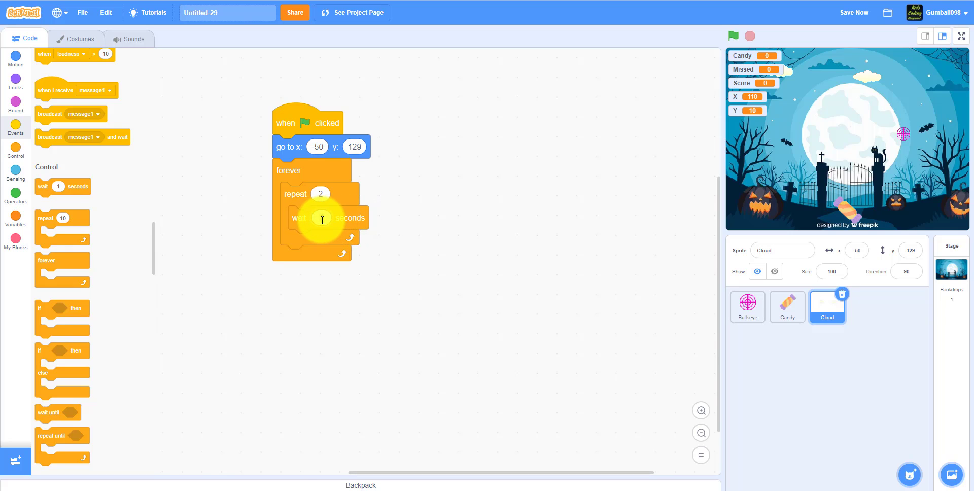
type("0.4")
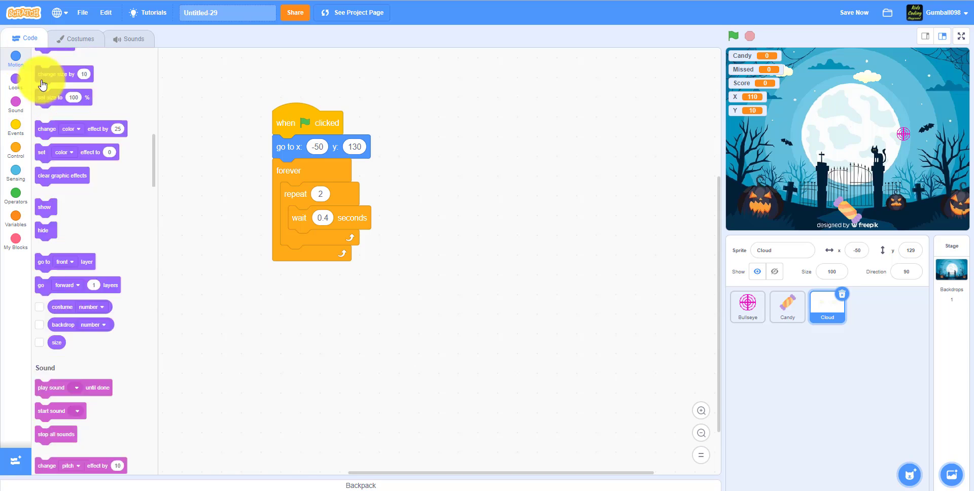
left_click(14, 58)
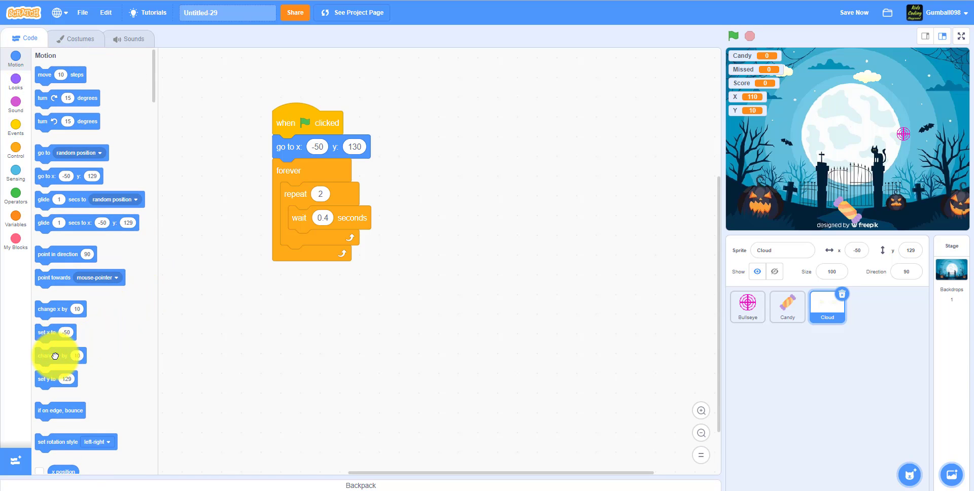
left_click_drag(55, 355, 324, 241)
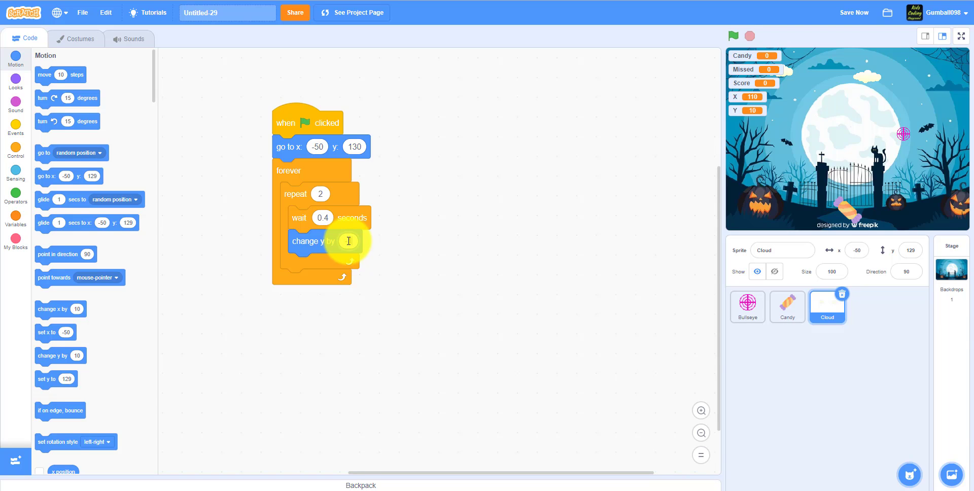
type("-1")
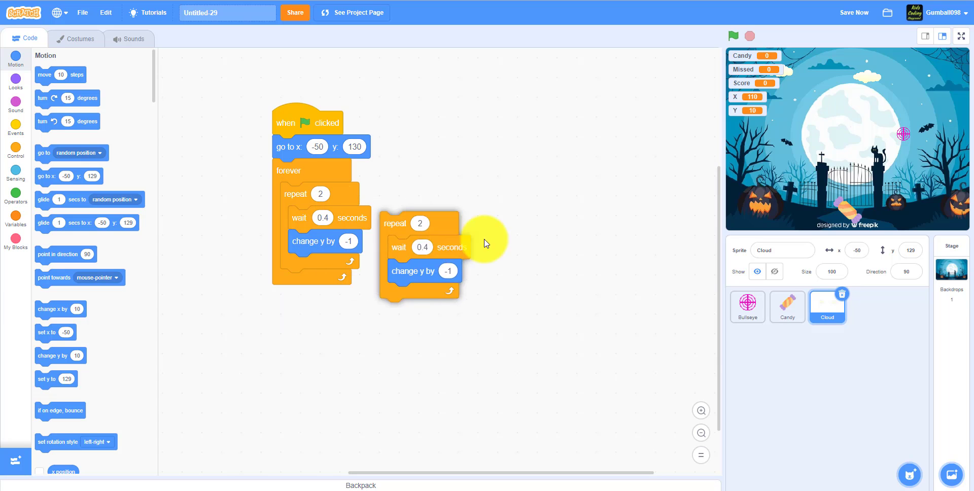
left_click_drag(419, 223, 335, 291)
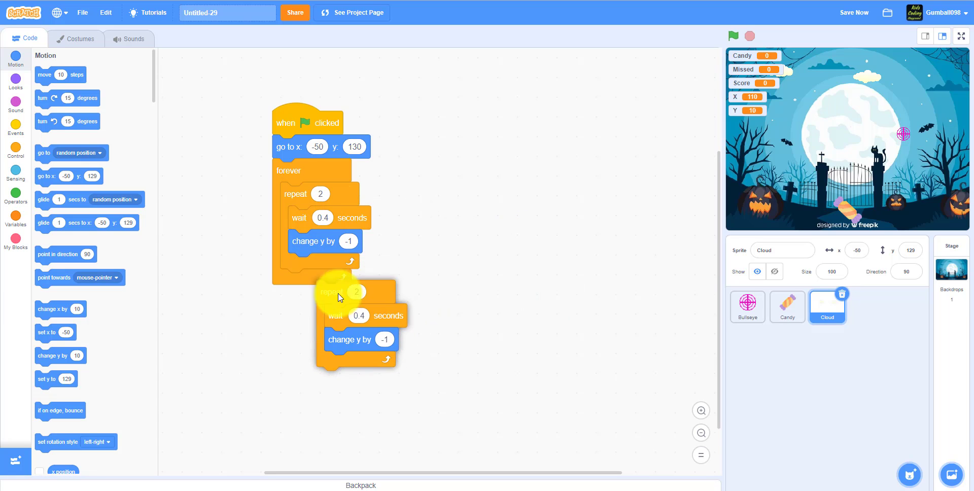
left_click_drag(339, 292, 304, 290)
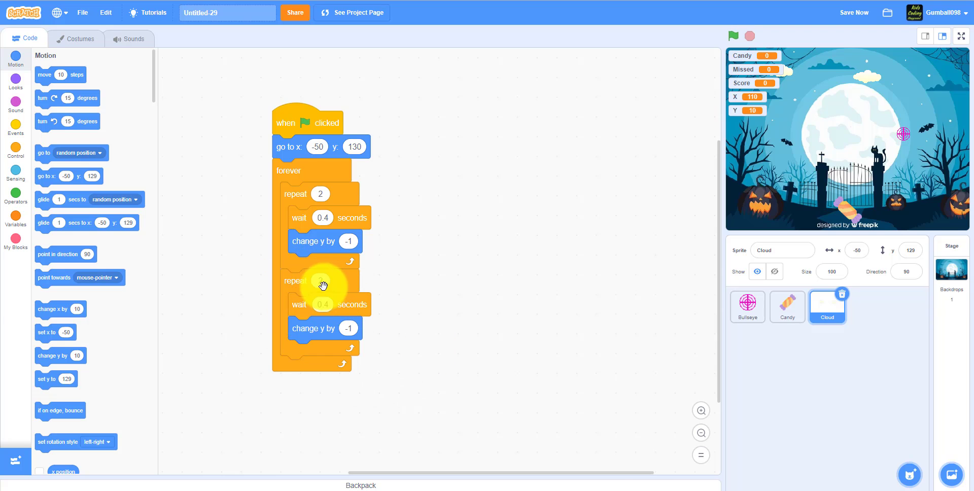
mouse_move(322, 305)
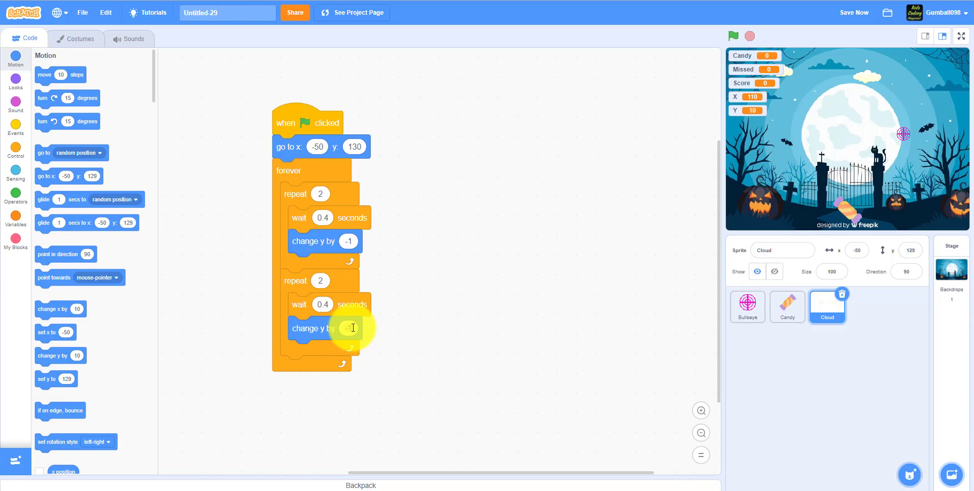
type("1")
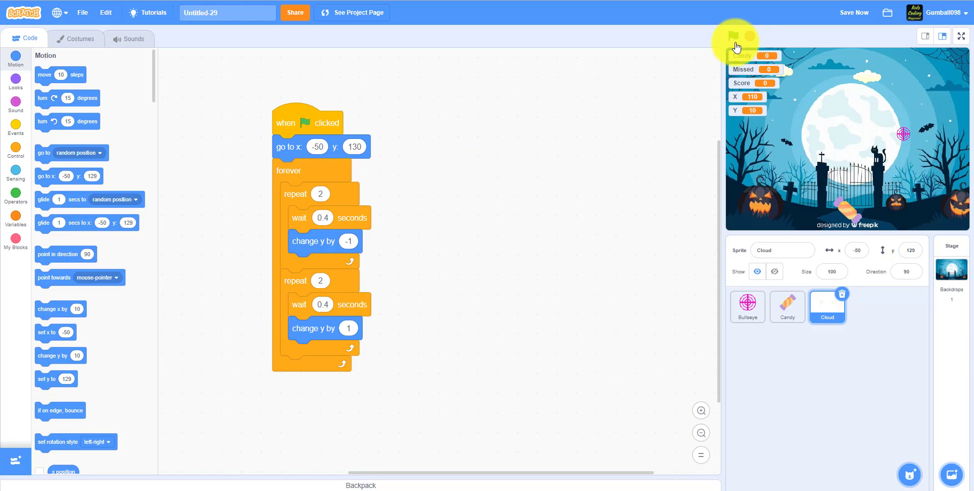
- Run and stop the project to test the cloud's bobbing motion
left_click(733, 35)
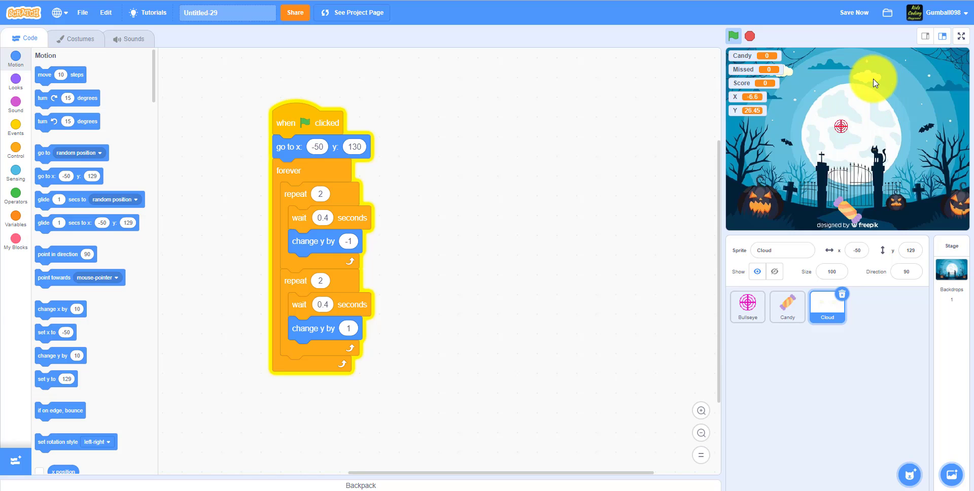
left_click(734, 36)
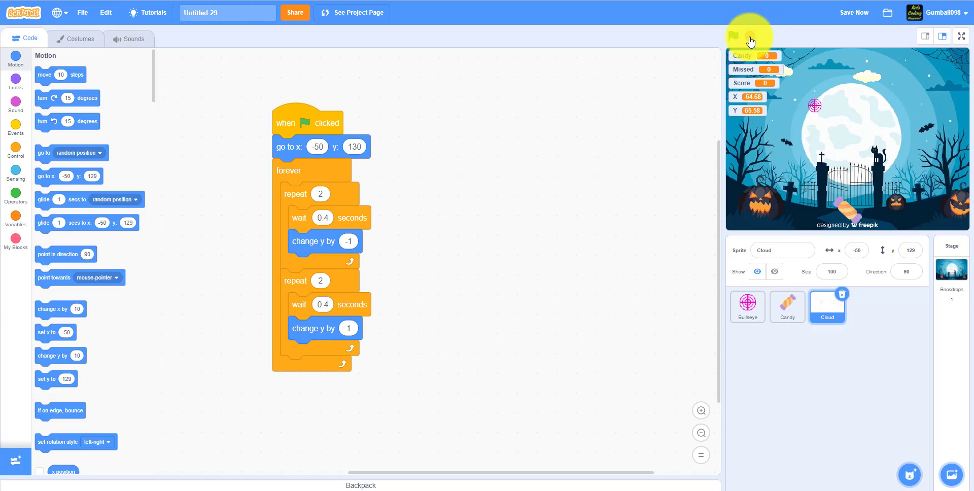
left_click(750, 36)
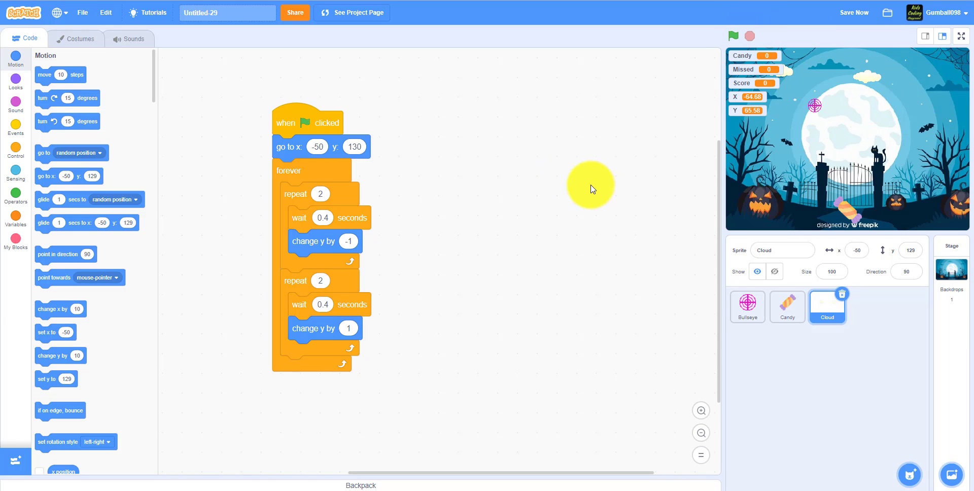
mouse_move(730, 370)
type("s")
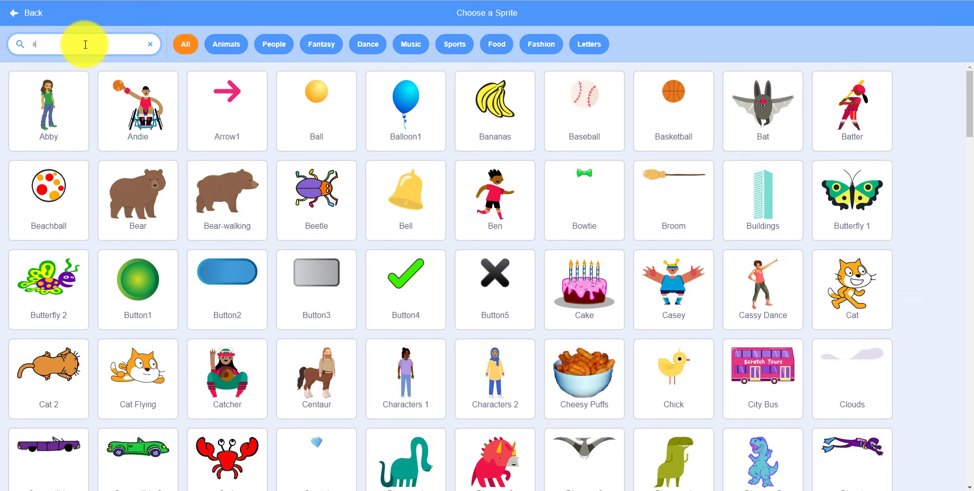
- Search the sprite library for 'gh' and add the Ghost sprite
left_click(149, 44)
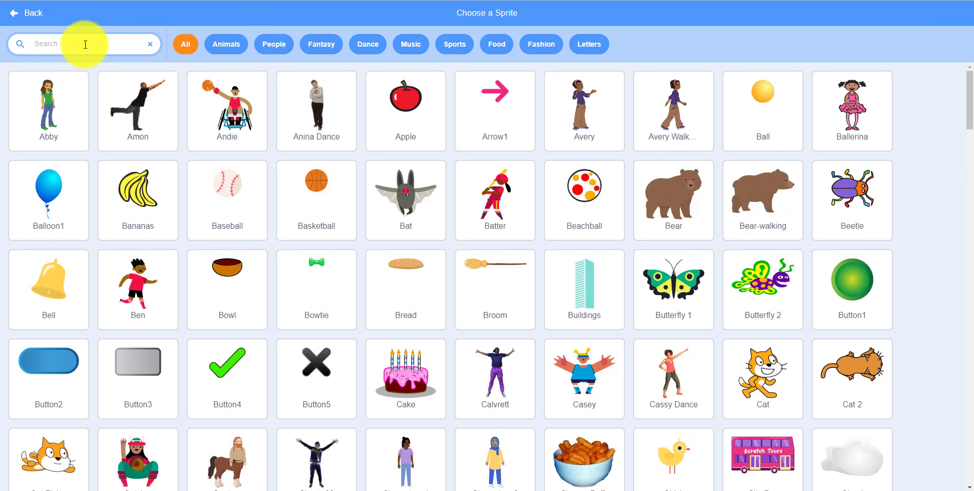
type("gh")
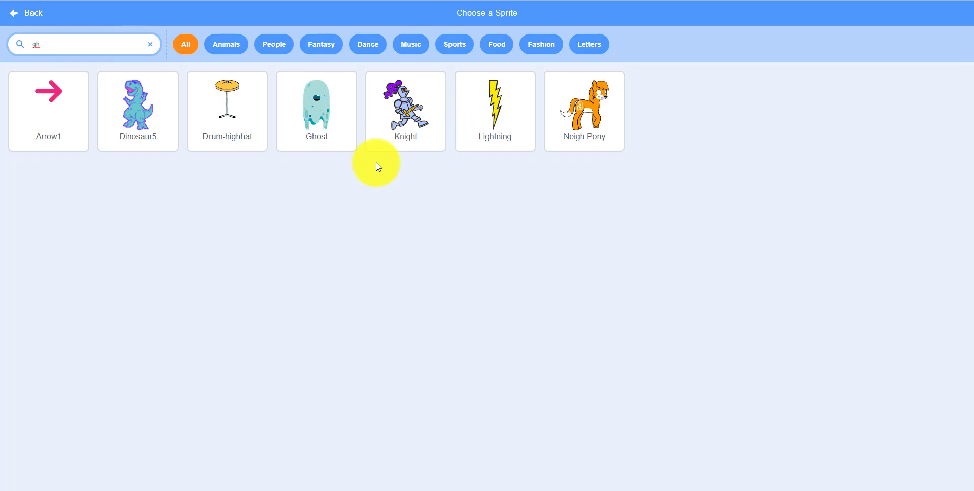
left_click(316, 105)
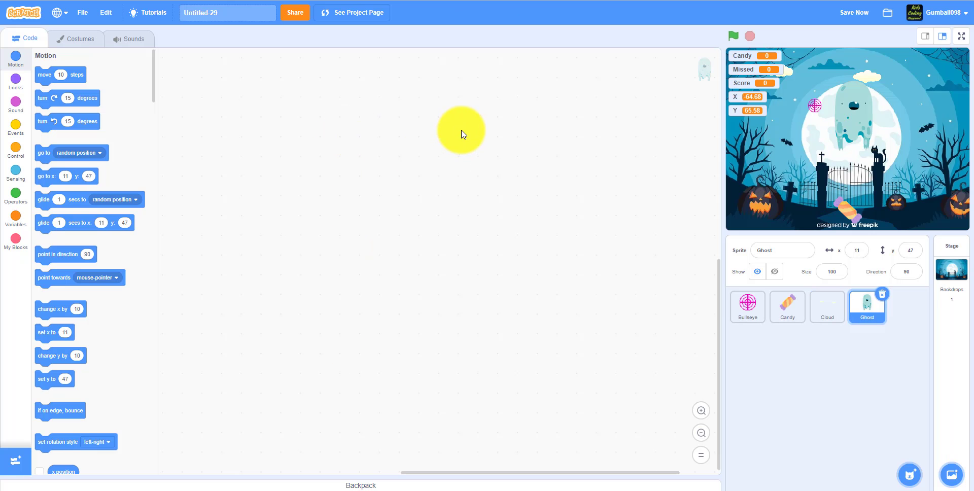
mouse_move(39, 94)
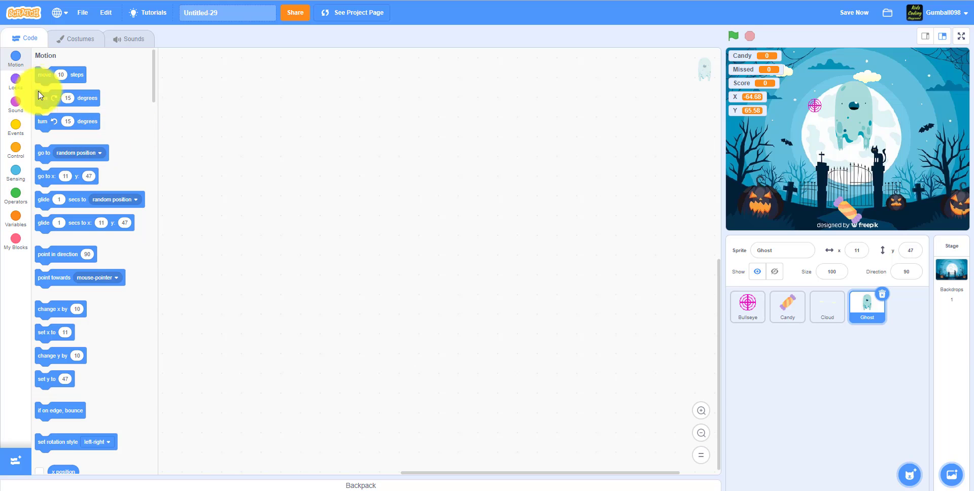
- Give Ghost a green-flag script setting size to 45% and costume to ghost-d
left_click(15, 127)
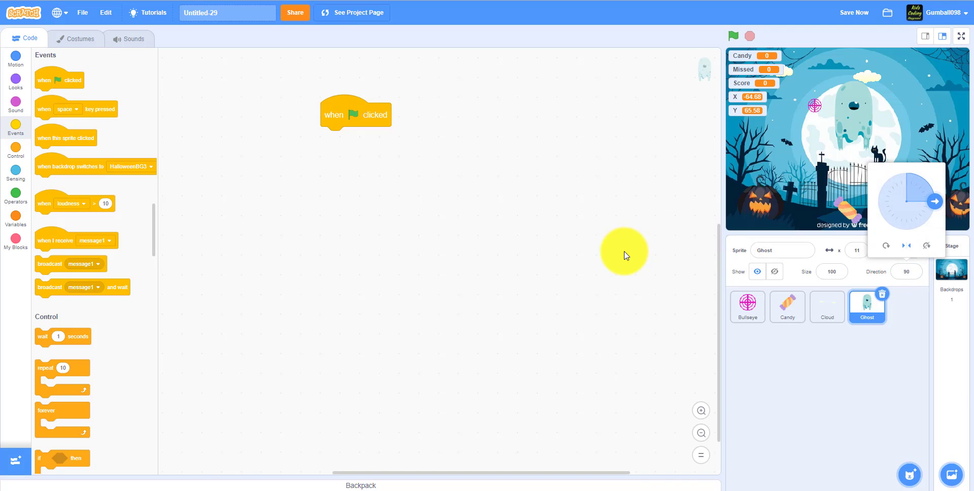
mouse_move(161, 143)
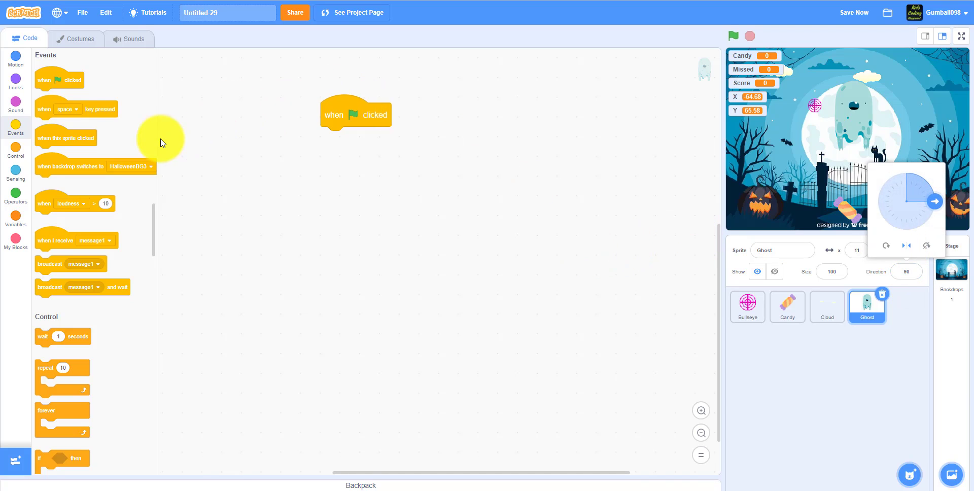
left_click(14, 80)
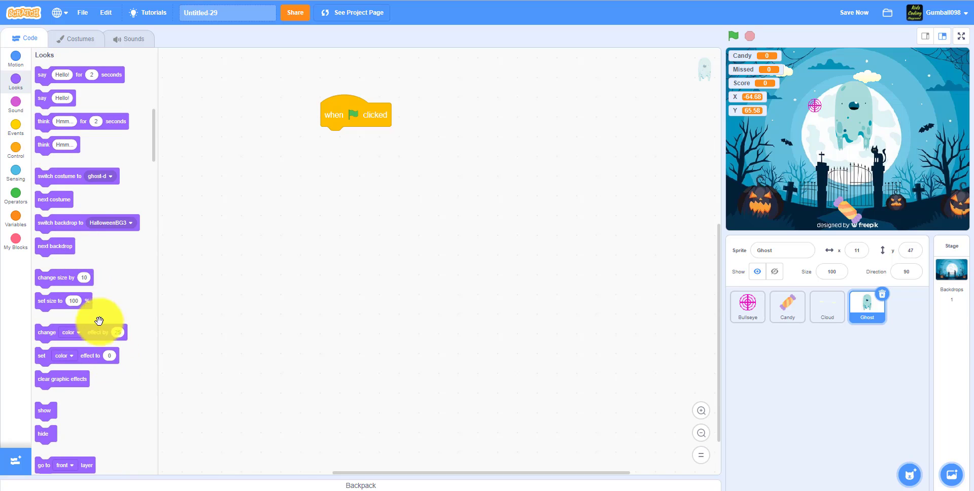
left_click_drag(51, 300, 340, 139)
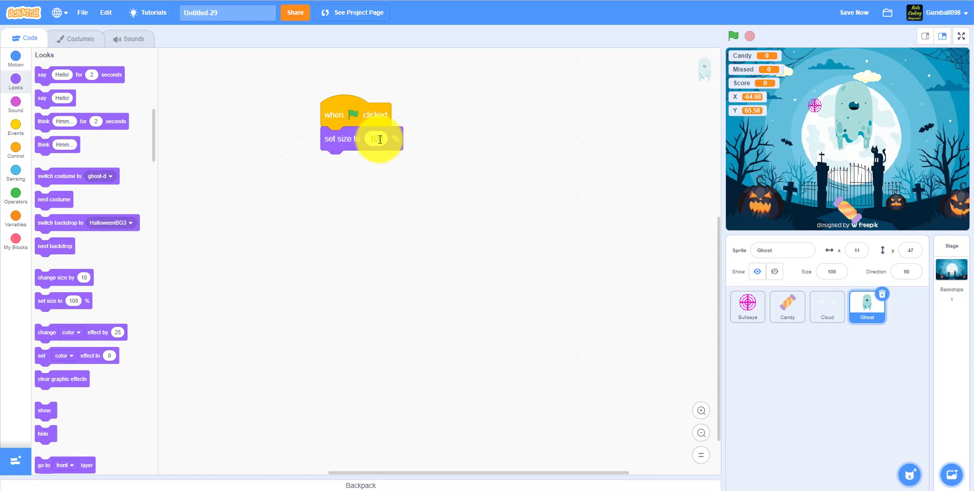
type("45")
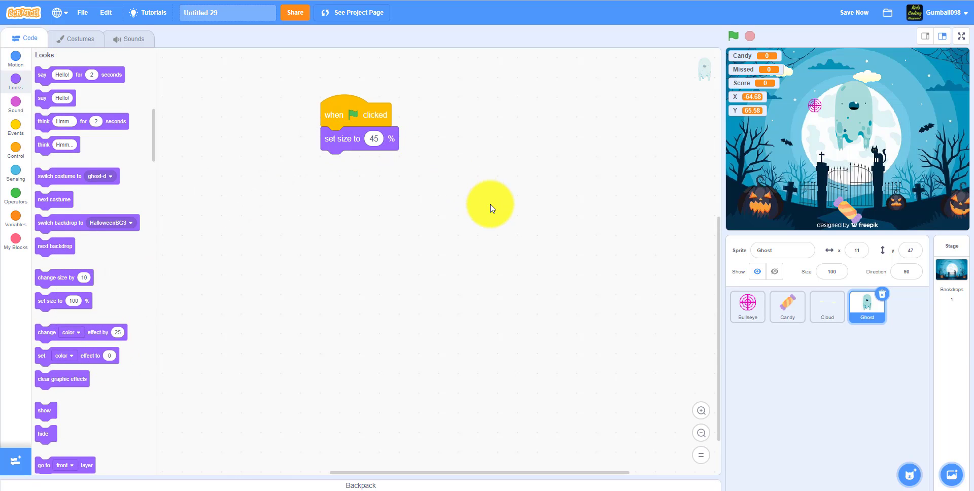
mouse_move(424, 189)
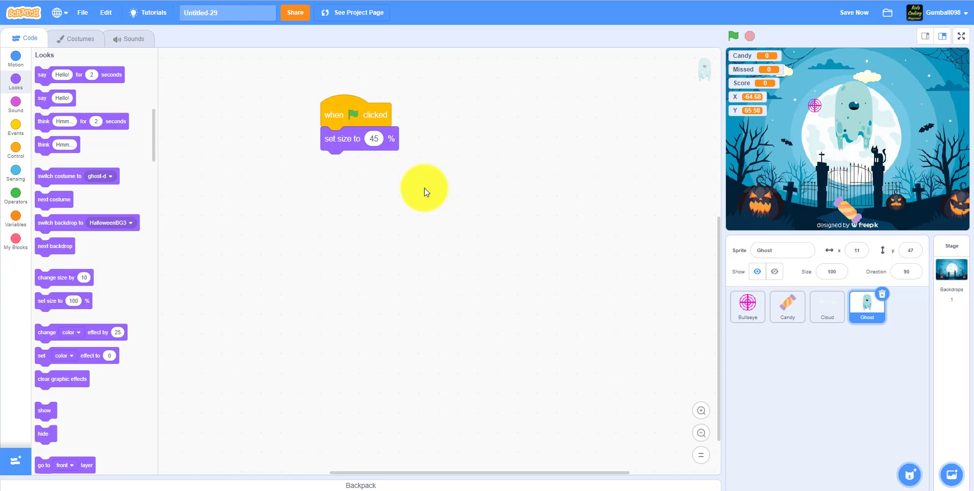
mouse_move(83, 211)
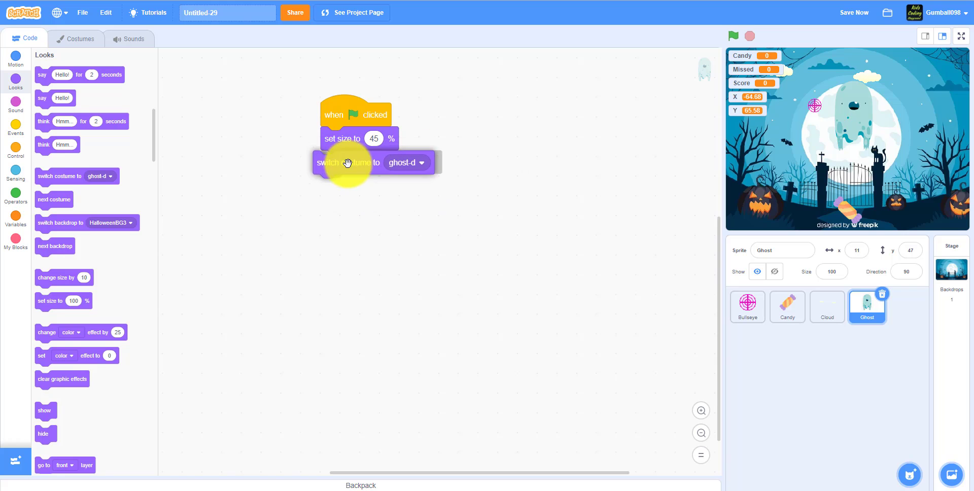
left_click(80, 38)
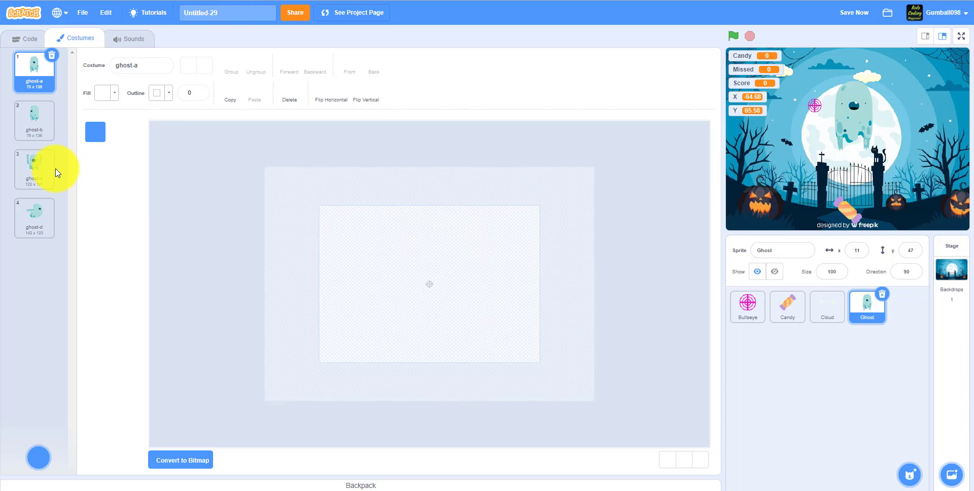
left_click(34, 216)
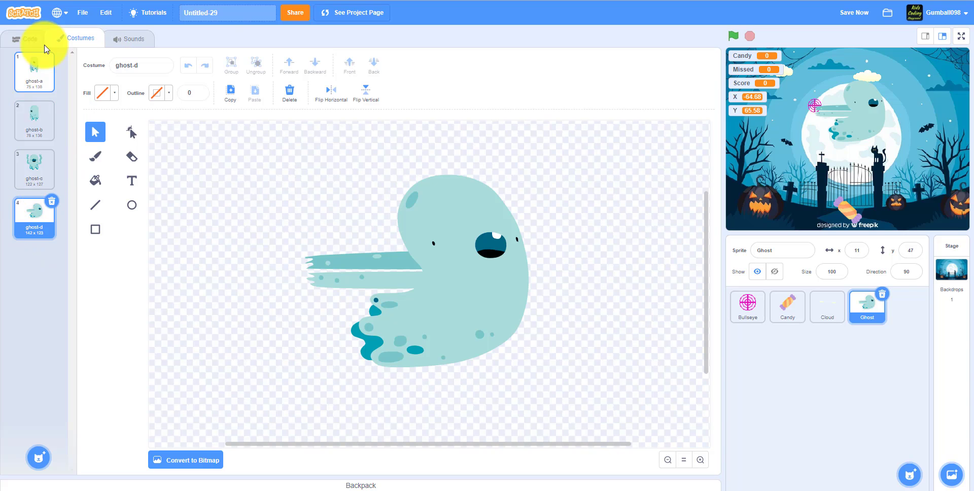
left_click(30, 39)
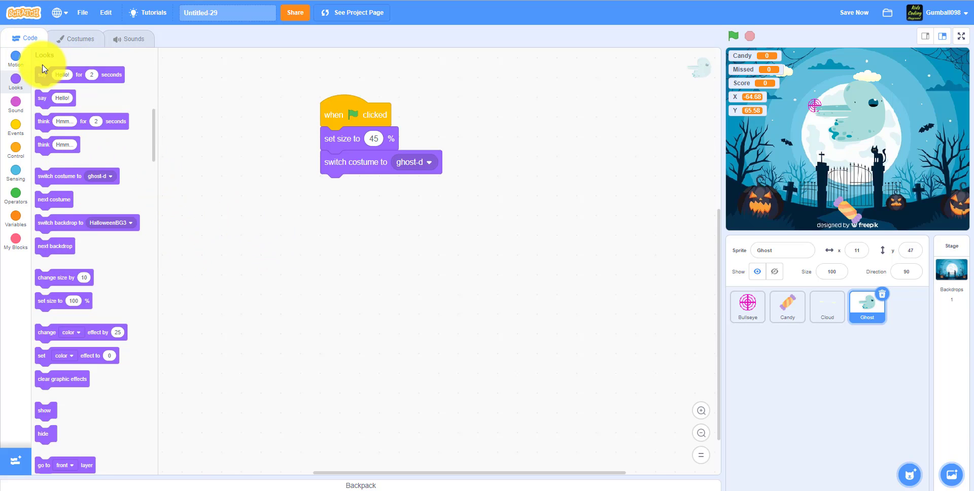
- Add 'go to x: 0 y: 20' below the costume switch
left_click(14, 58)
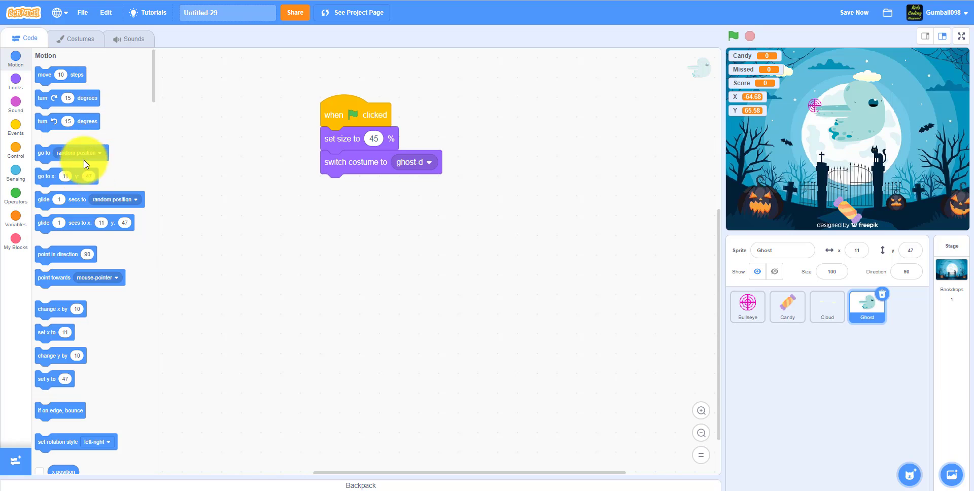
left_click_drag(69, 176, 365, 186)
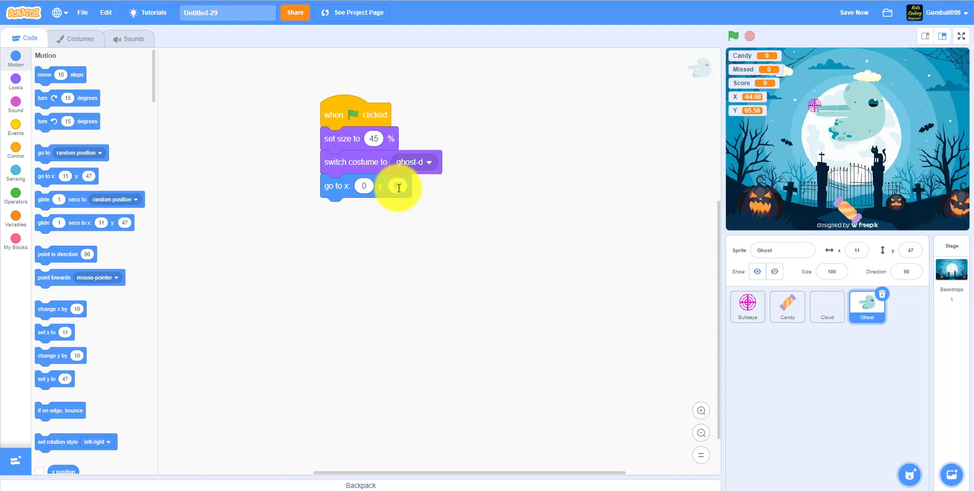
type("20")
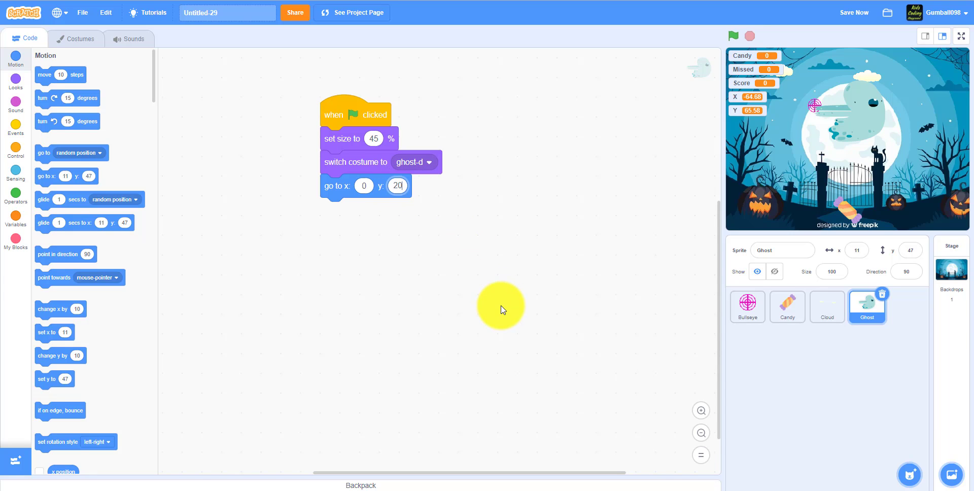
mouse_move(435, 266)
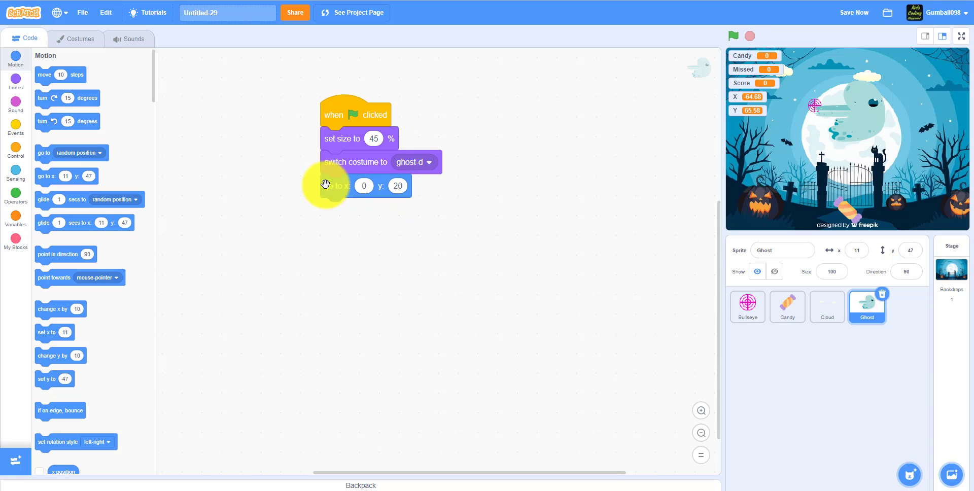
- Add a repeat-5 loop creating clones of myself, then hide the original Ghost
left_click(14, 149)
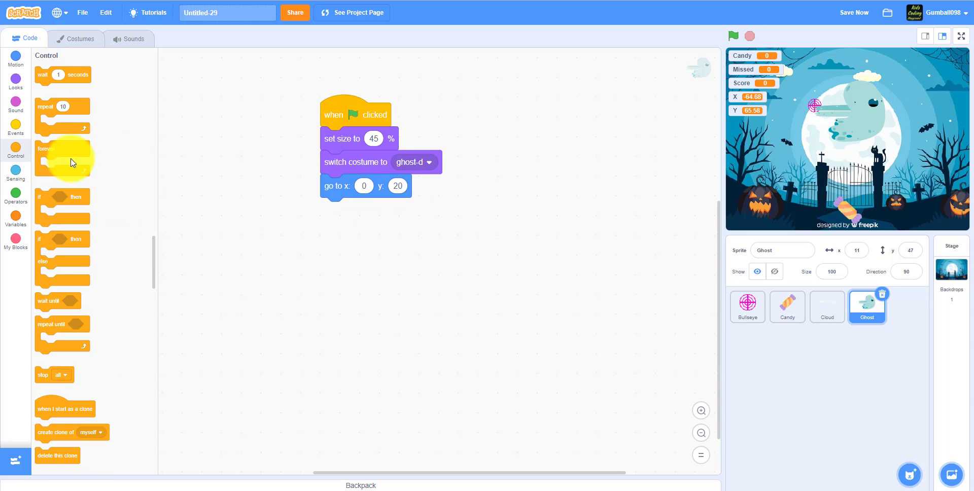
left_click_drag(62, 106, 360, 211)
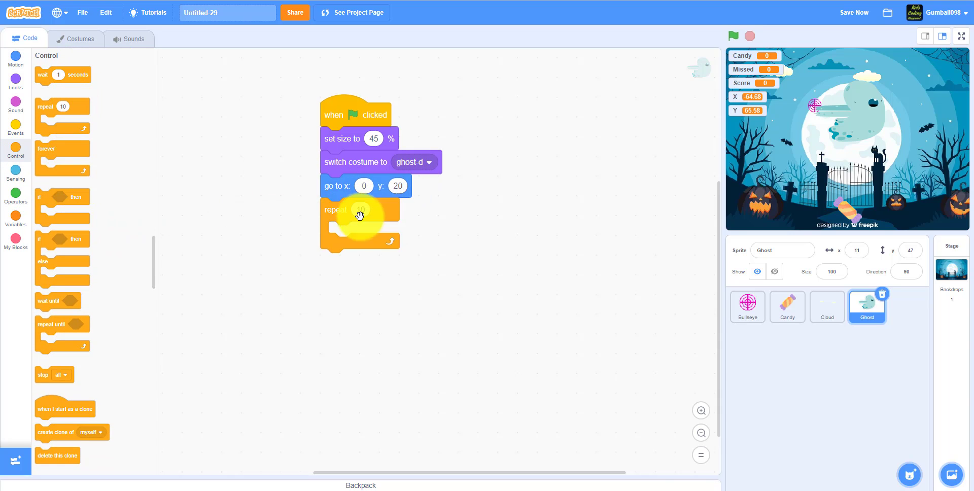
type("5")
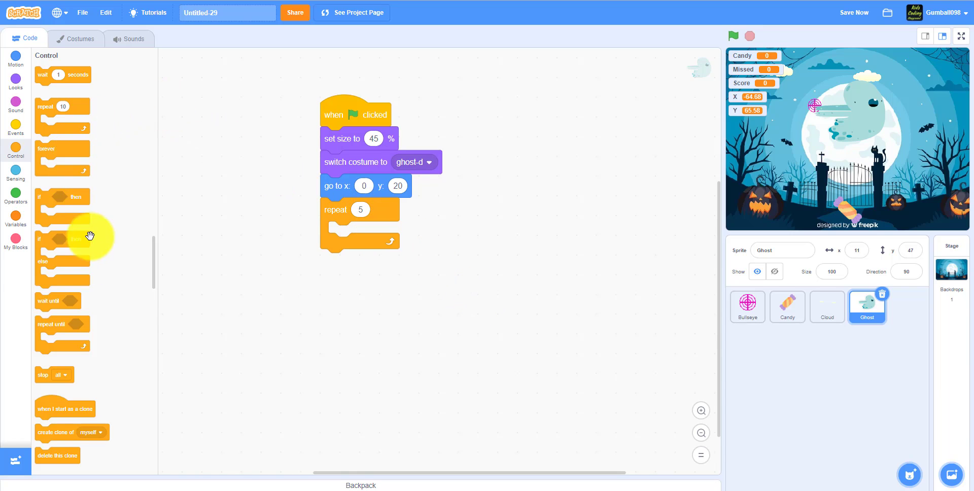
left_click_drag(64, 432, 363, 242)
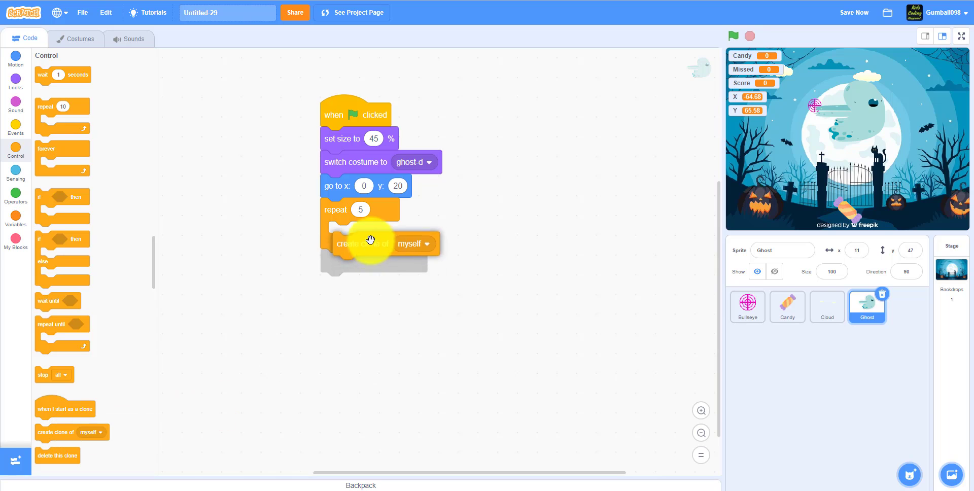
left_click_drag(362, 243, 357, 233)
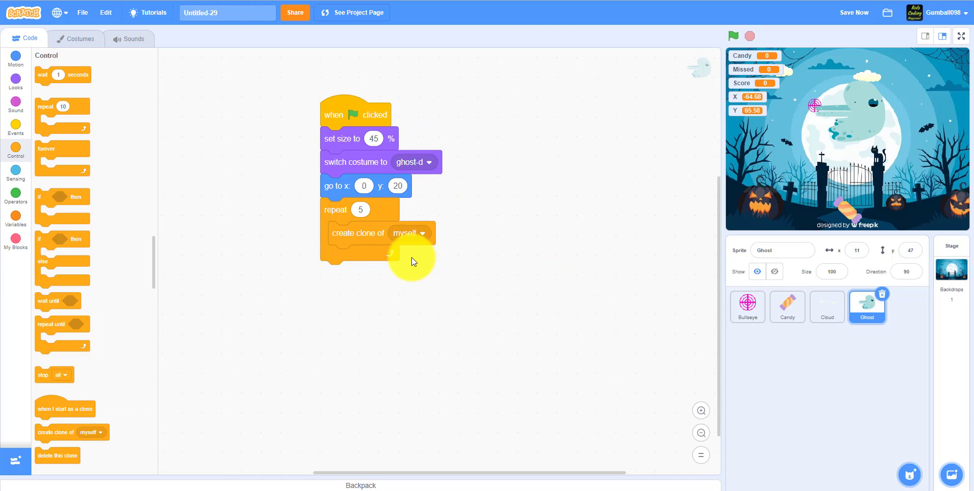
left_click(15, 82)
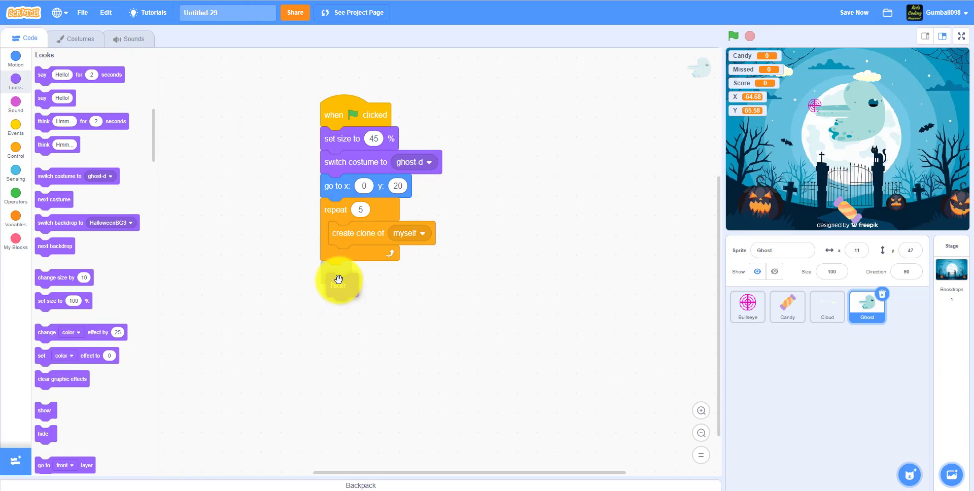
left_click_drag(43, 433, 333, 272)
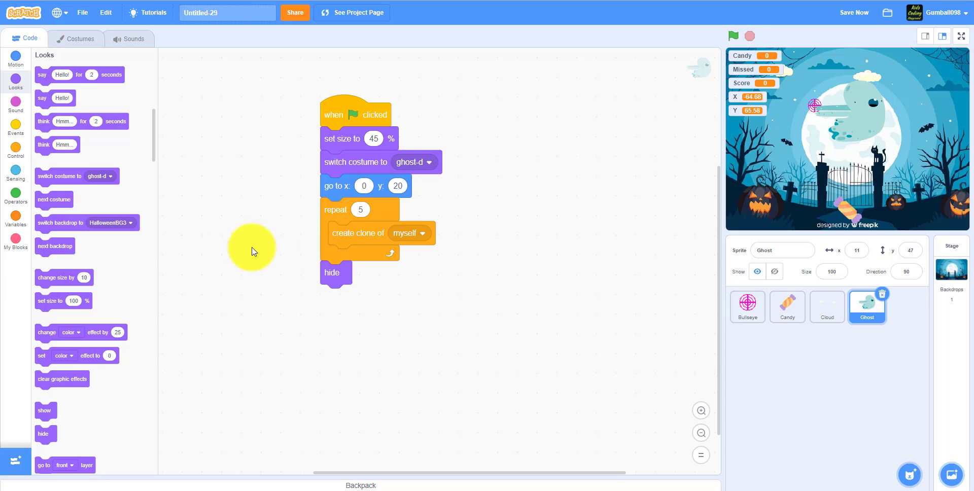
mouse_move(236, 247)
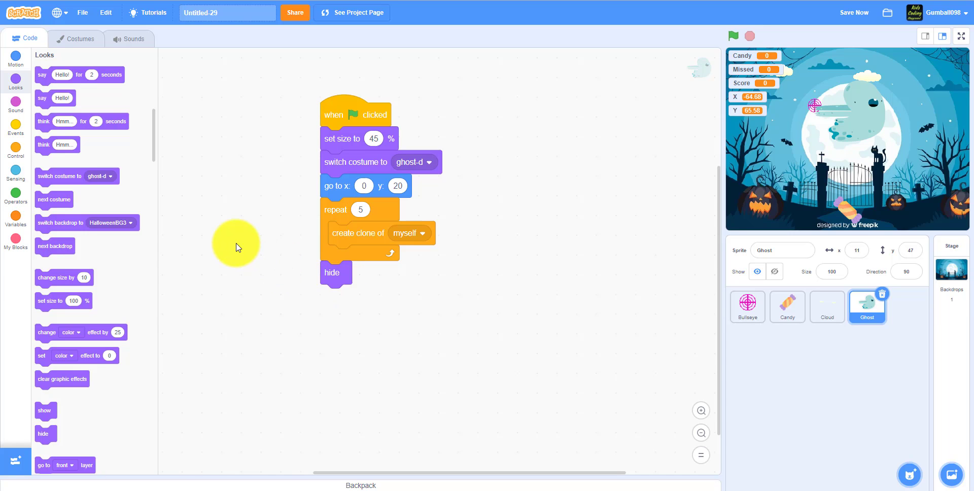
mouse_move(58, 136)
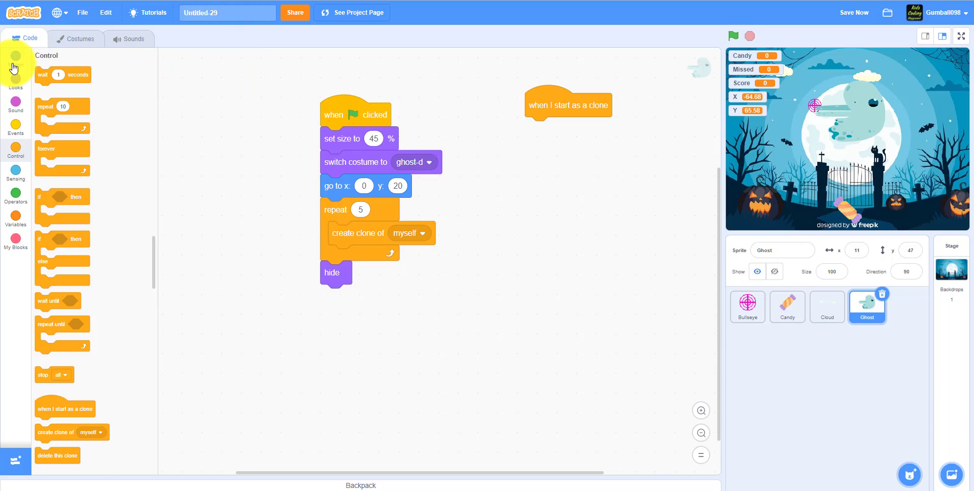
- Give the clone script random position, show, and a forever loop holding an if-then
left_click(15, 58)
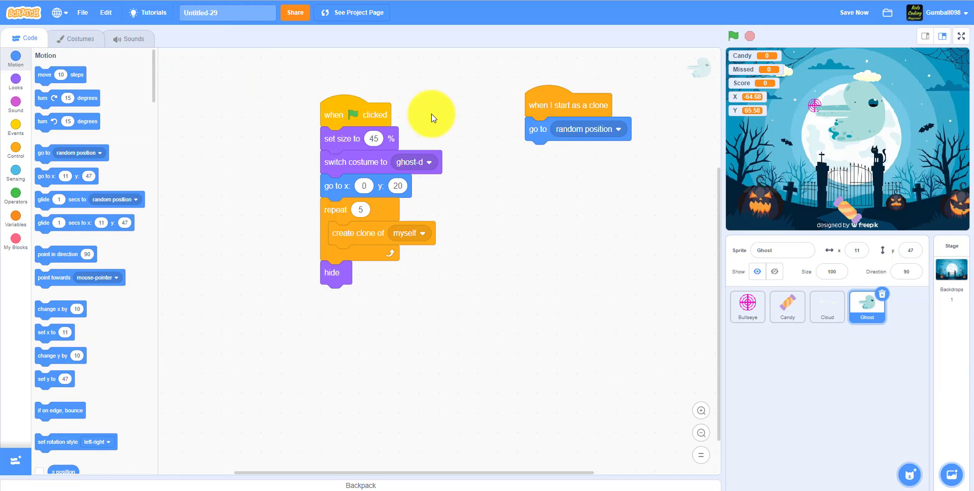
left_click(14, 83)
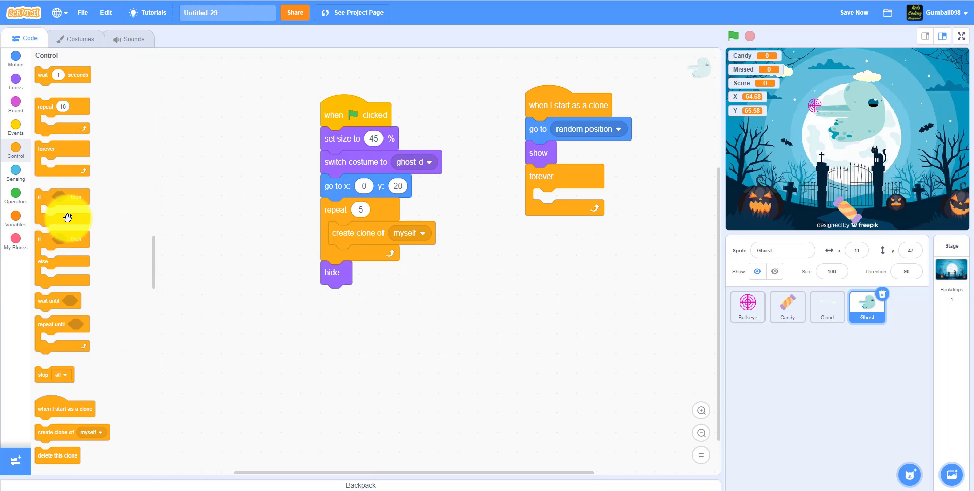
left_click_drag(62, 214, 568, 200)
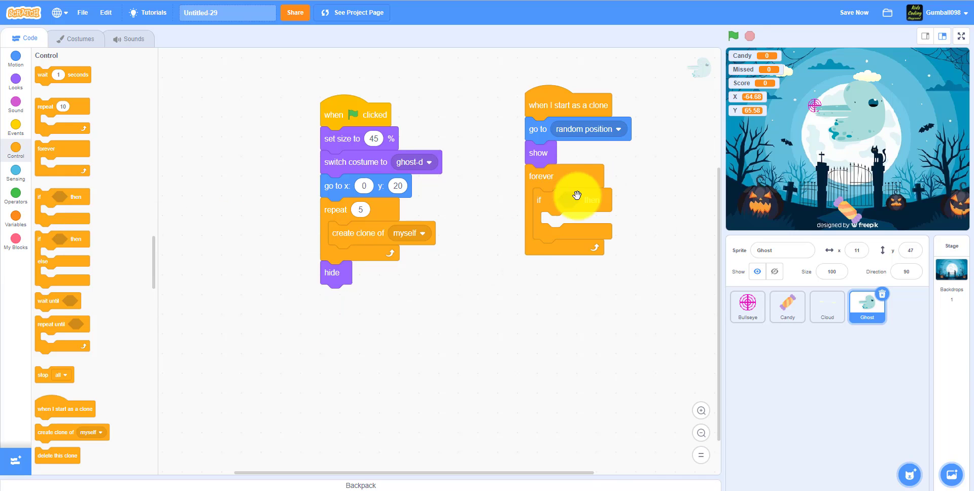
- Make the if condition 'touching Candy and Missed = N'
left_click(14, 176)
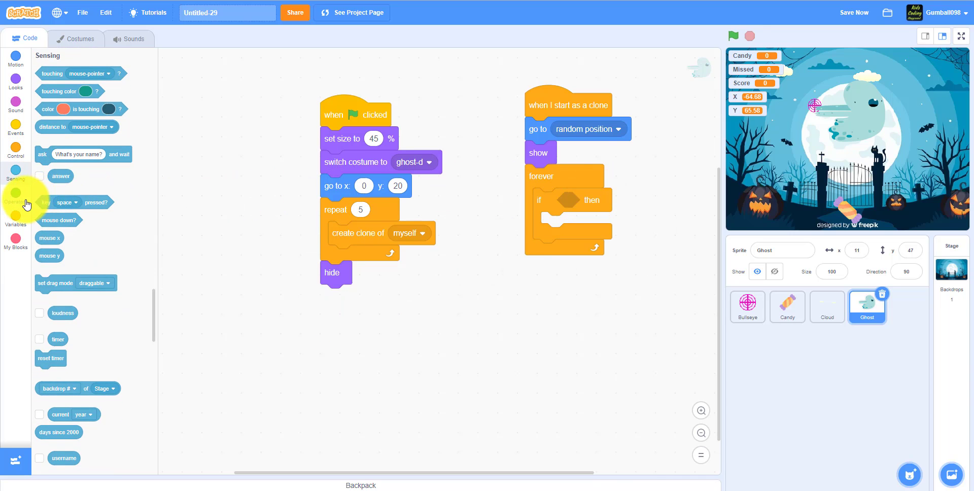
left_click(14, 197)
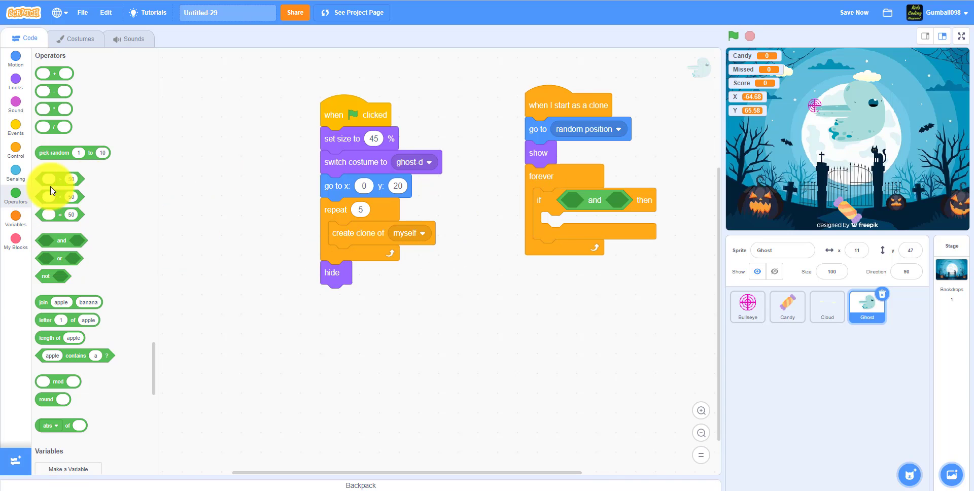
left_click(15, 172)
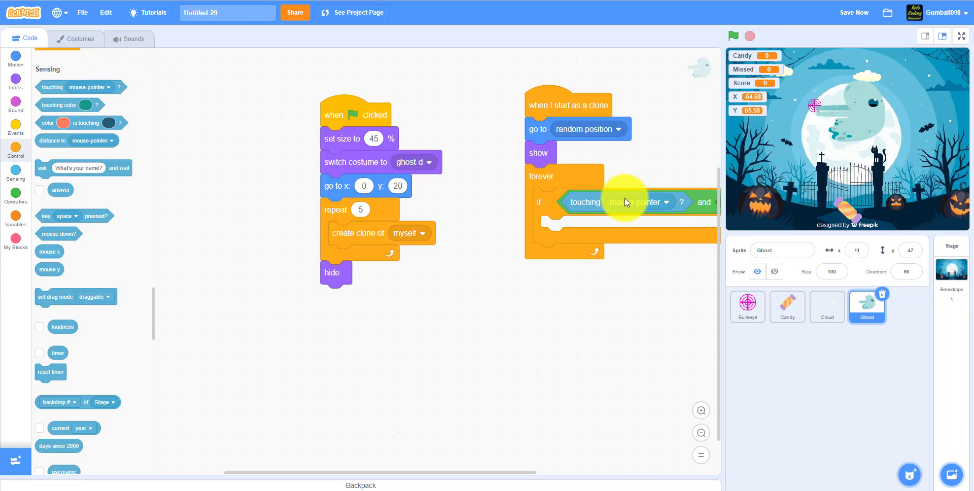
left_click(648, 202)
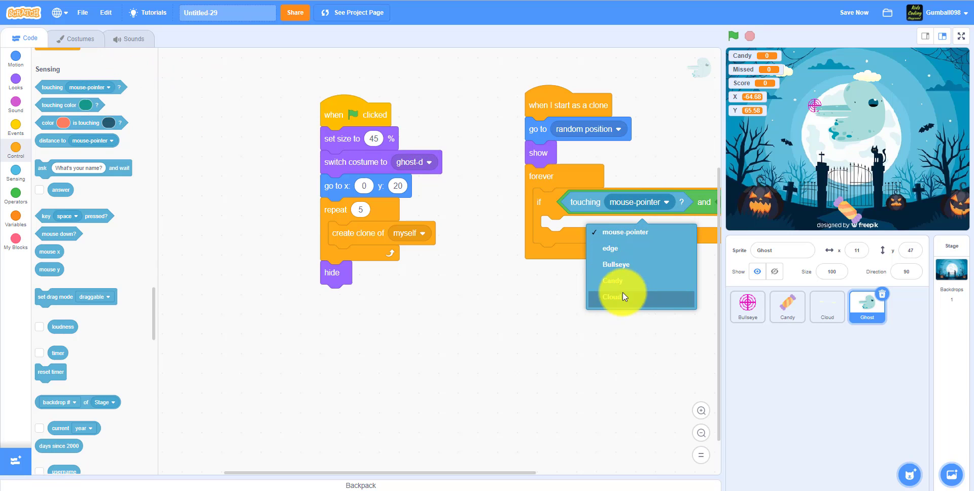
left_click(612, 281)
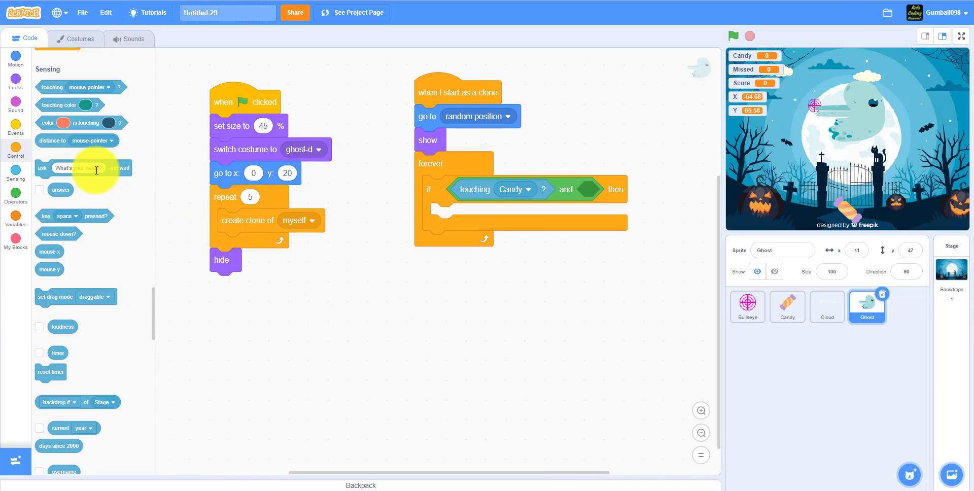
left_click(14, 204)
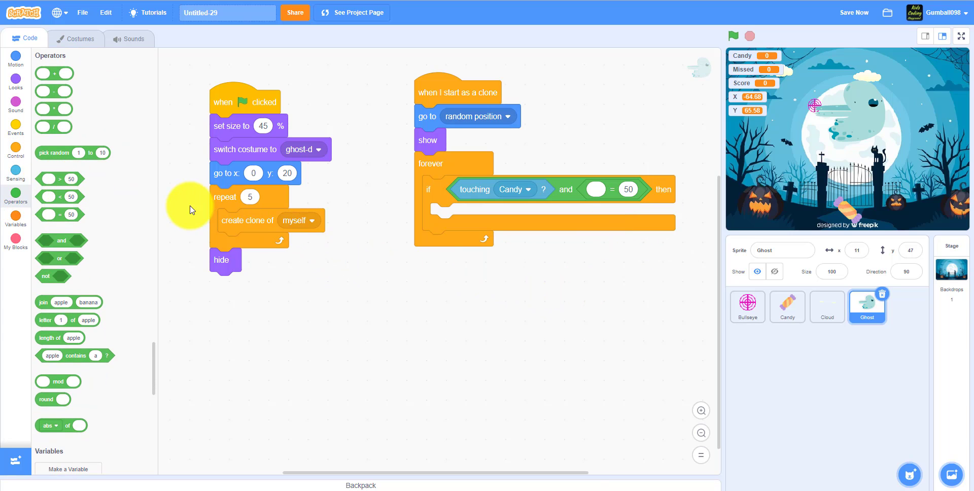
left_click(15, 215)
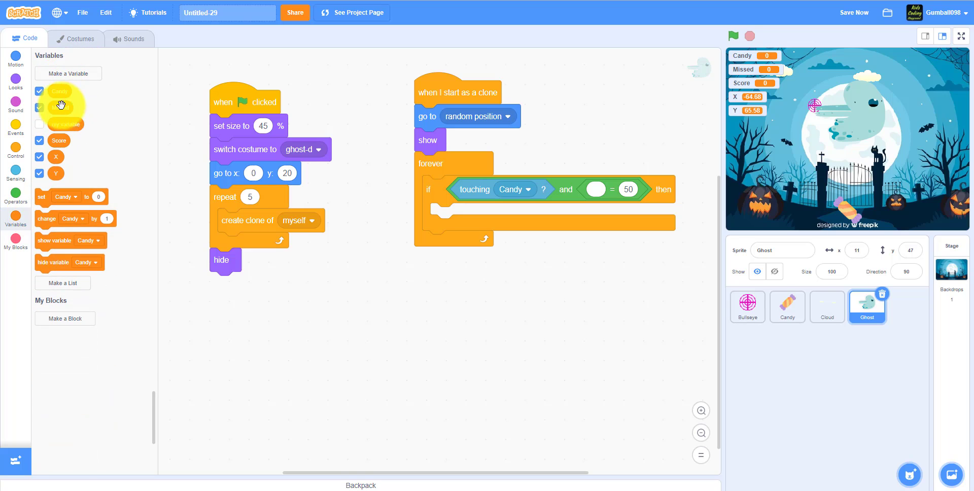
left_click_drag(61, 108, 595, 192)
type("N")
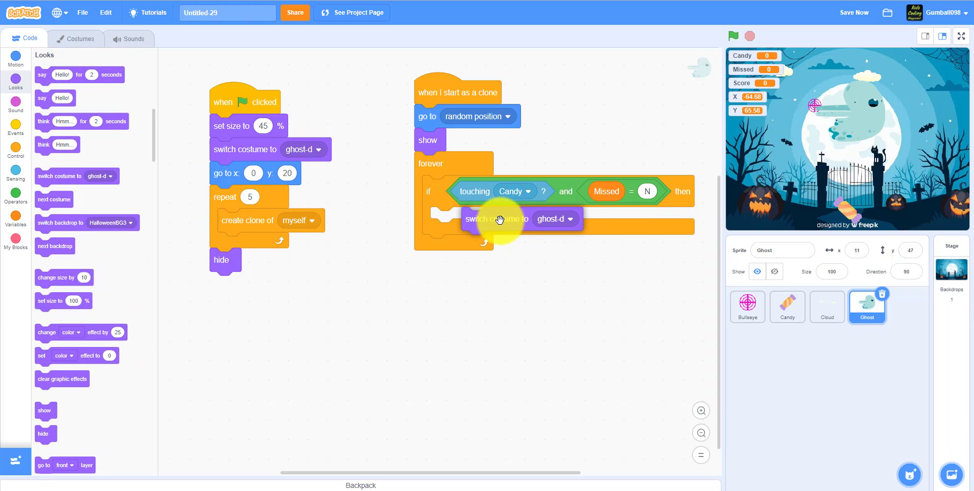
- Inside the if: costume ghost-c, wait 1, hide, wait 1, costume ghost-d, show
left_click(550, 219)
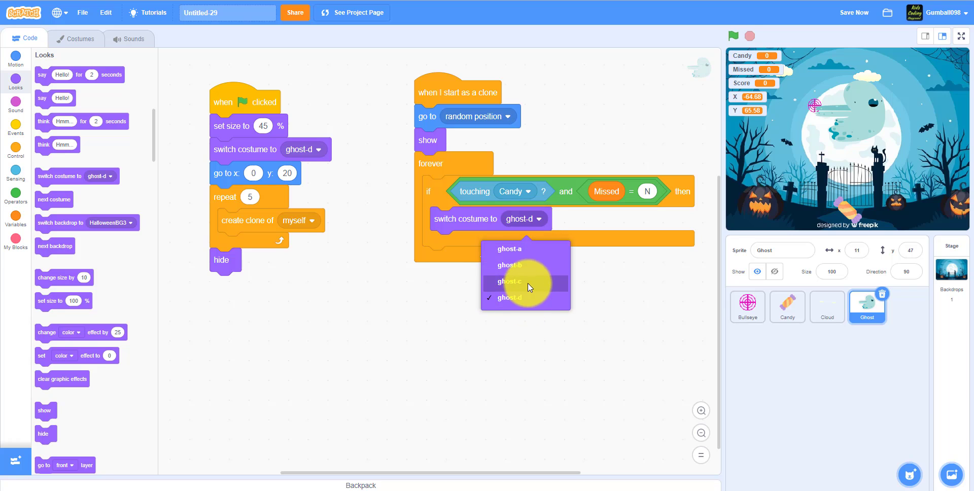
left_click(80, 38)
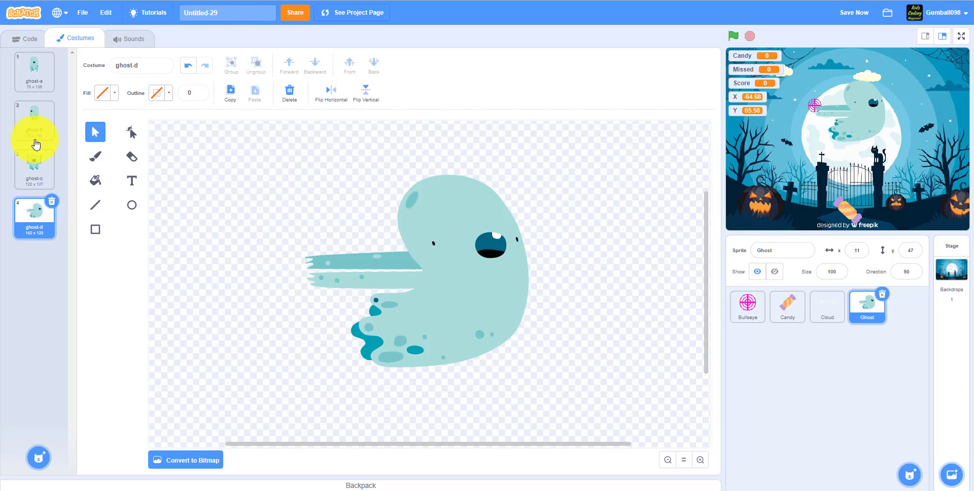
left_click(33, 167)
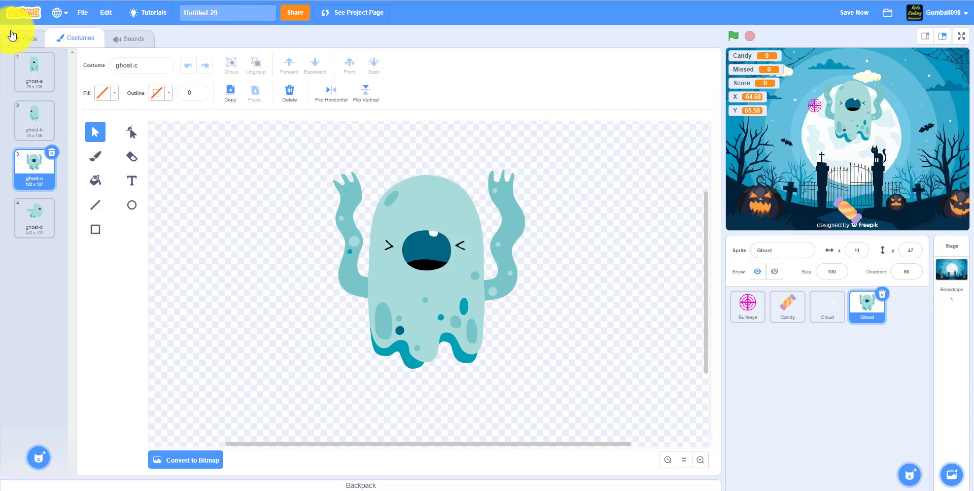
left_click(25, 38)
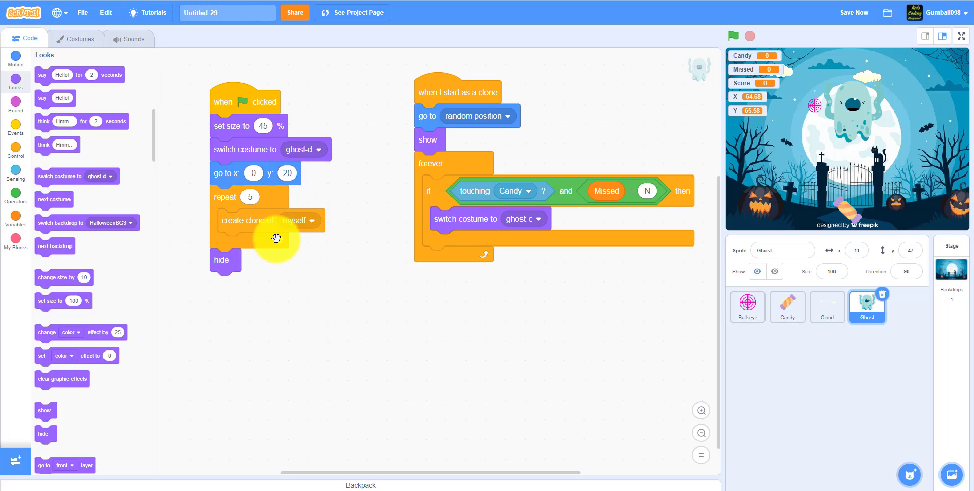
left_click(15, 124)
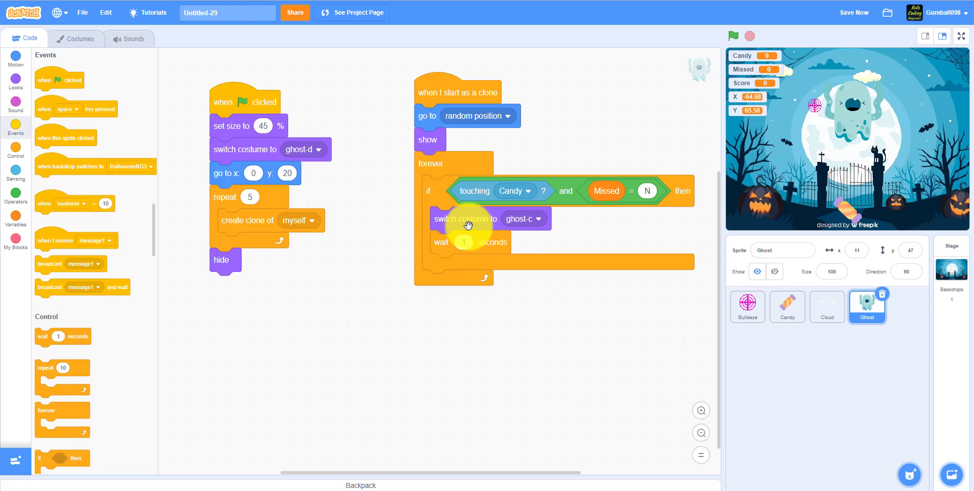
left_click(16, 84)
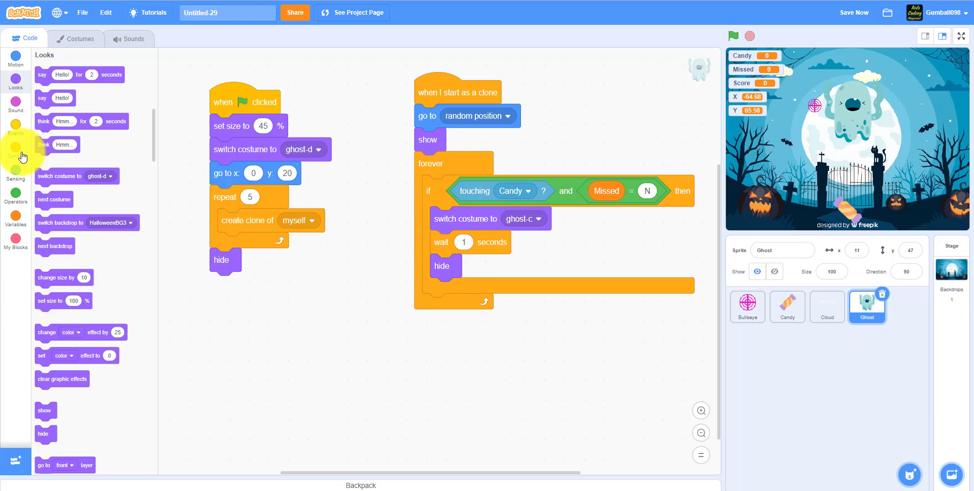
left_click(15, 155)
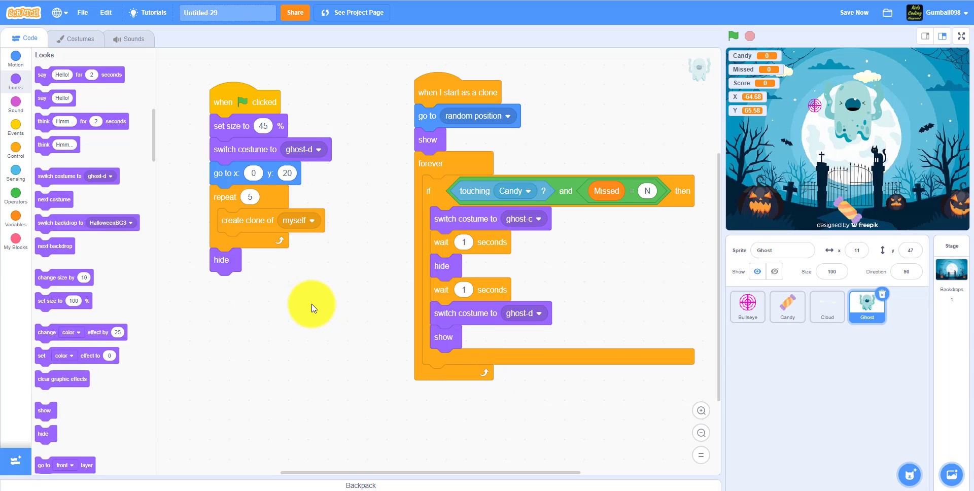
mouse_move(171, 270)
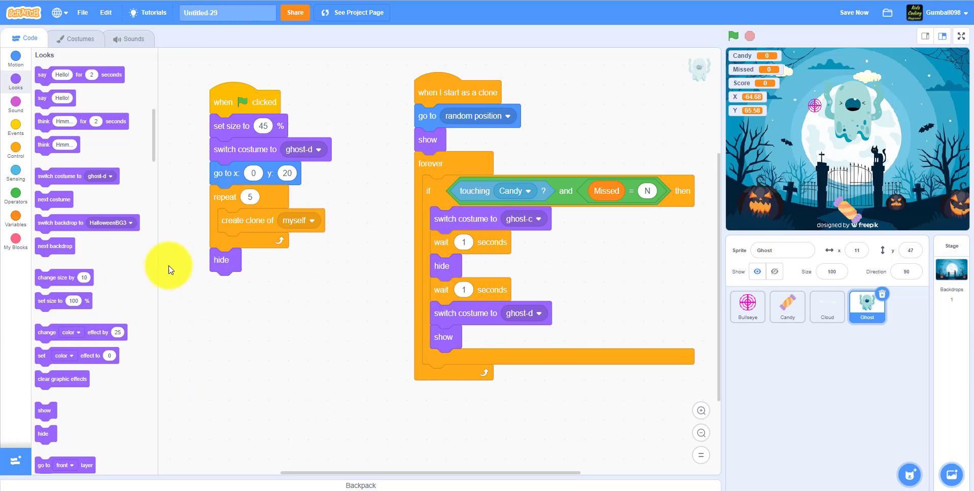
scroll("down", 3)
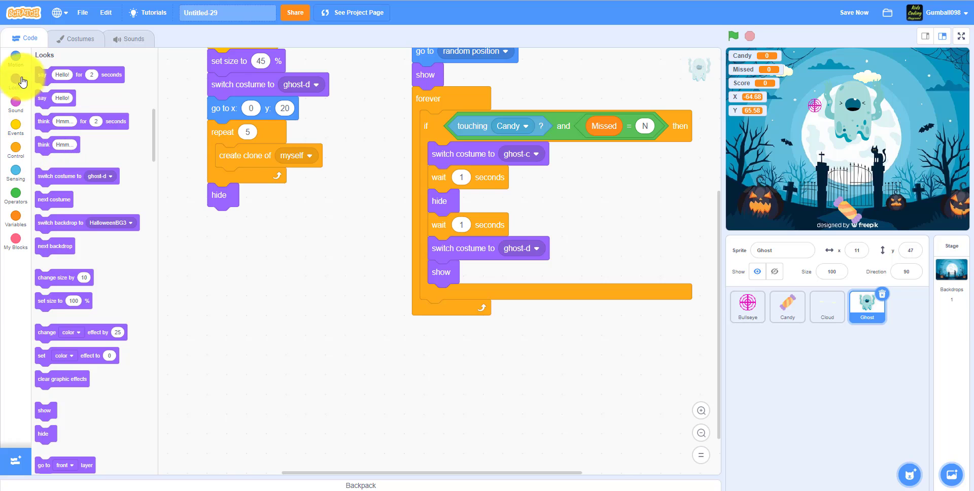
- After the candy check, point in direction pick random -90 to 90
left_click(14, 58)
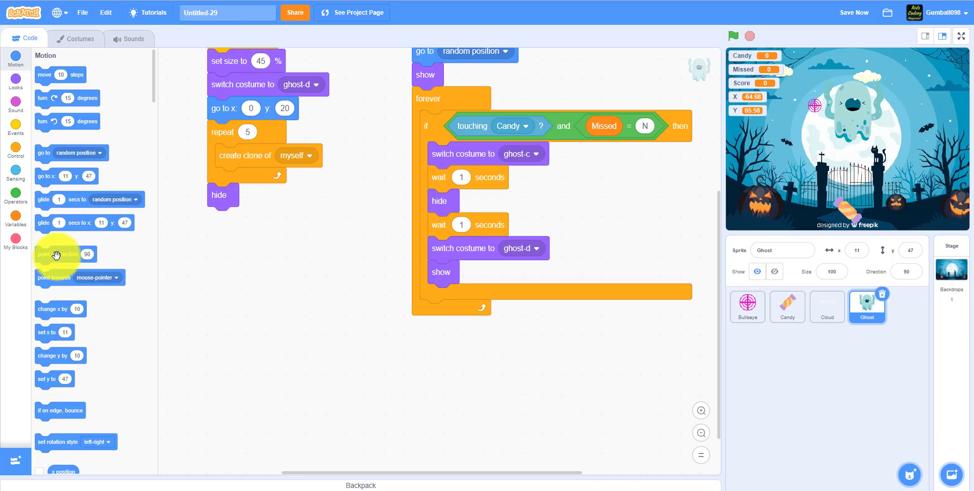
left_click_drag(56, 254, 633, 160)
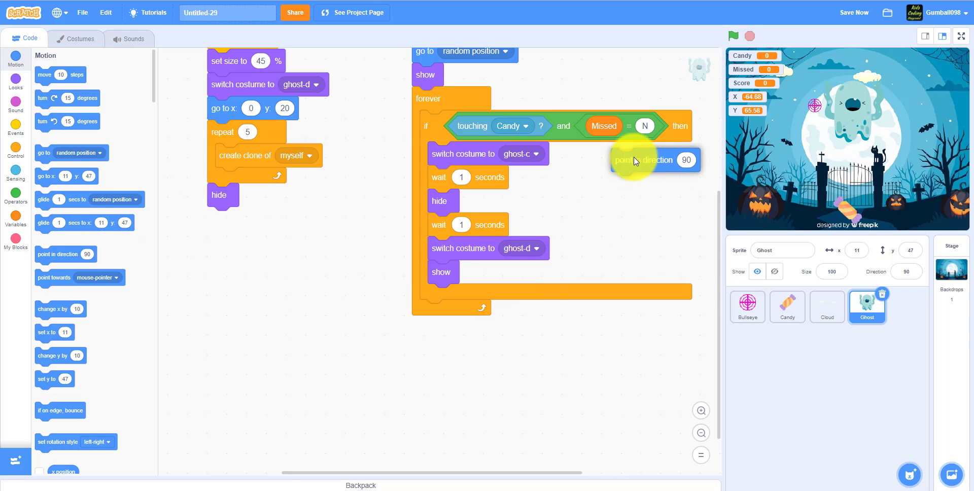
left_click_drag(633, 161, 528, 333)
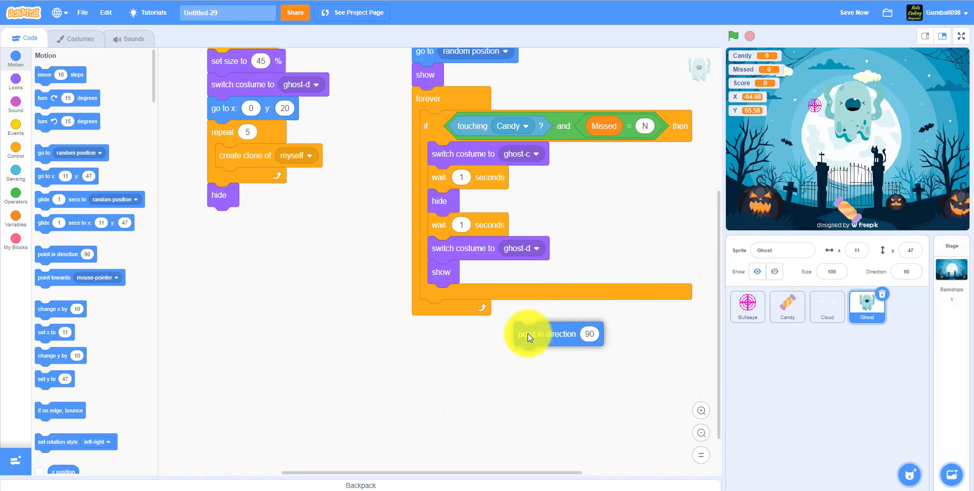
left_click_drag(555, 333, 451, 311)
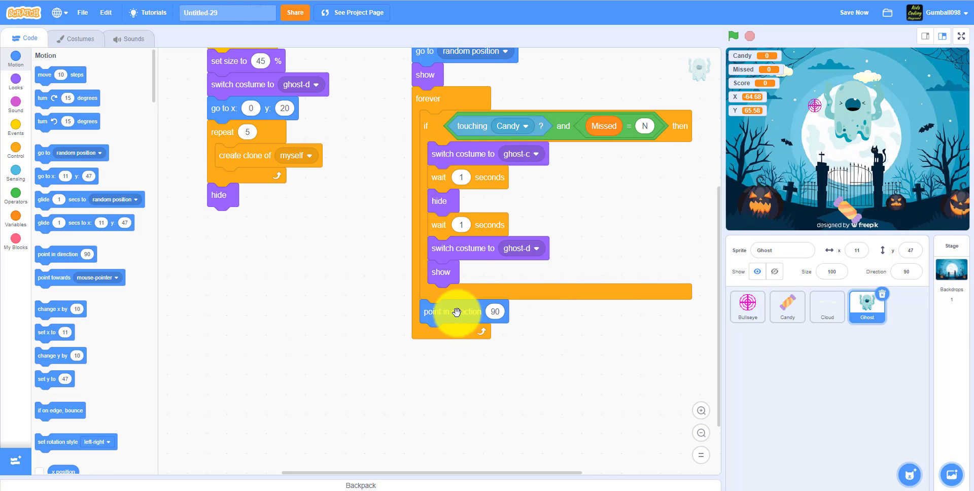
left_click(14, 192)
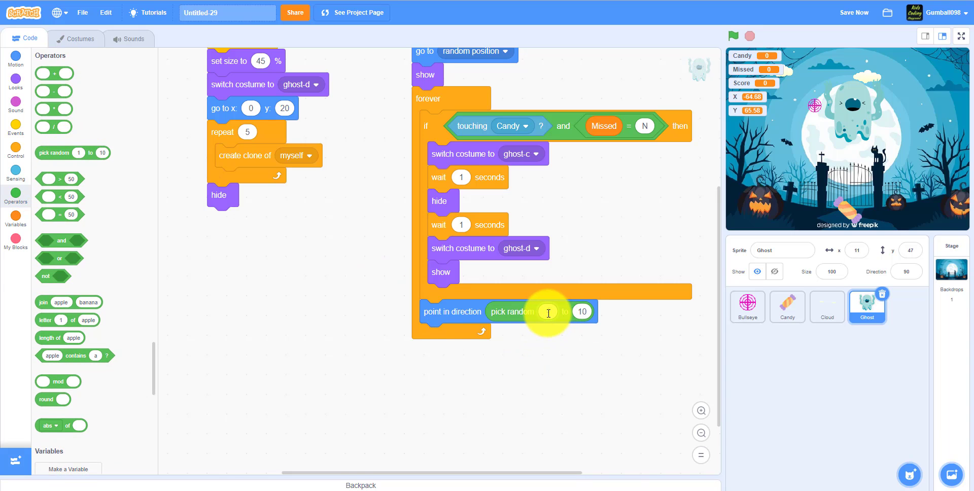
type("-90")
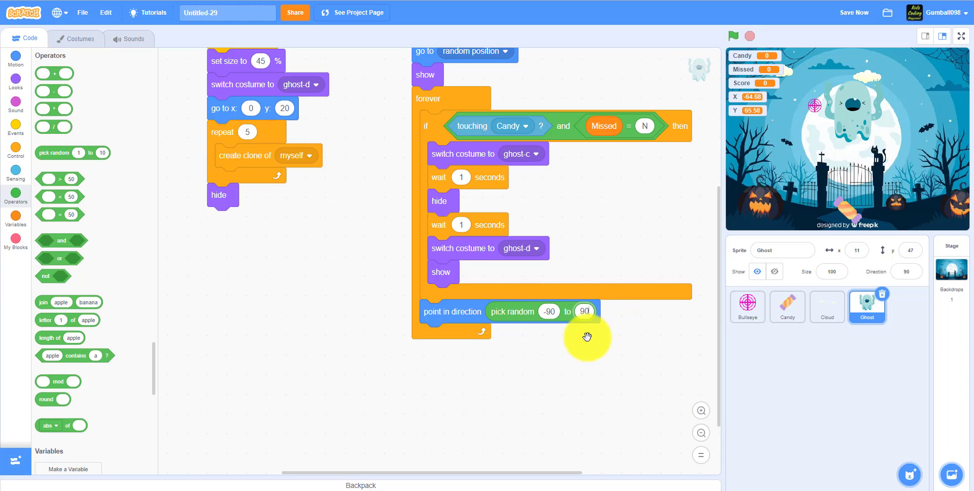
mouse_move(113, 197)
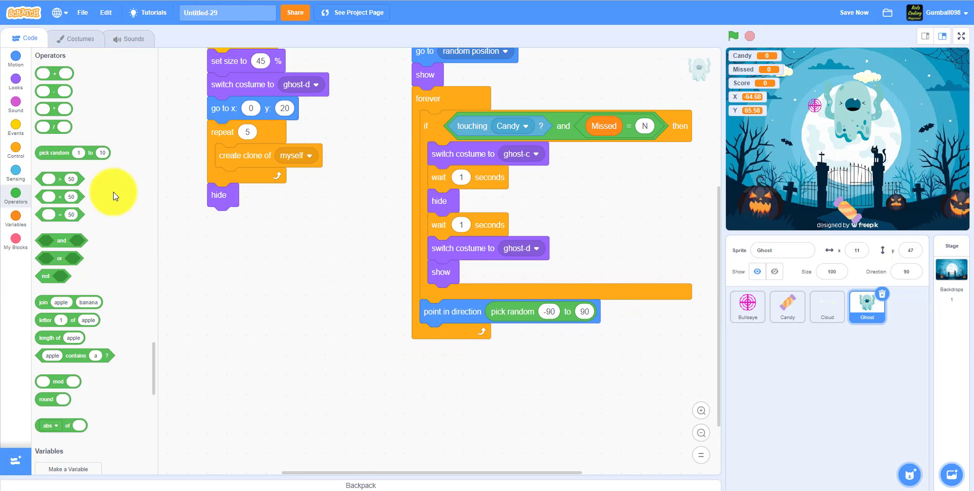
- Glide pick random 0.5–1 secs to random x (-125 to 125), y (110 to -110)
left_click(14, 58)
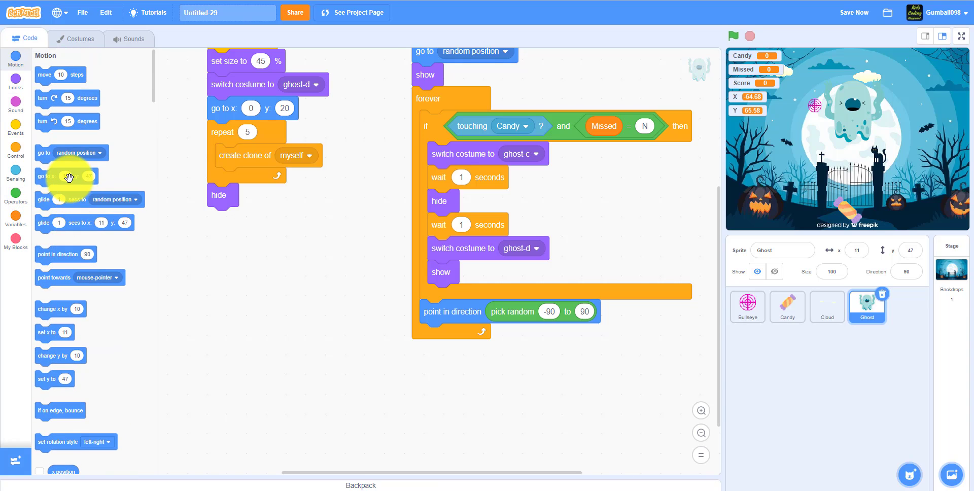
left_click_drag(68, 177, 553, 346)
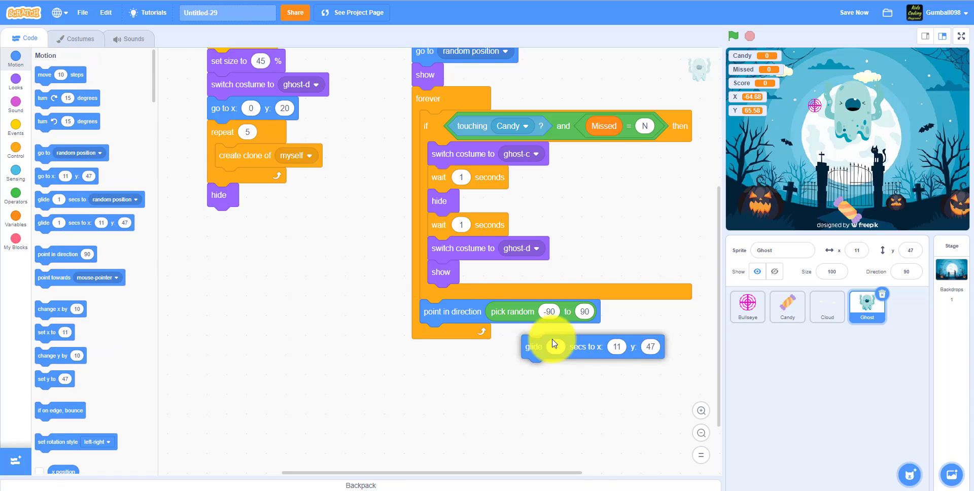
left_click_drag(553, 346, 454, 335)
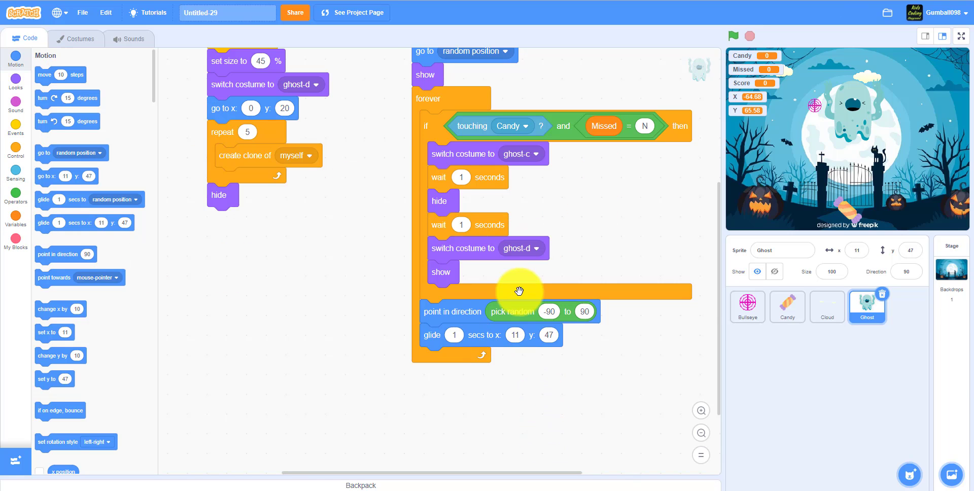
mouse_move(650, 276)
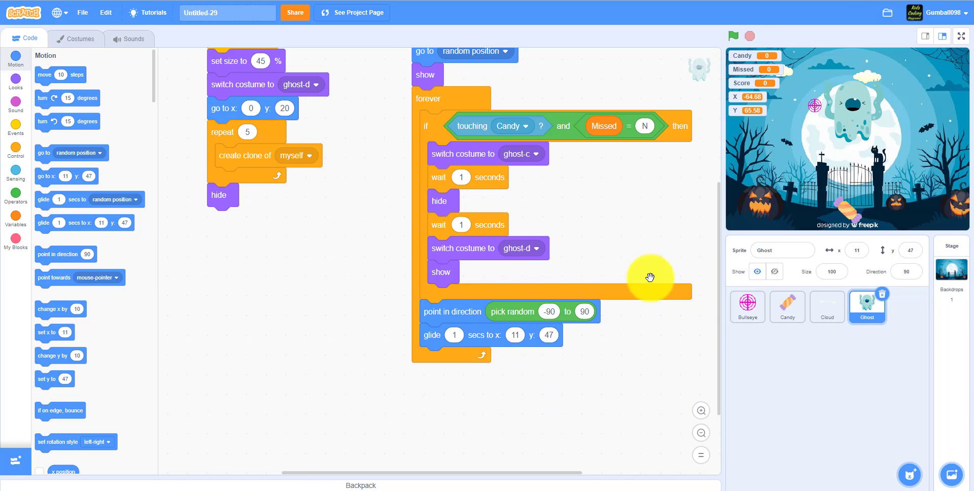
mouse_move(841, 137)
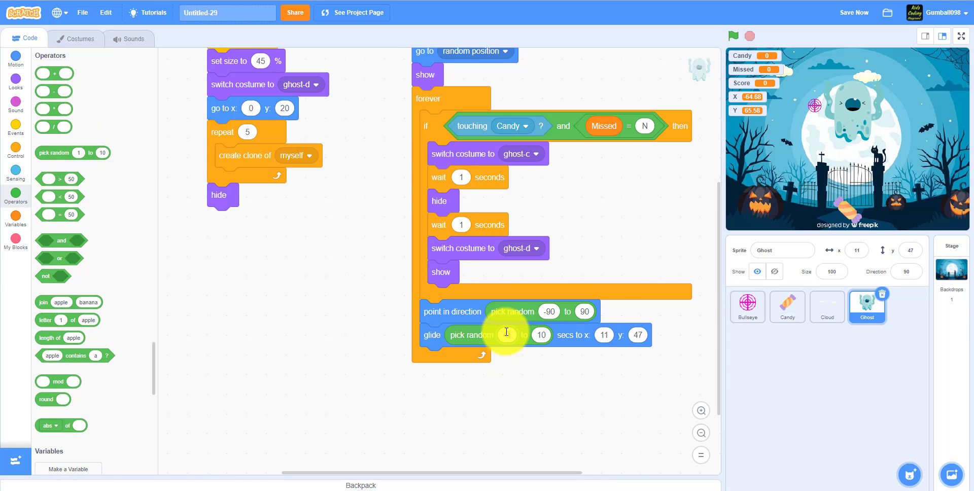
type("0.5")
left_click(541, 335)
type("1")
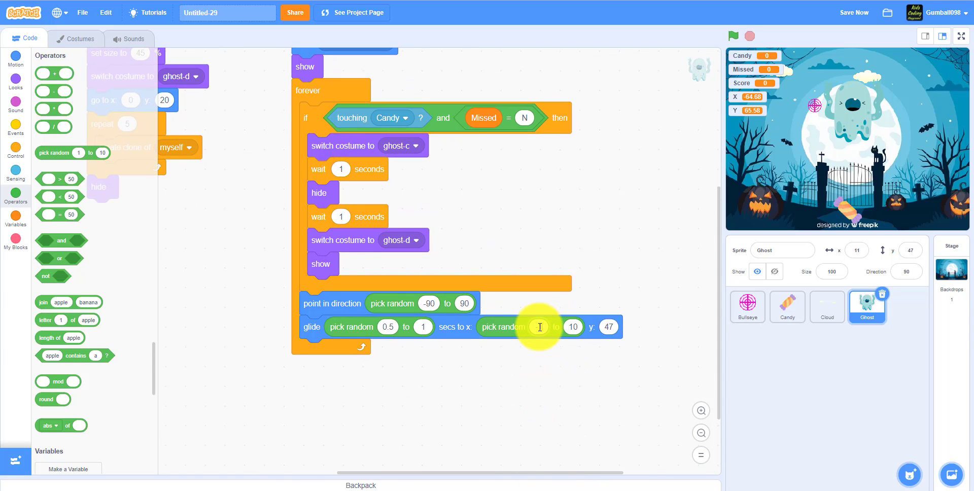
type("-125")
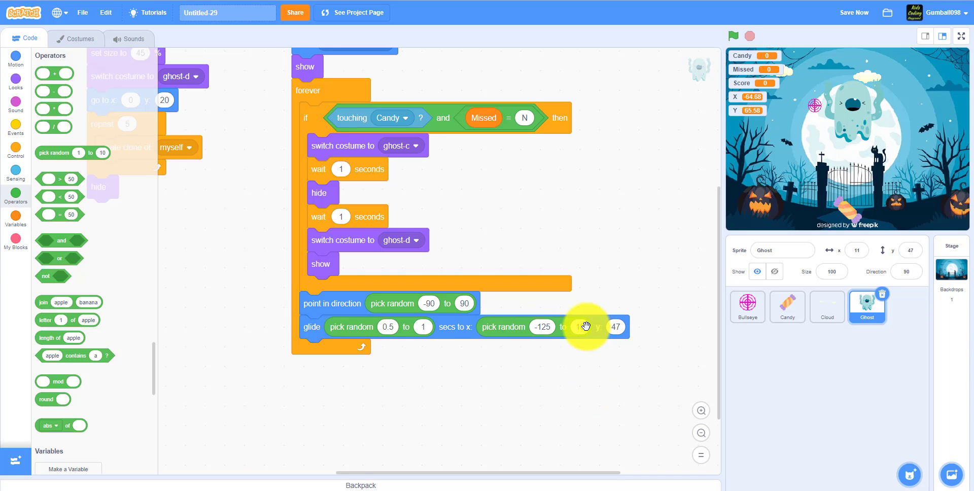
type("125")
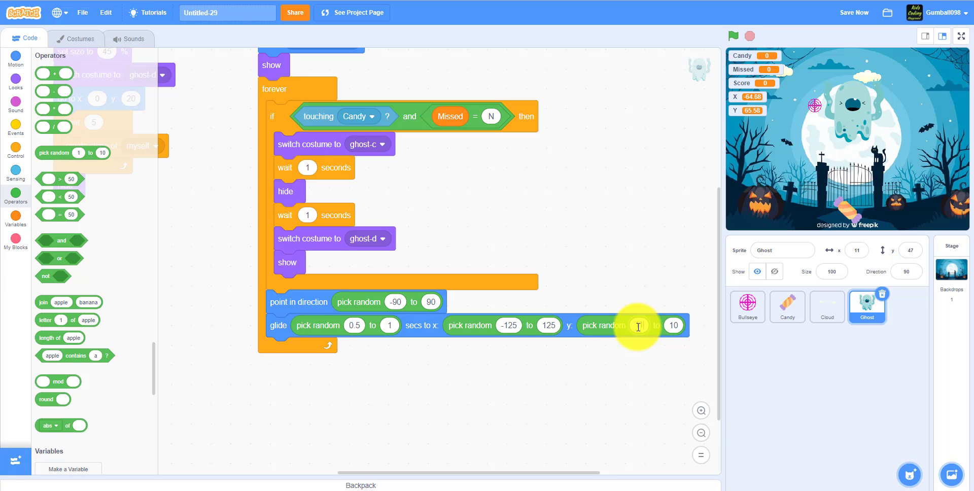
type("110")
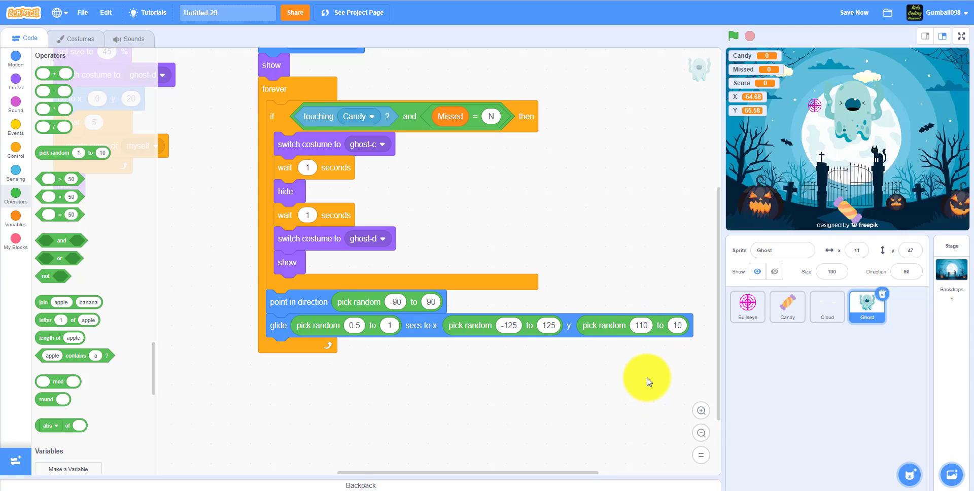
left_click(678, 325)
type("-110")
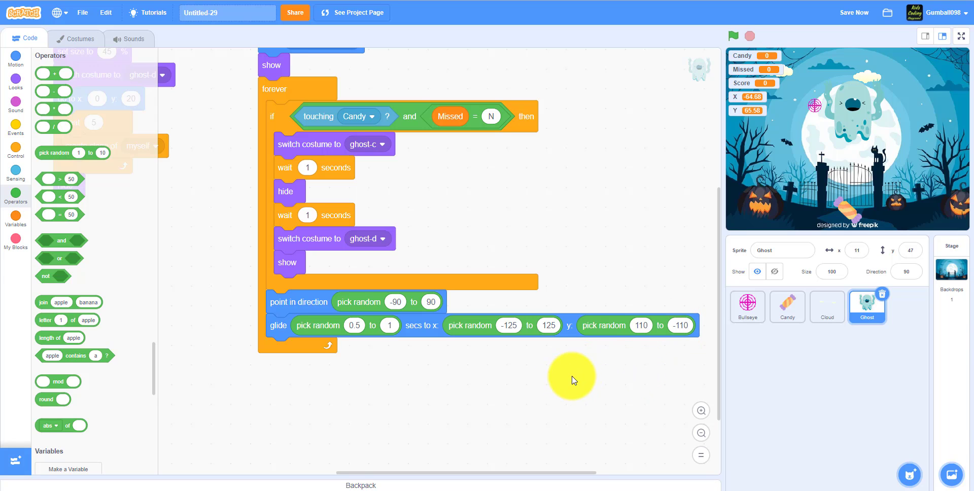
left_click(15, 56)
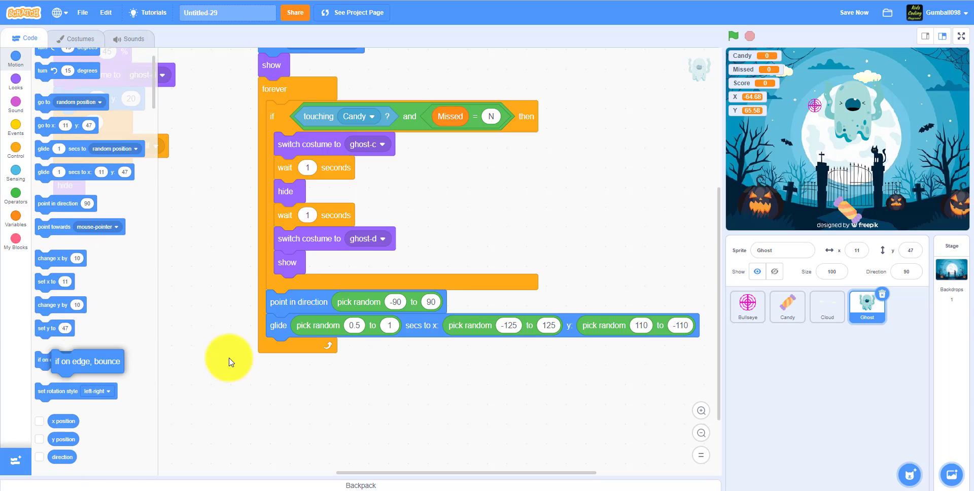
left_click_drag(87, 362, 289, 351)
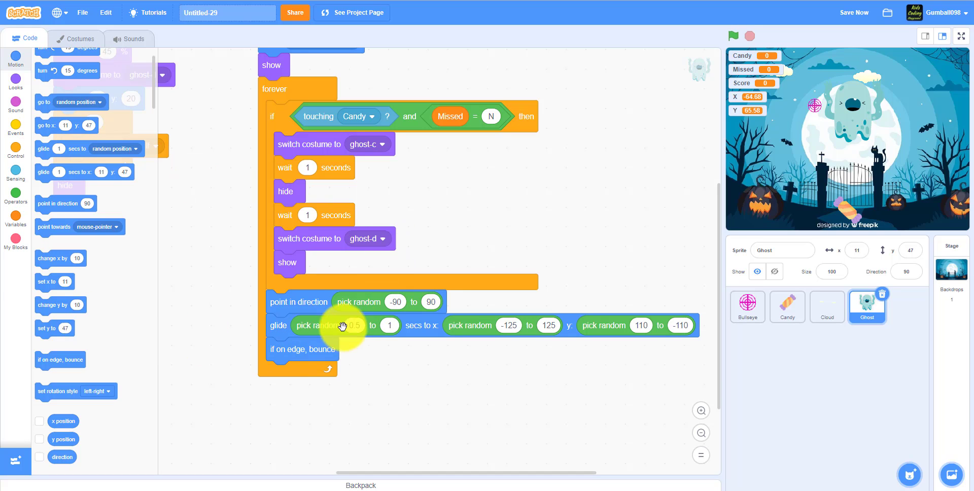
left_click_drag(302, 349, 332, 378)
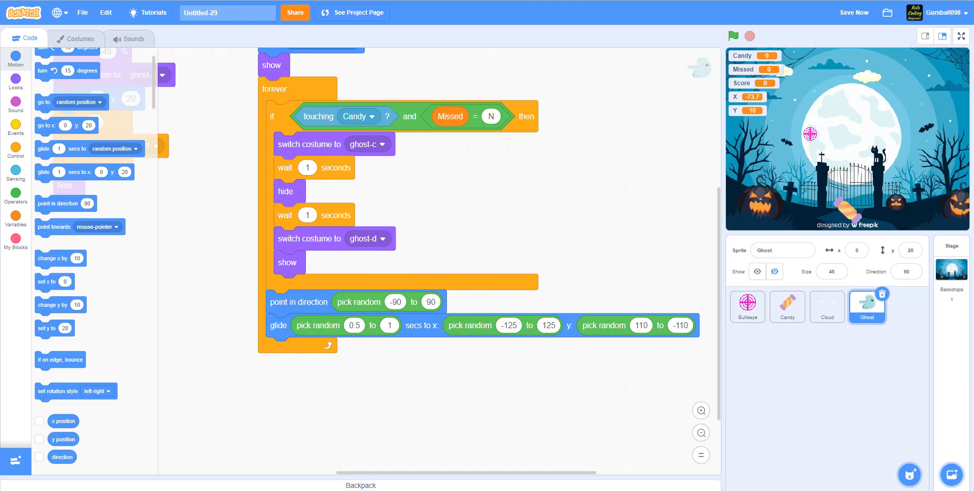
left_click(734, 36)
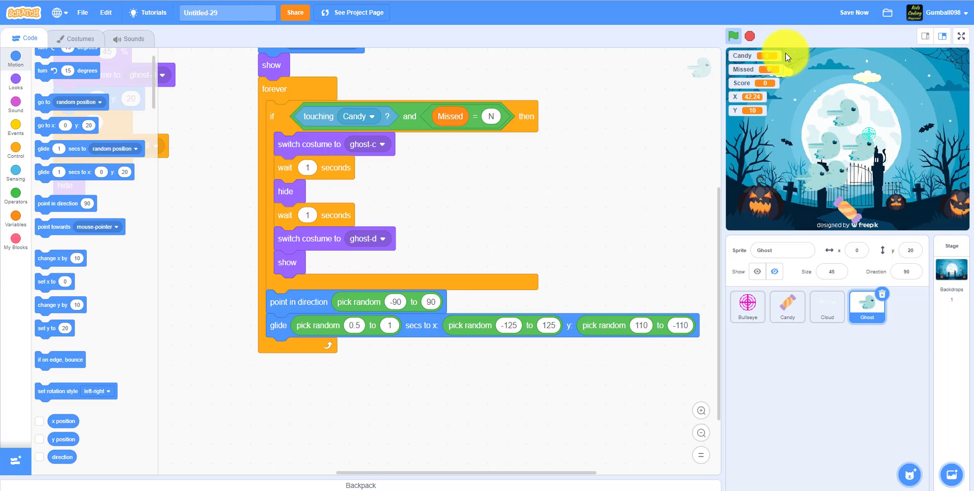
left_click(733, 36)
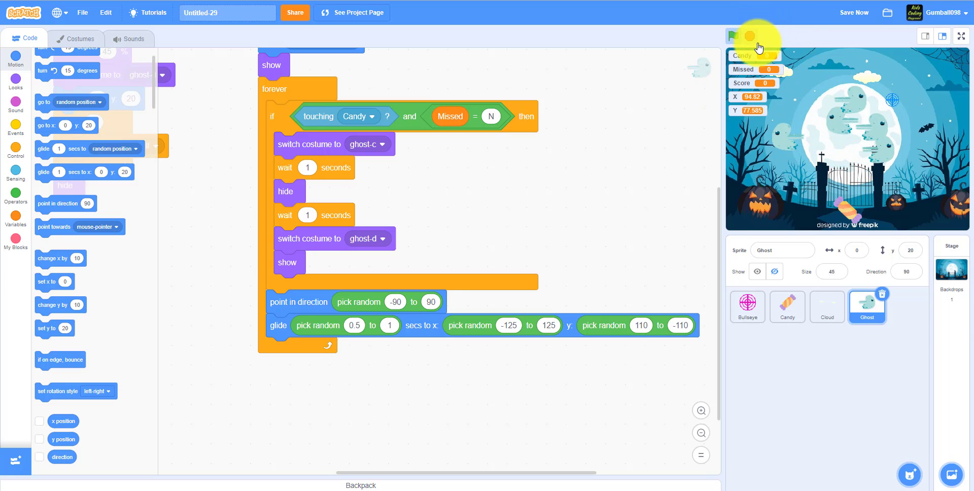
left_click(733, 35)
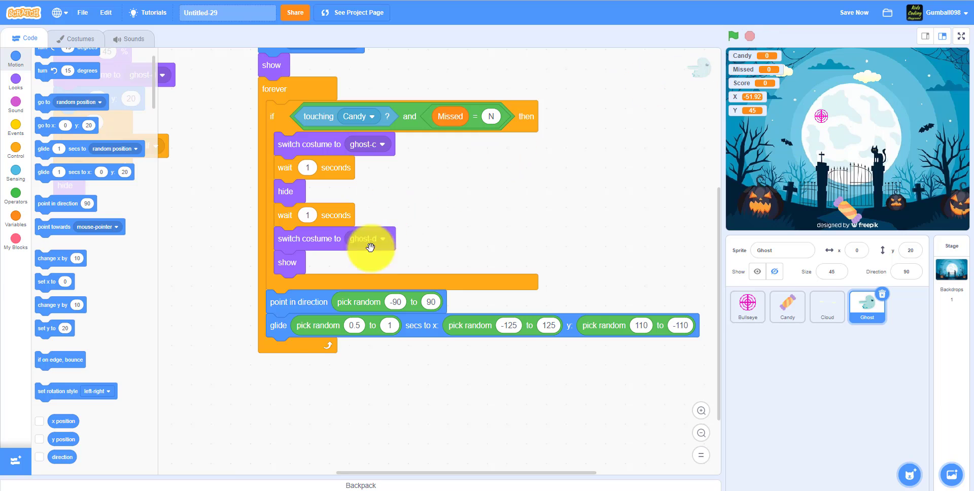